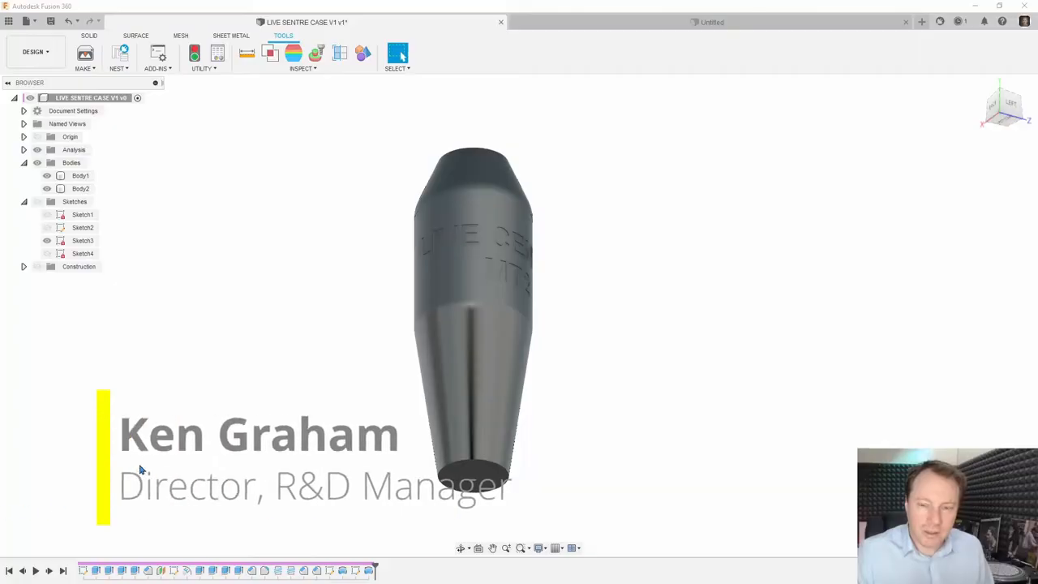
pyautogui.moveTo(582, 318)
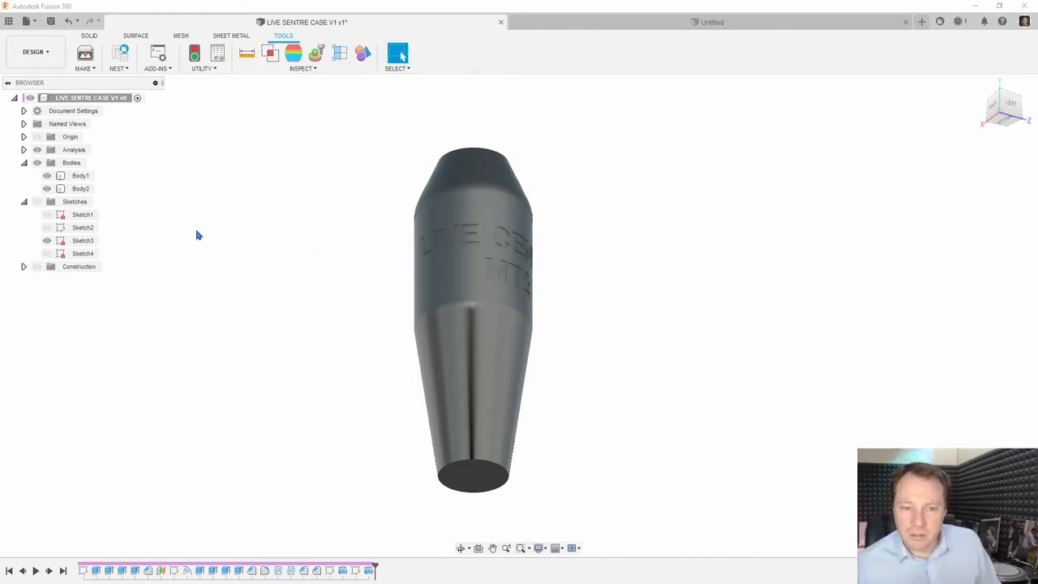
# Step: Inspect the finished case body and lid, orbiting into the threaded interior
pyautogui.click(80, 175)
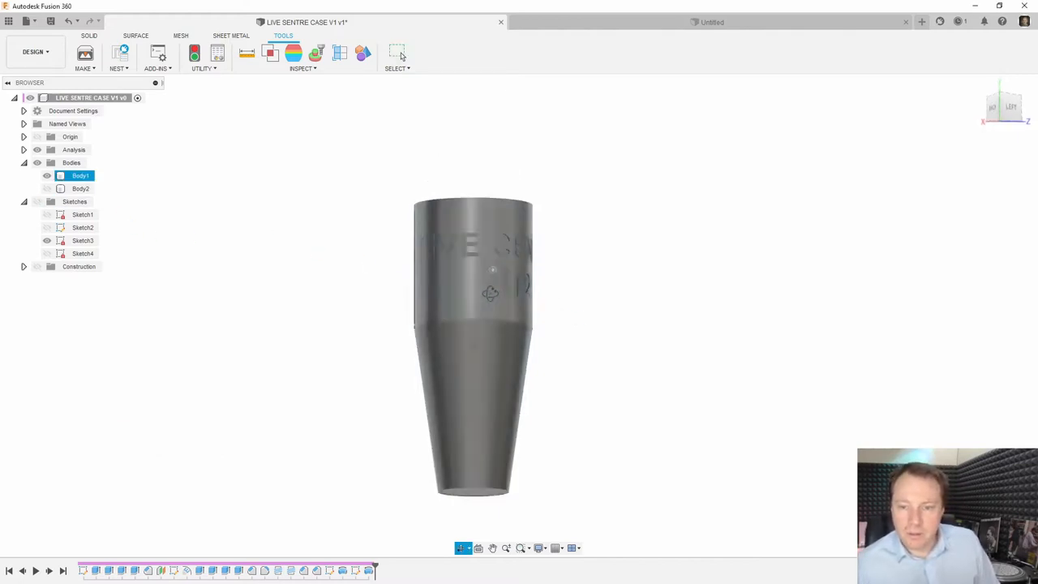
pyautogui.moveTo(490, 291); pyautogui.dragTo(507, 300)
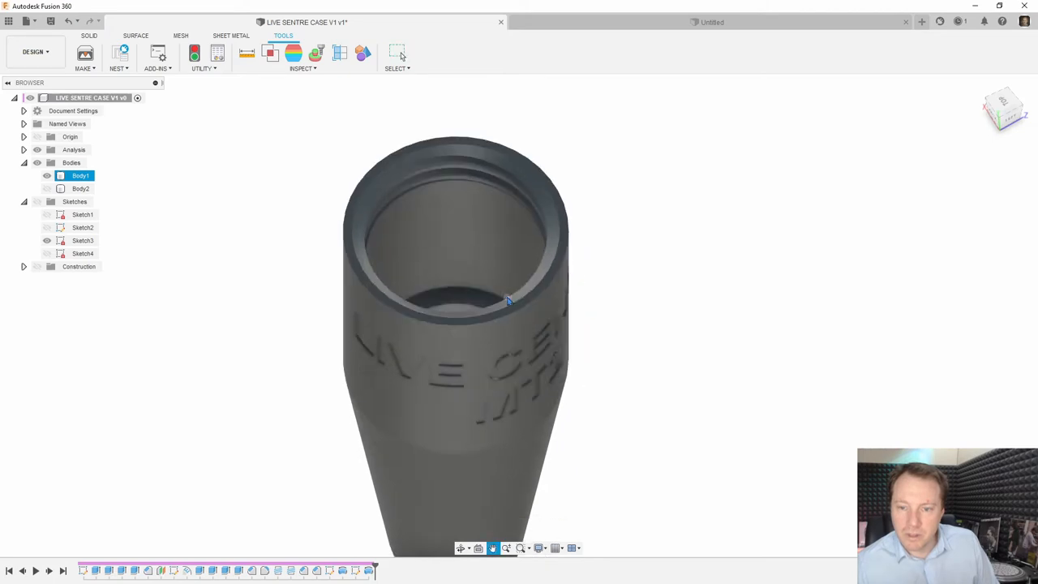
pyautogui.moveTo(506, 300); pyautogui.dragTo(598, 354)
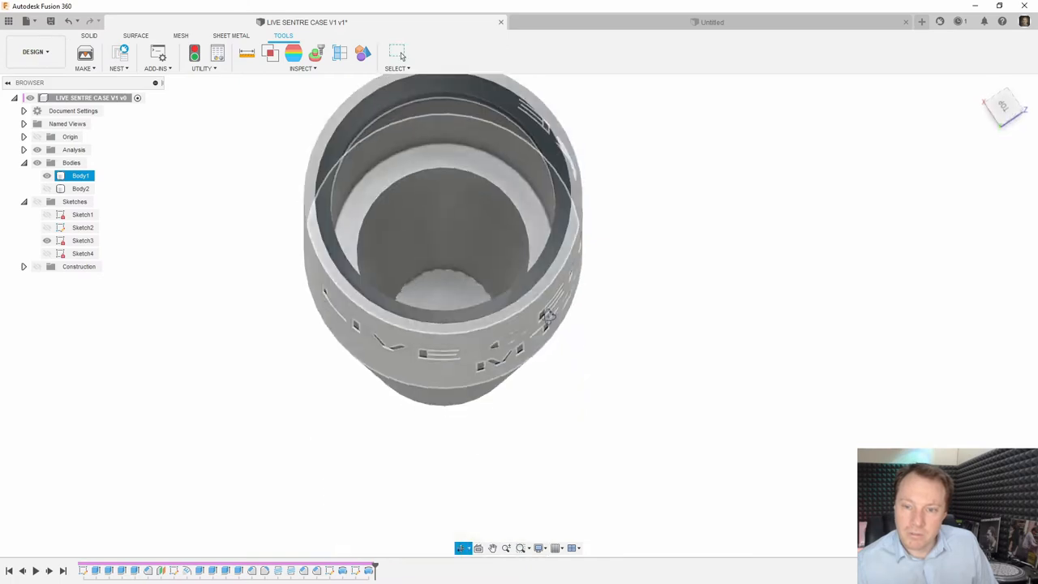
pyautogui.moveTo(442, 243); pyautogui.dragTo(441, 324)
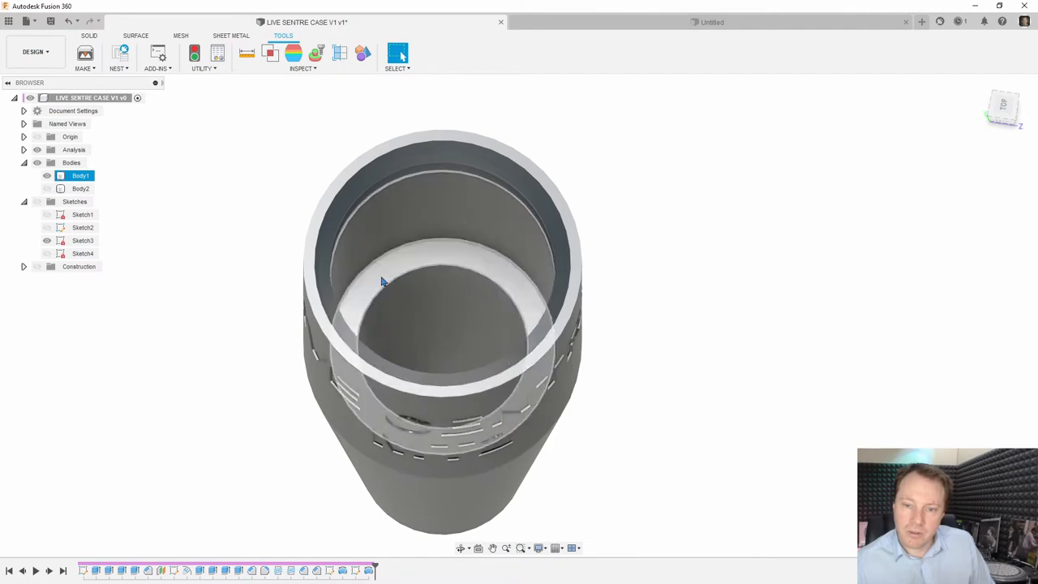
pyautogui.click(47, 176)
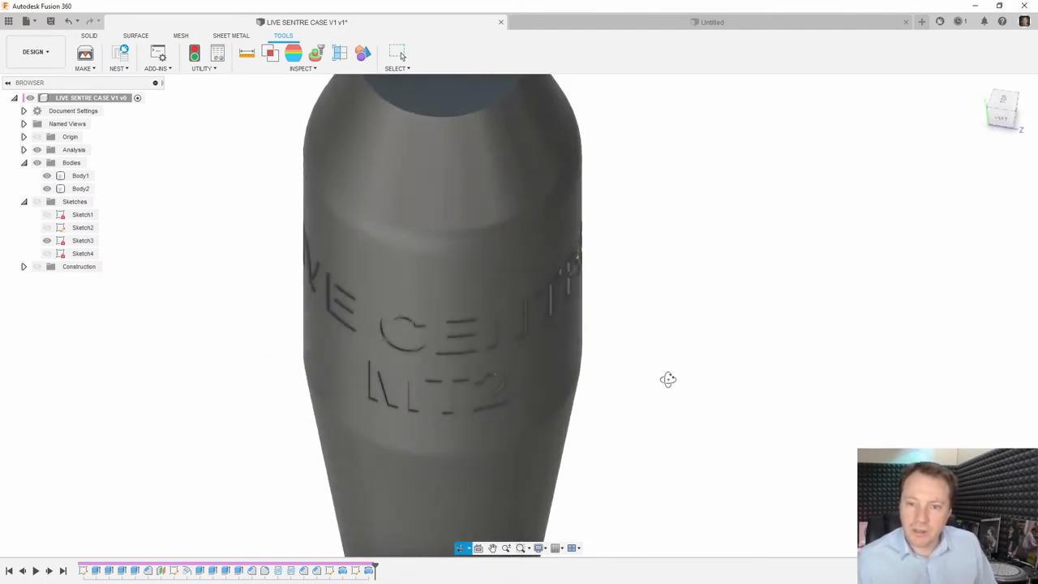
pyautogui.moveTo(668, 379); pyautogui.dragTo(630, 392)
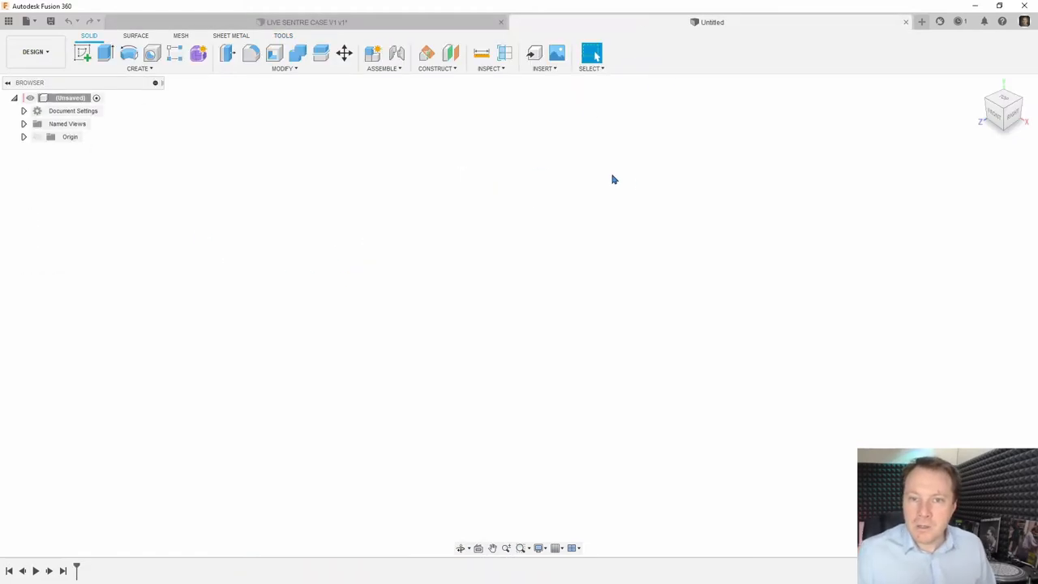
pyautogui.moveTo(283, 168)
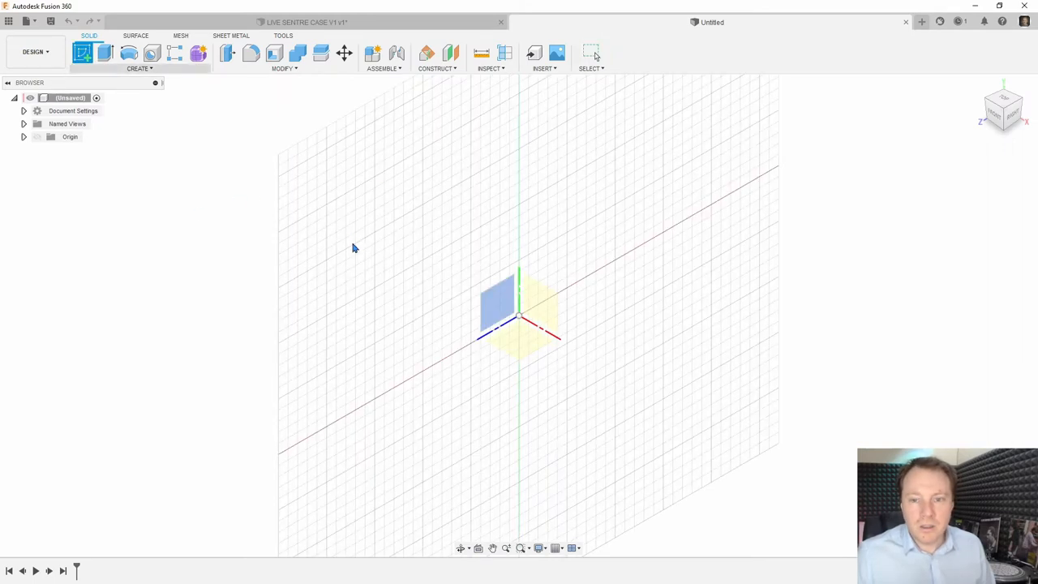
# Step: Sketch concentric circles on the top plane and dimension them Ø39 and Ø19
pyautogui.click(502, 304)
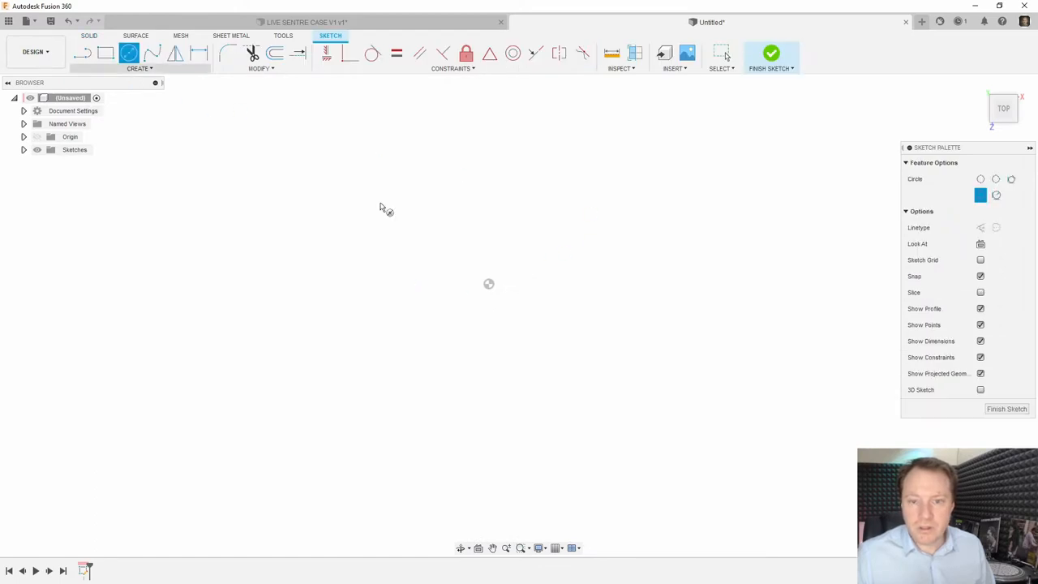
pyautogui.click(489, 292)
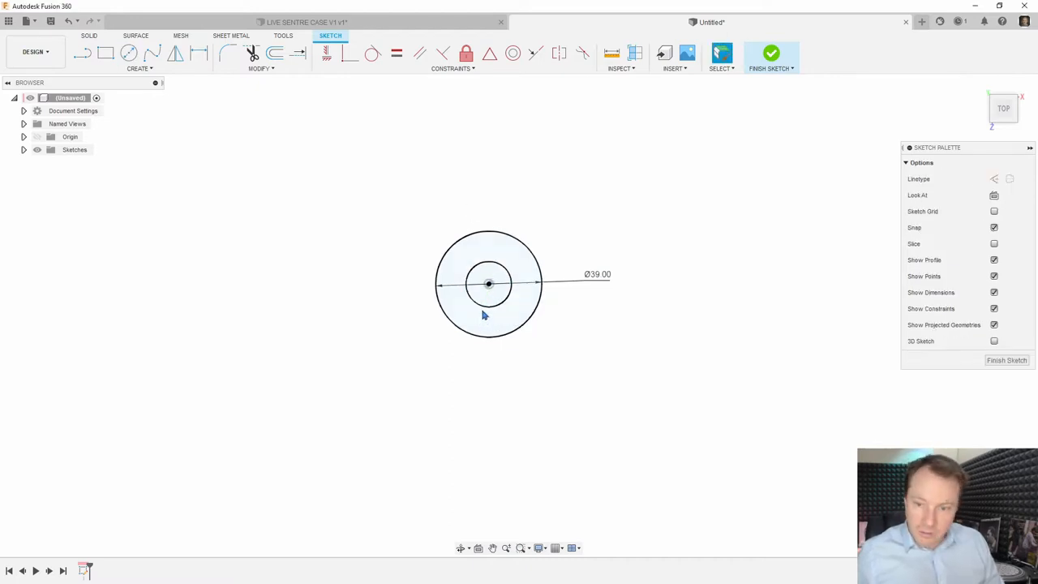
pyautogui.click(198, 53)
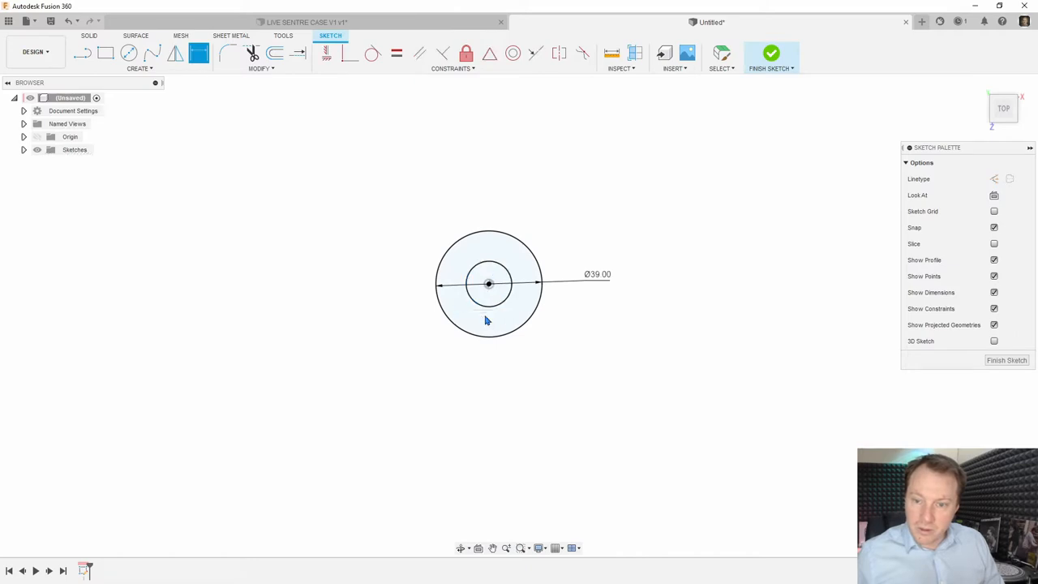
pyautogui.click(488, 268)
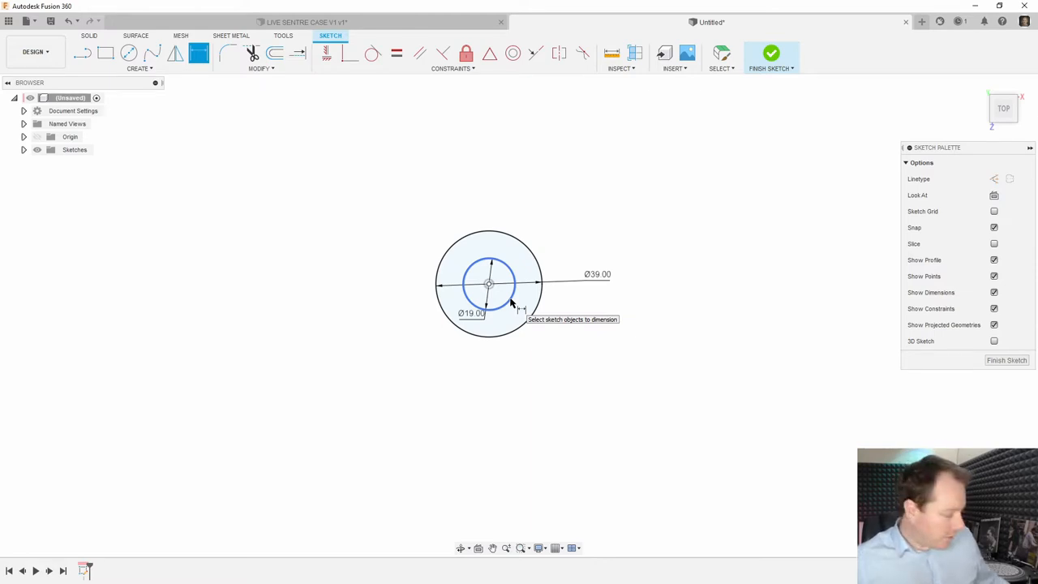
pyautogui.moveTo(511, 300)
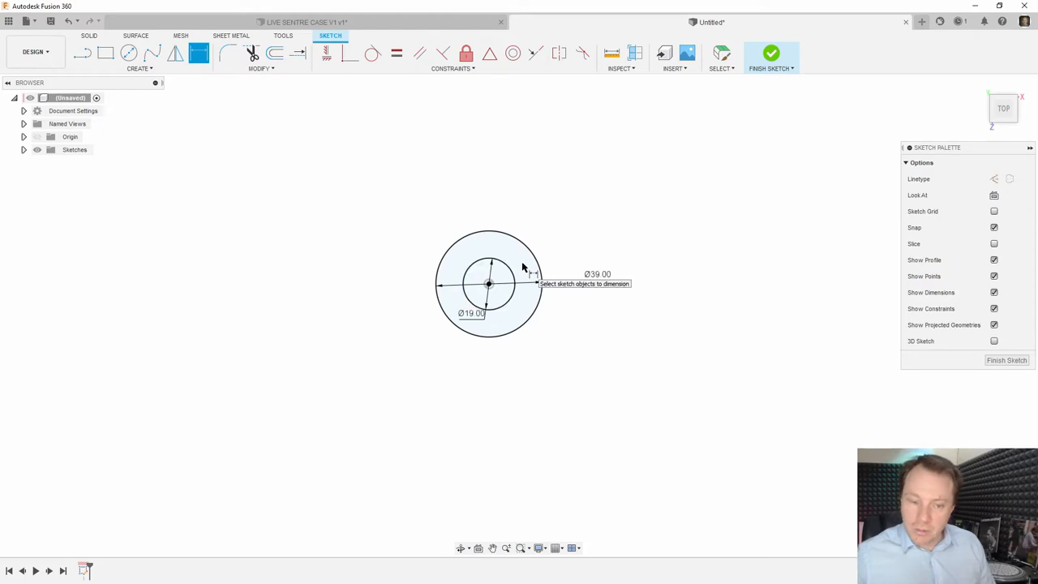
pyautogui.moveTo(274, 54)
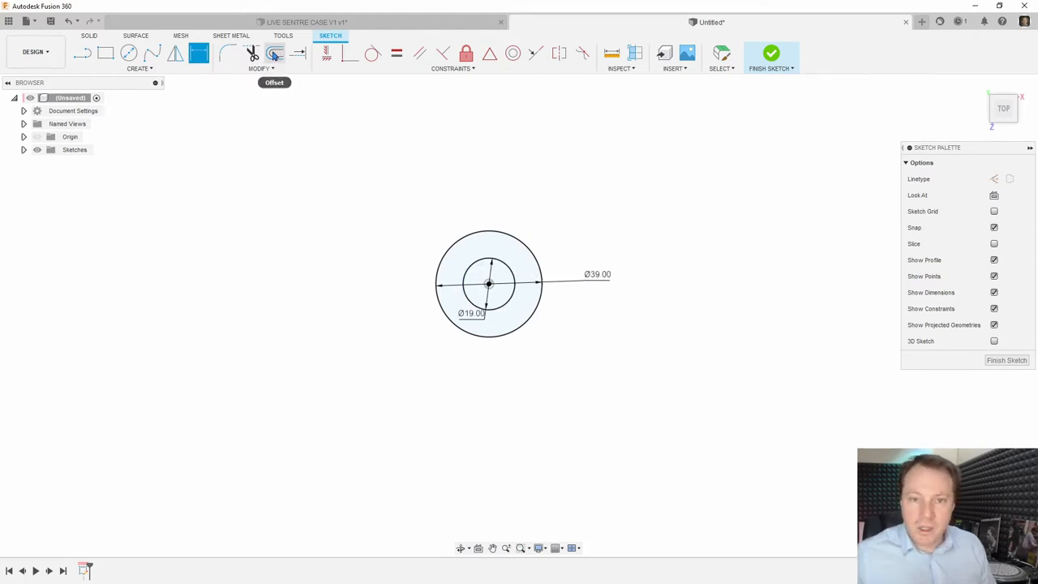
pyautogui.moveTo(275, 53)
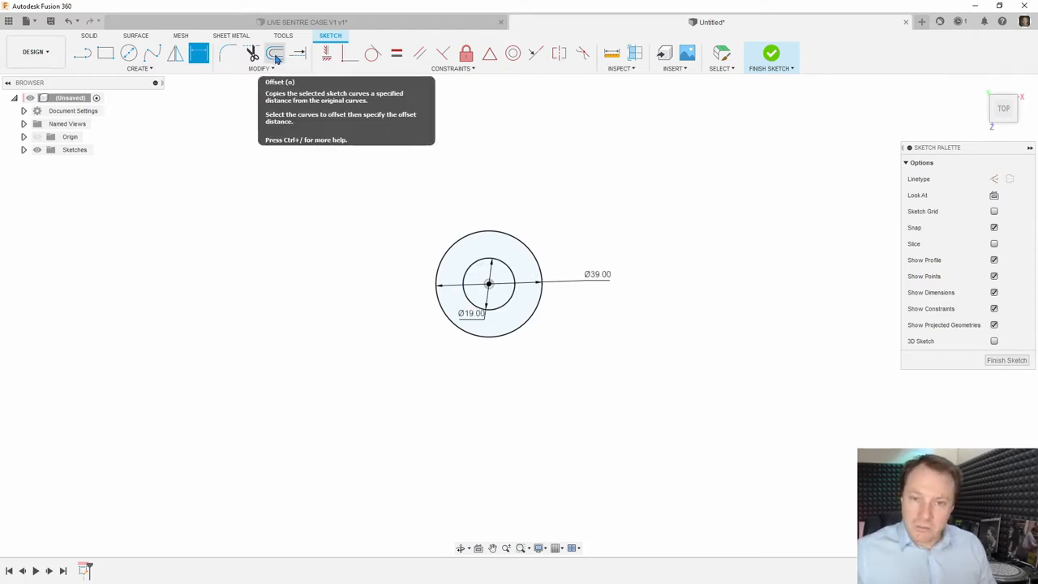
pyautogui.moveTo(278, 77)
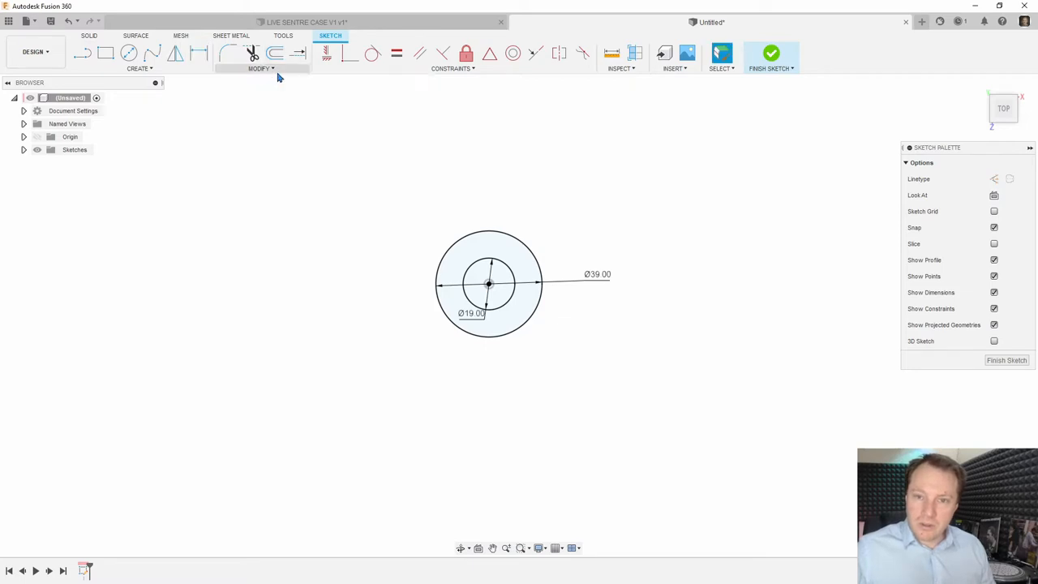
# Step: Offset the Ø39 circle 5 mm inward, then offset that ring 2.5 mm outward
pyautogui.click(274, 53)
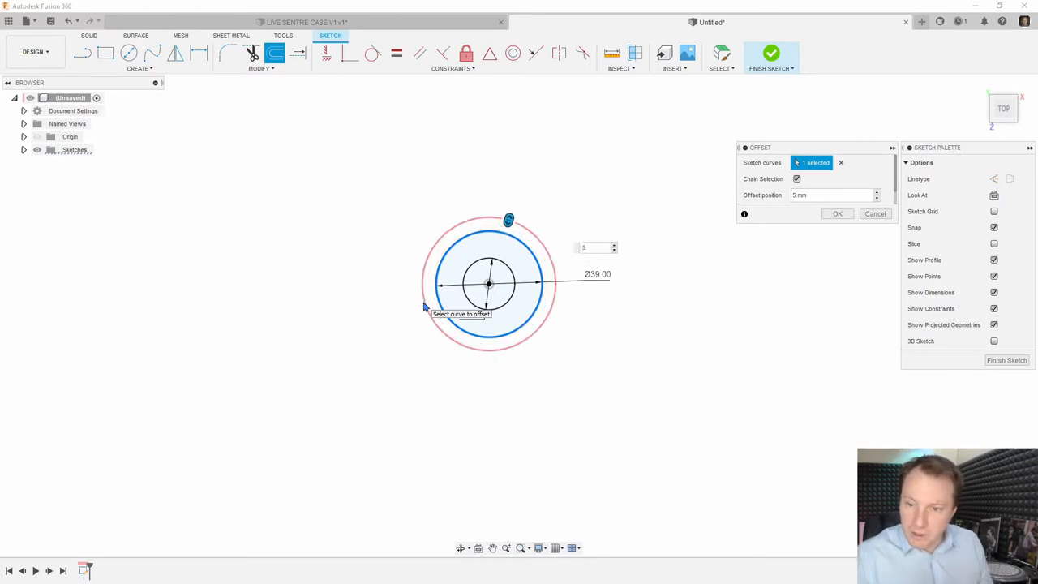
pyautogui.click(837, 213)
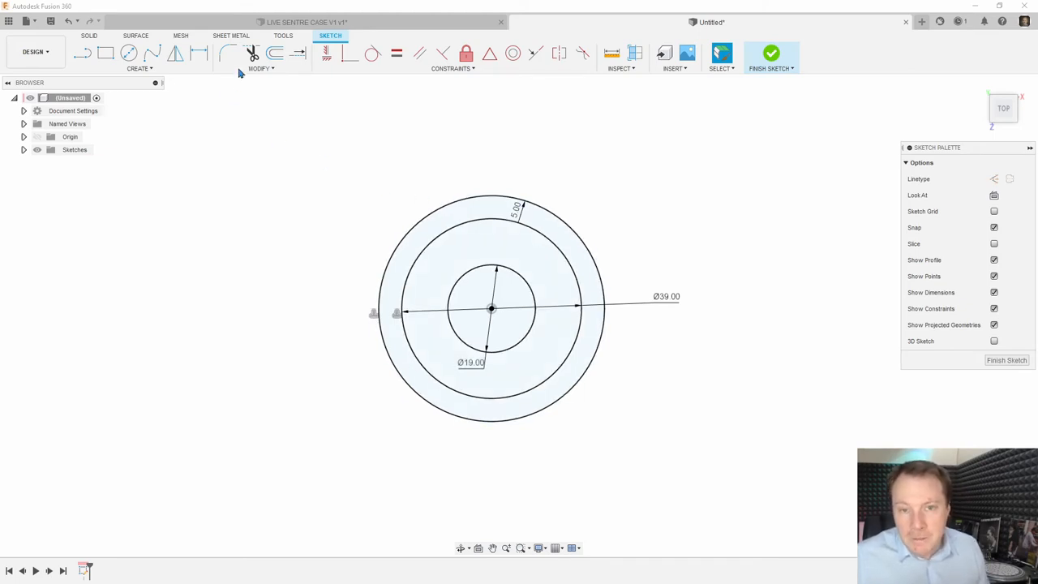
pyautogui.click(274, 53)
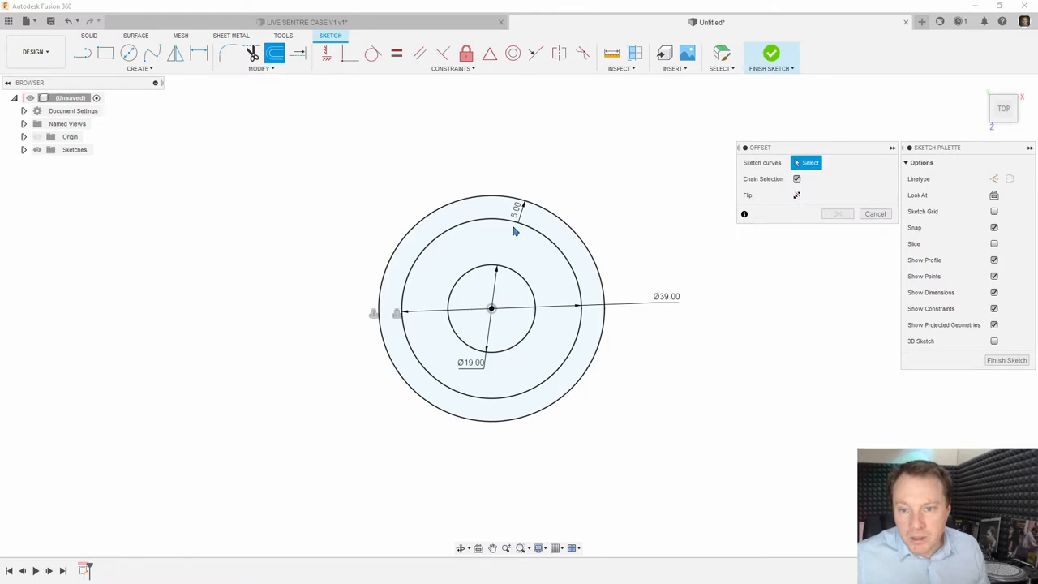
pyautogui.click(511, 211)
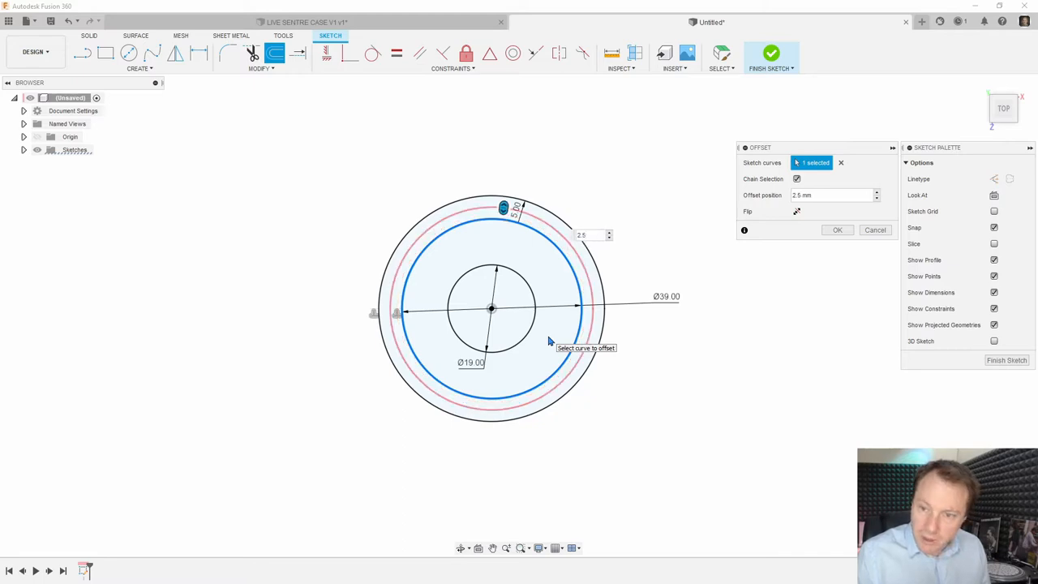
pyautogui.click(837, 229)
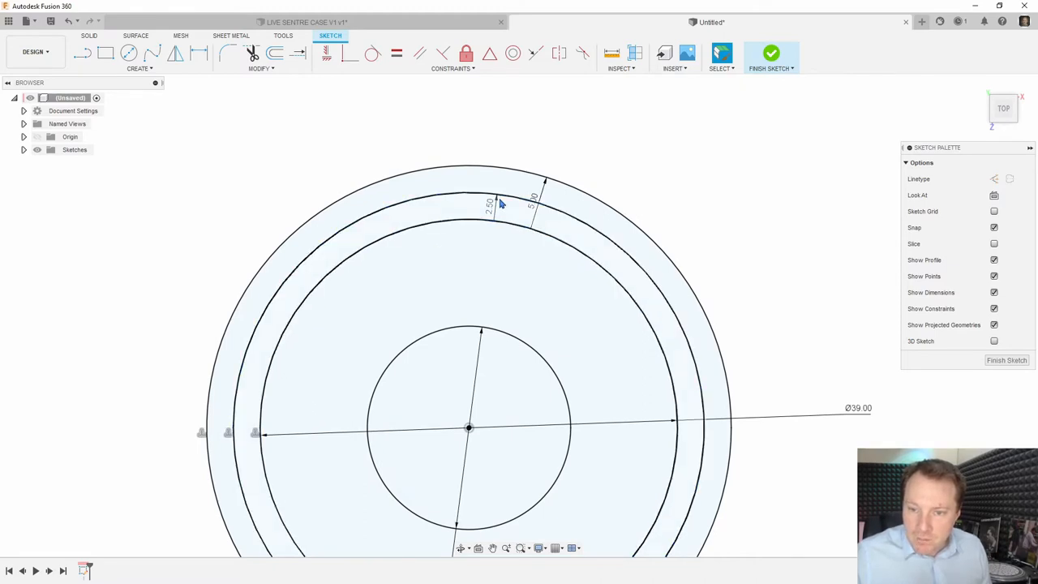
# Step: Offset the 5 mm ring again by 1 mm outward
pyautogui.click(274, 53)
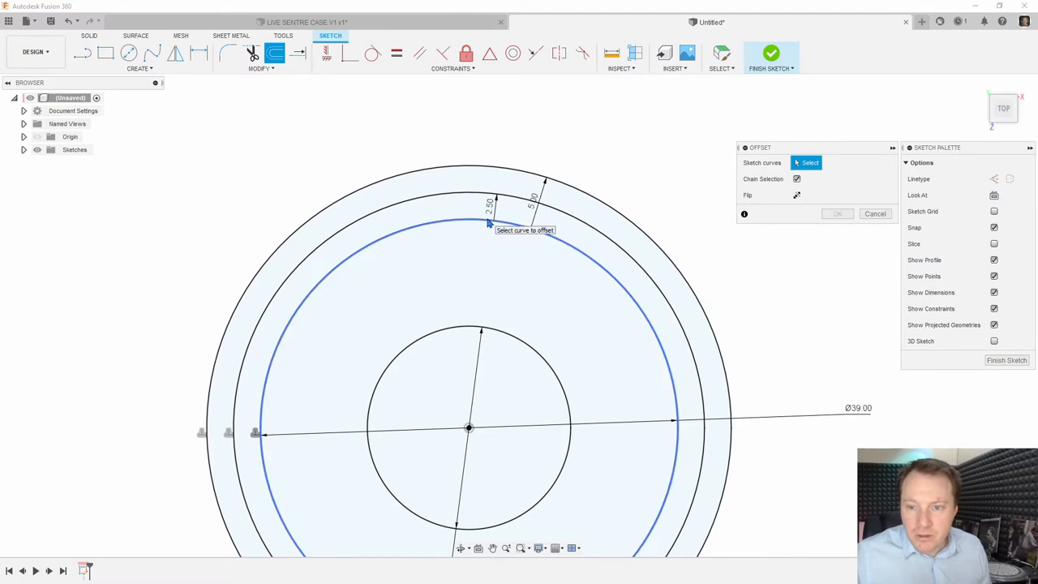
pyautogui.click(486, 209)
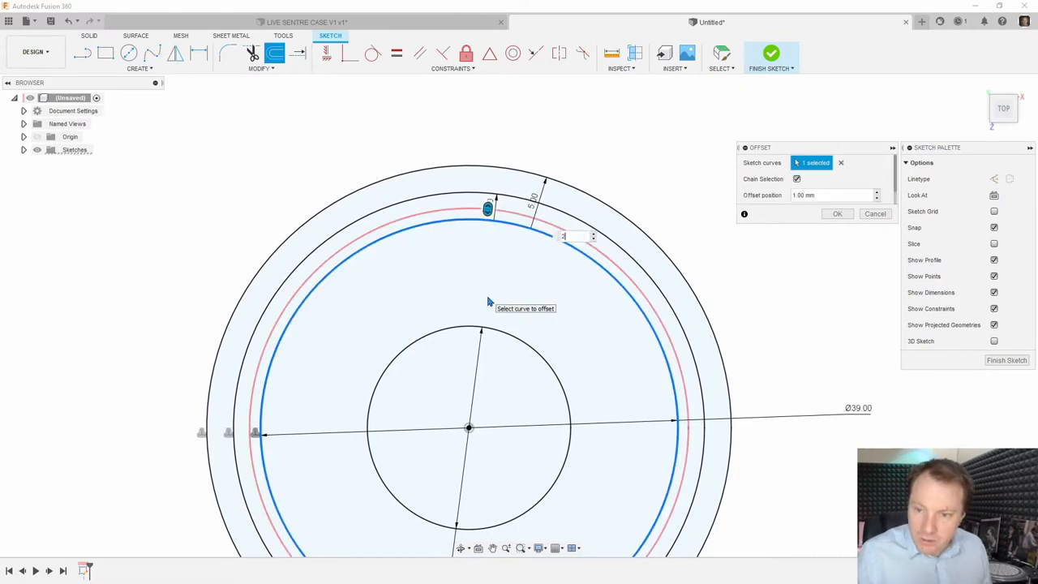
pyautogui.click(836, 213)
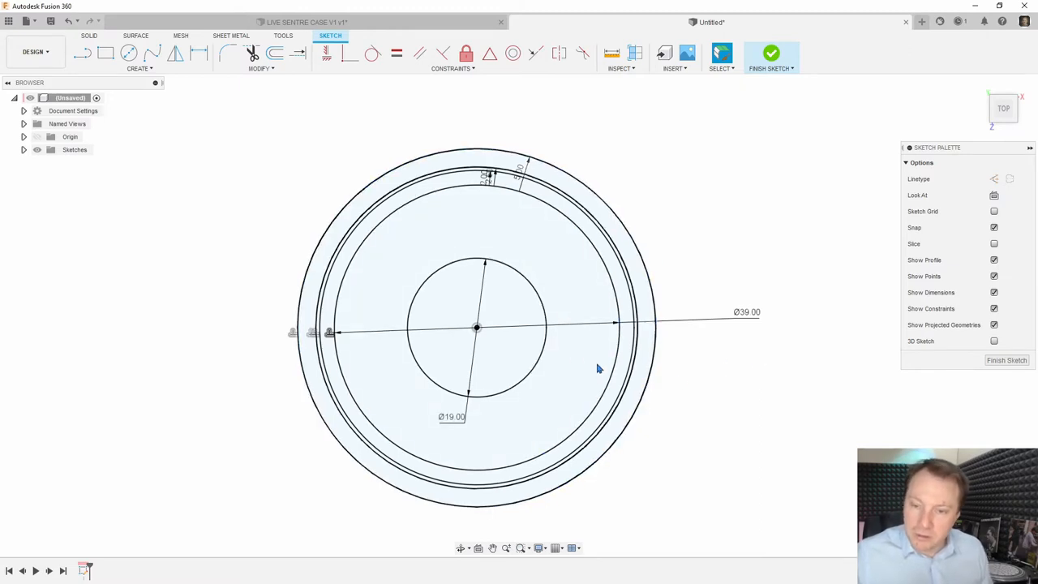
pyautogui.moveTo(1006, 360)
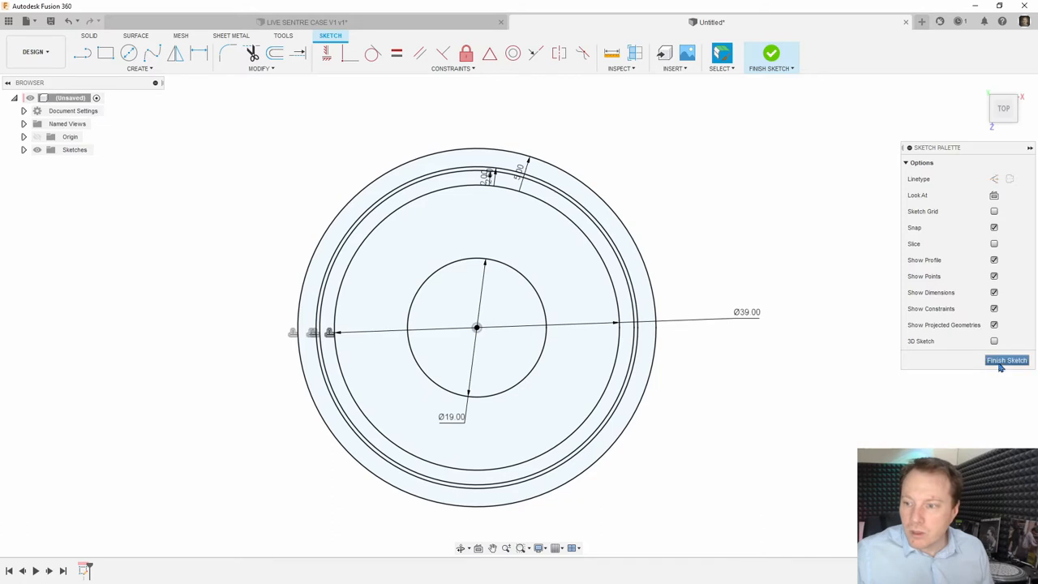
# Step: Finish the sketch and extrude all five profiles 112 mm into a new solid cylinder
pyautogui.click(1006, 360)
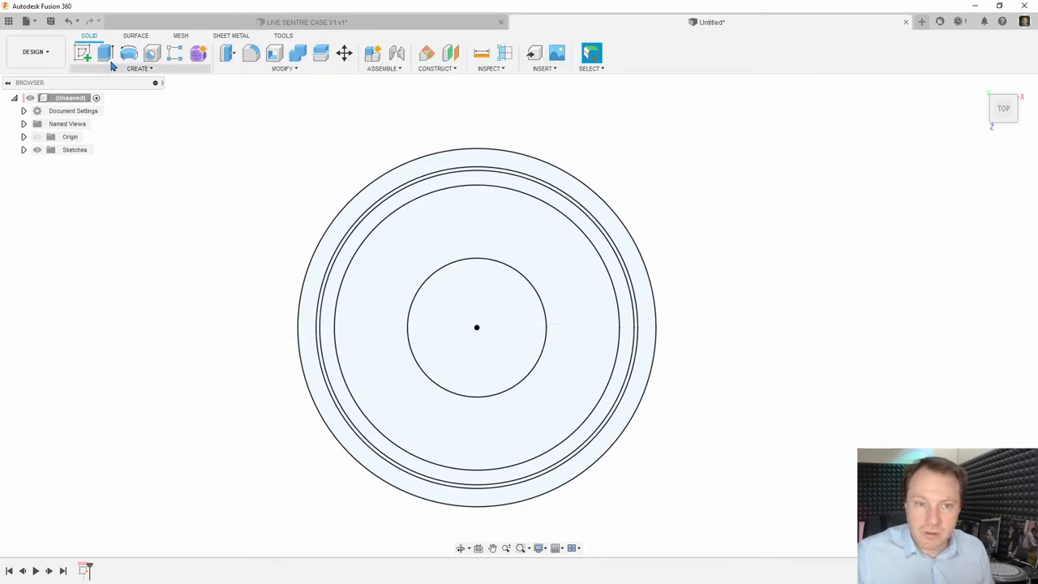
pyautogui.click(105, 52)
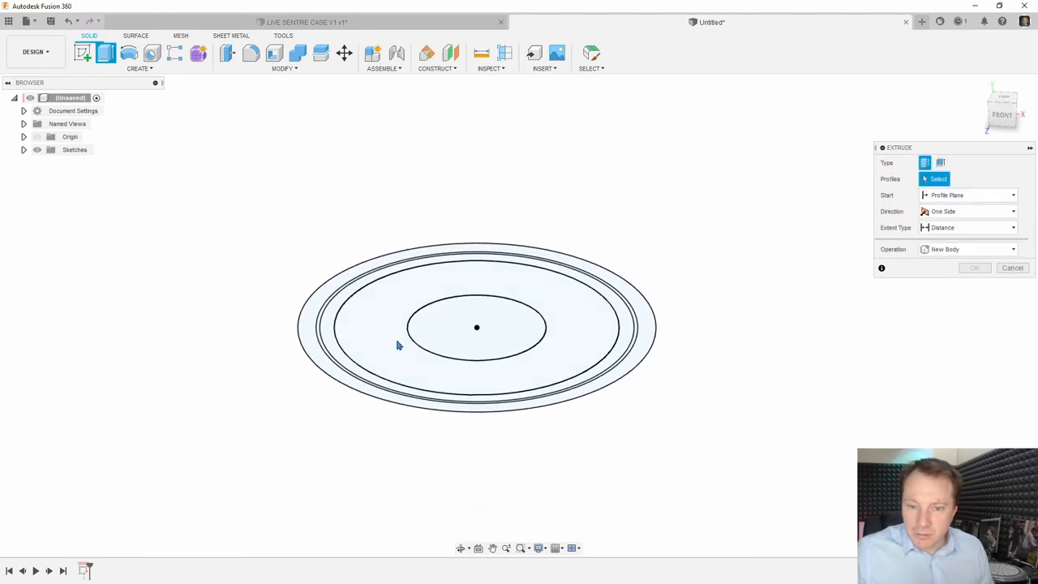
pyautogui.moveTo(312, 332)
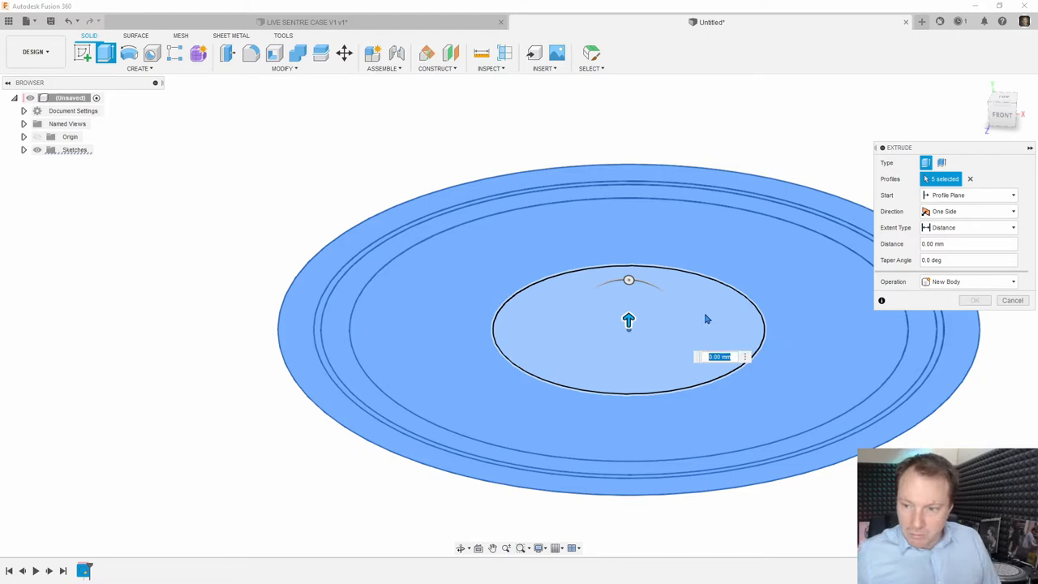
pyautogui.moveTo(705, 312)
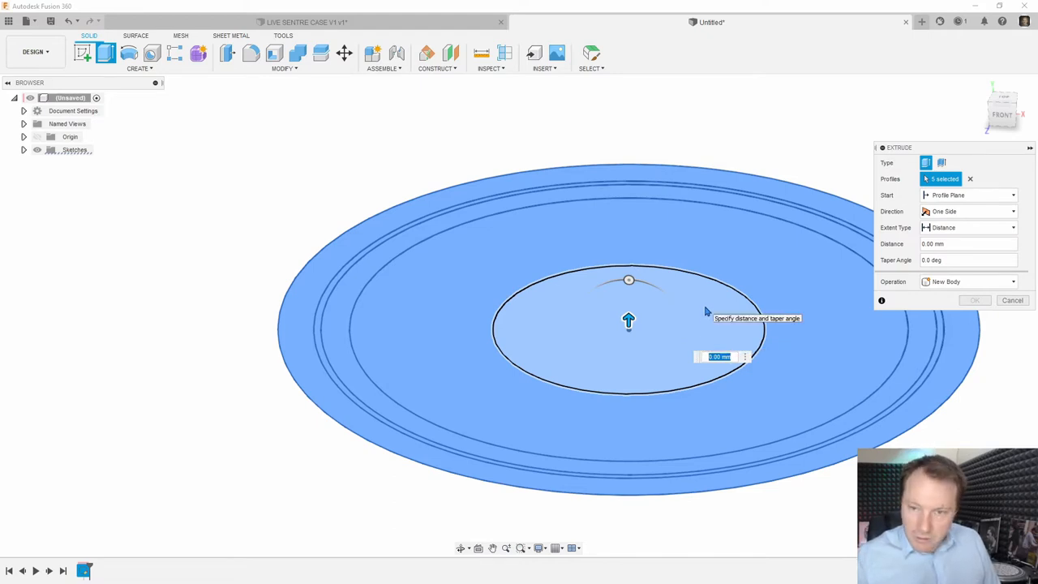
pyautogui.write('112')
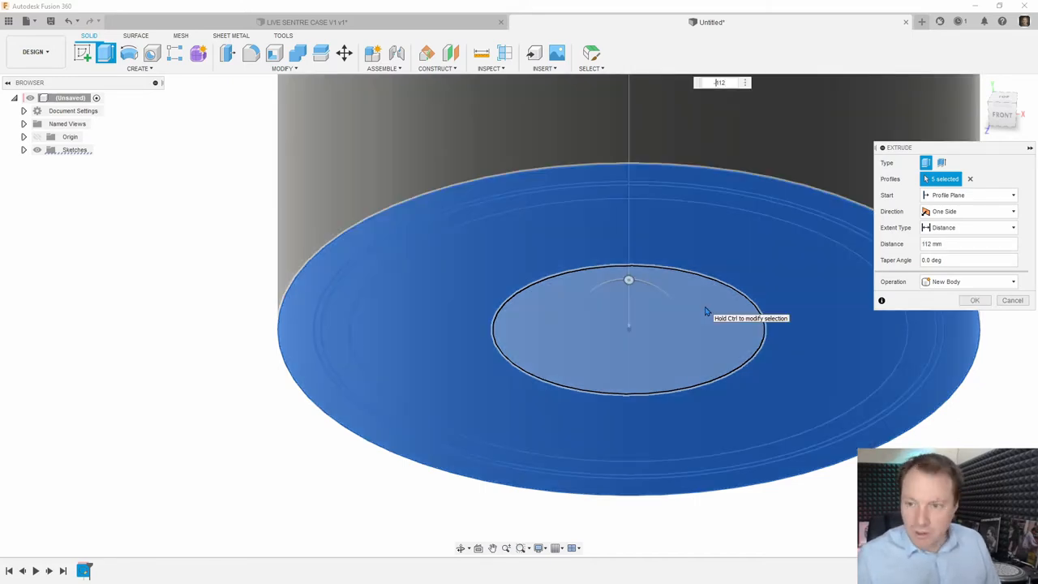
pyautogui.click(973, 300)
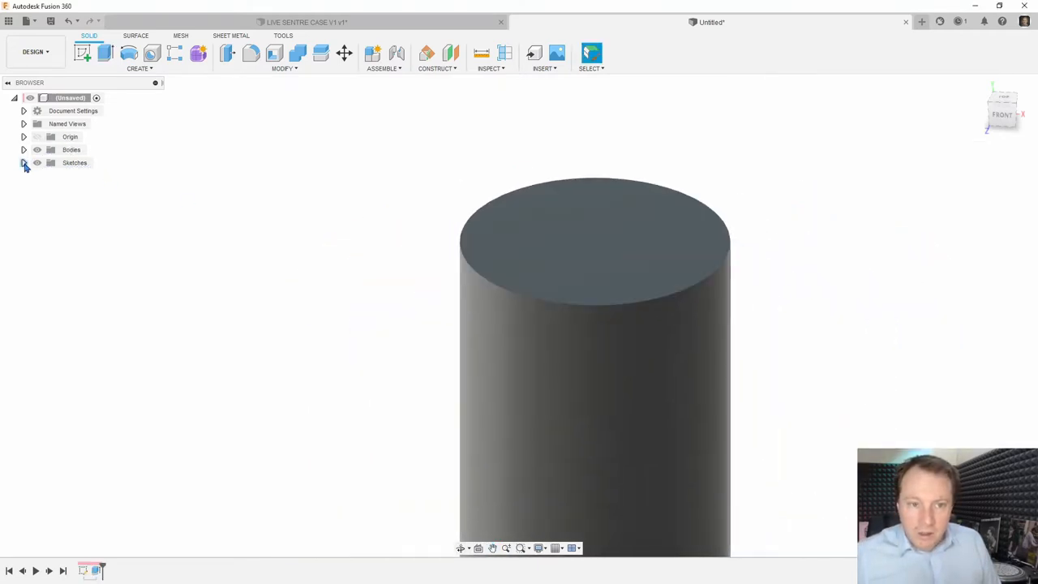
# Step: Show Sketch1, cut the inner profiles -44 mm, and cut the centre circle -112 mm through
pyautogui.click(23, 162)
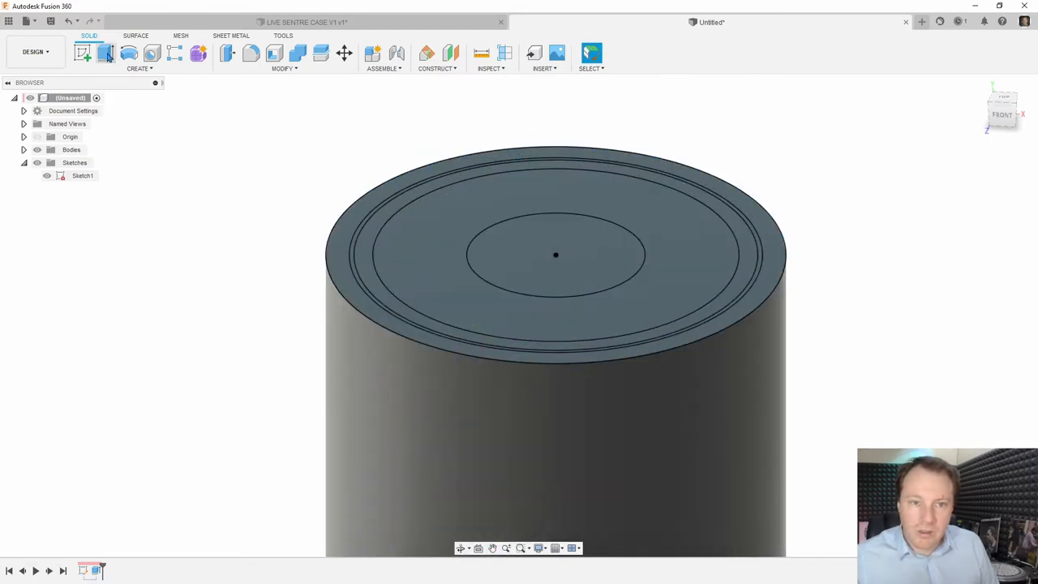
pyautogui.click(106, 53)
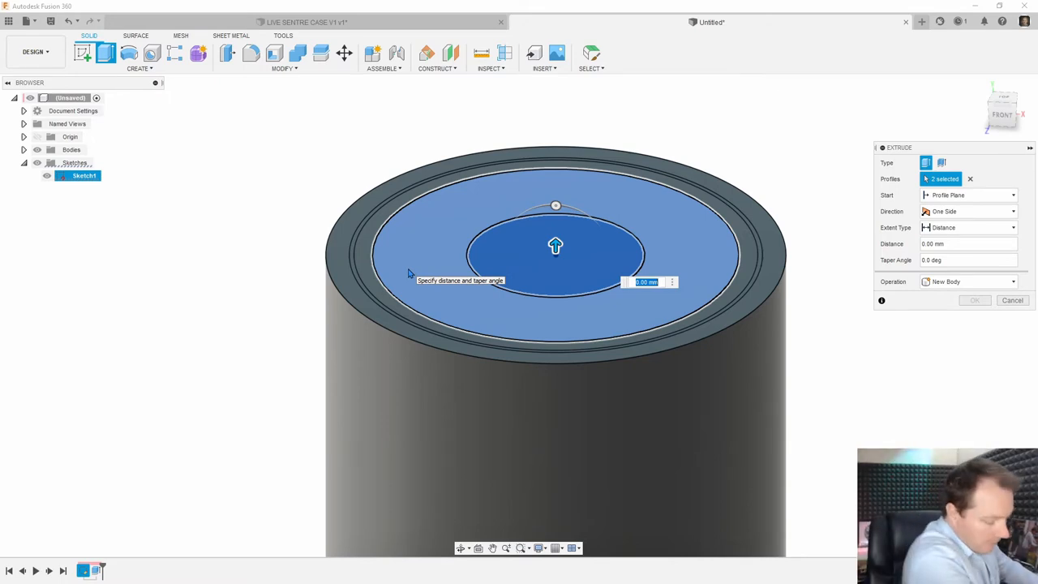
pyautogui.write('-44')
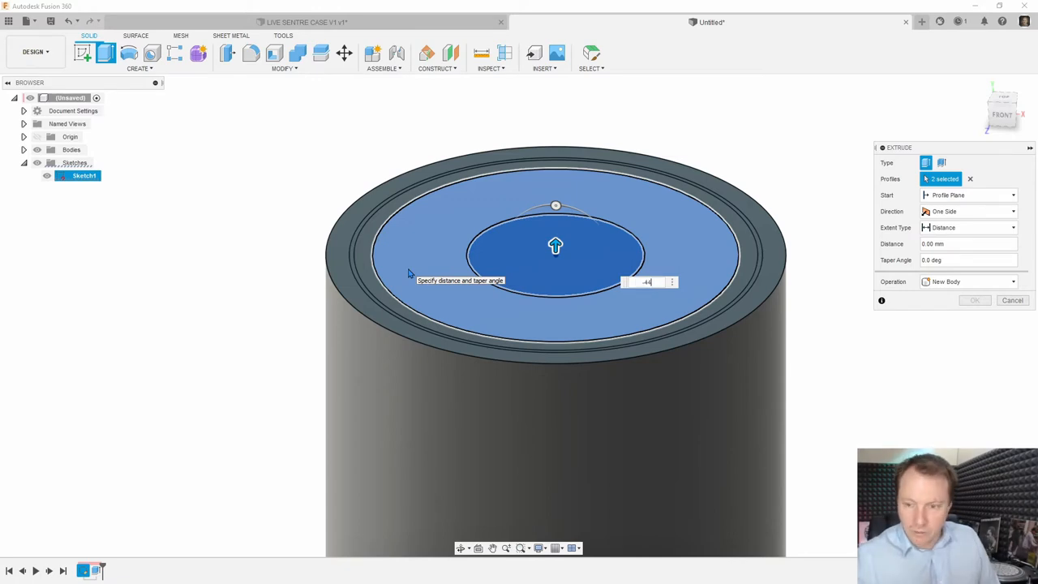
pyautogui.click(1012, 300)
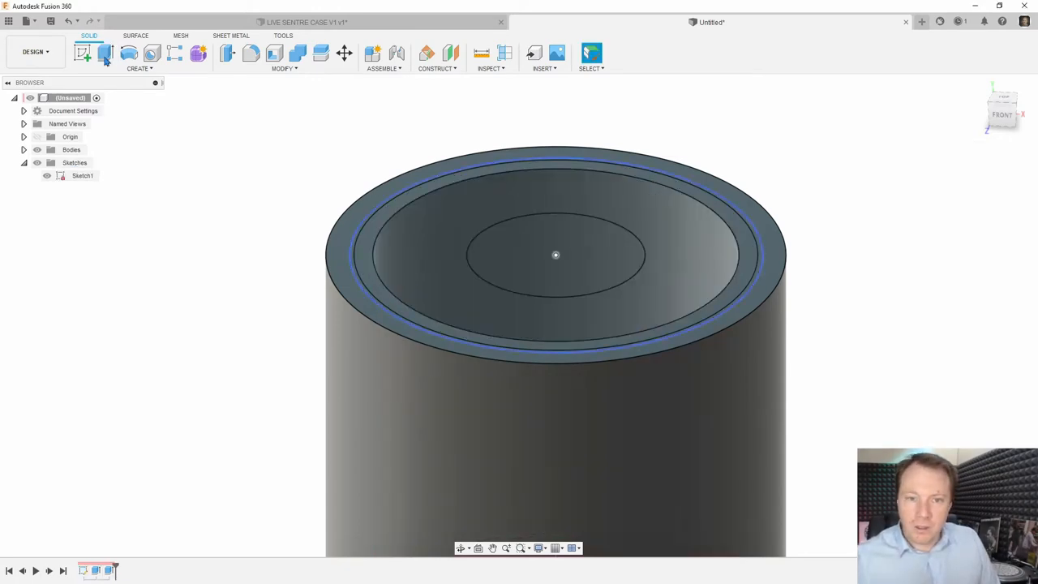
pyautogui.click(105, 53)
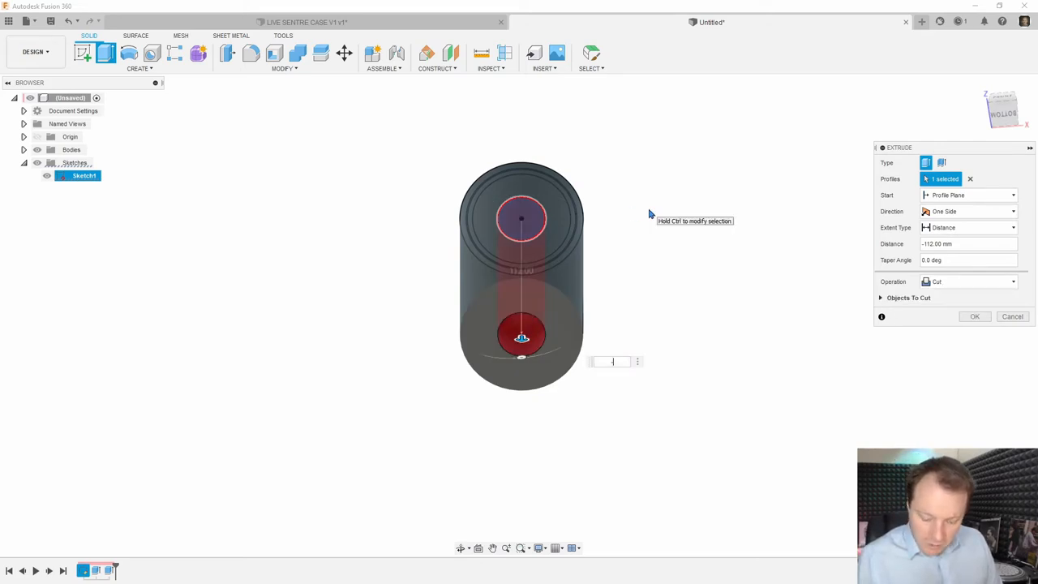
pyautogui.click(974, 316)
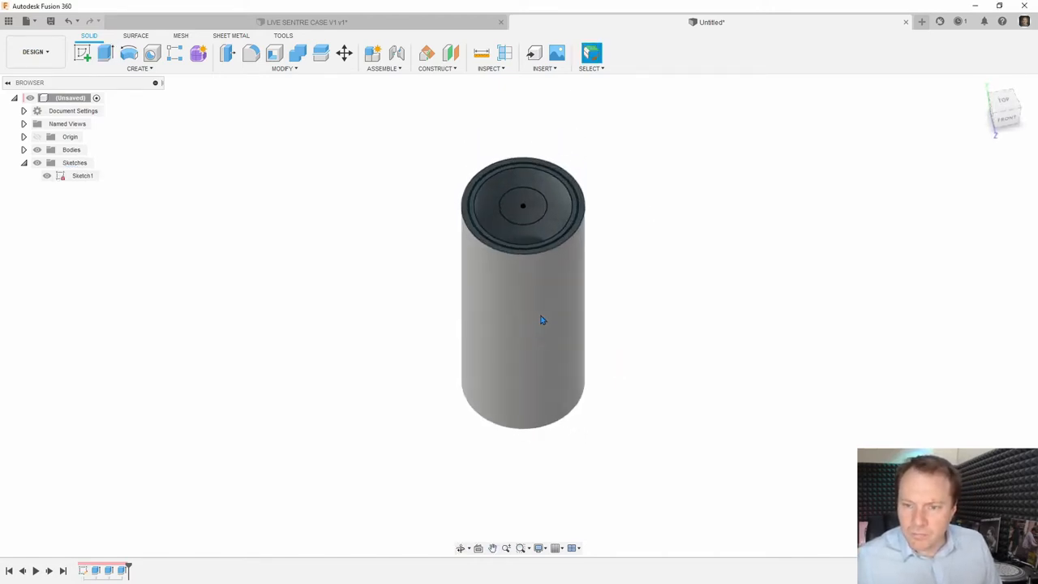
# Step: Inspect the recess and through-hole, then extrude the thin rim ring above the top
pyautogui.scroll(3)
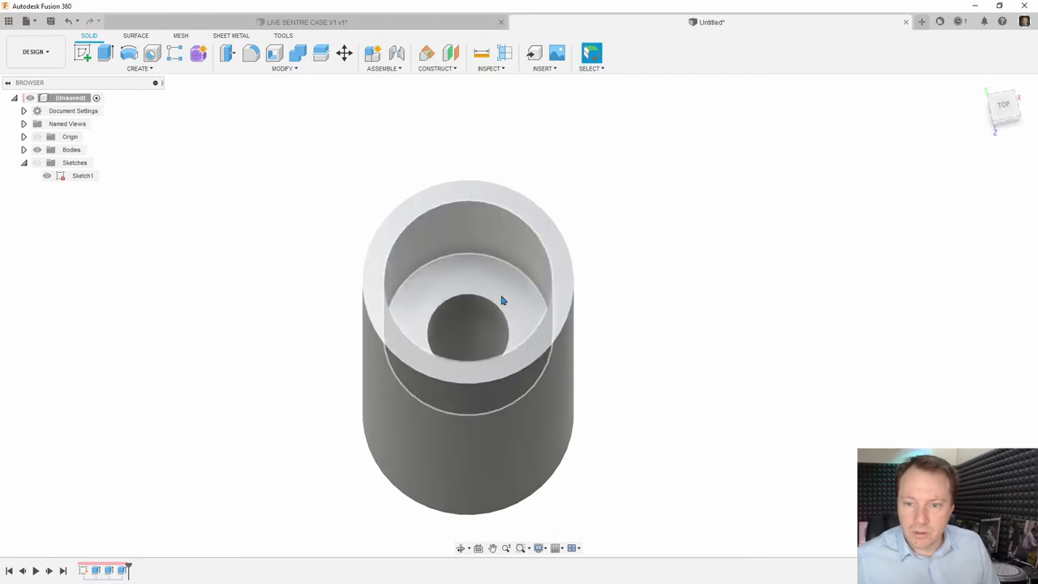
pyautogui.moveTo(501, 299); pyautogui.dragTo(450, 349)
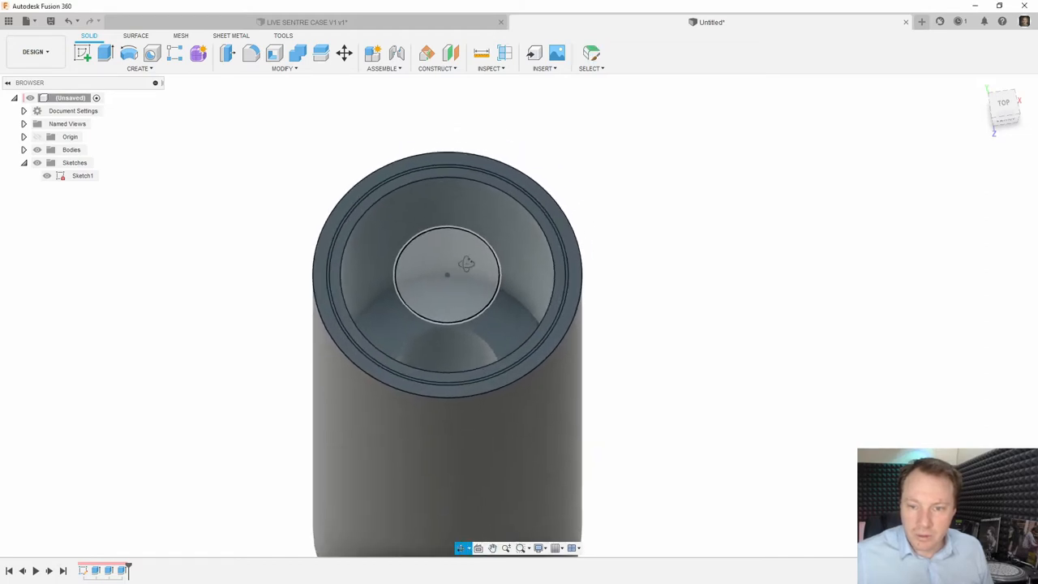
pyautogui.moveTo(466, 263); pyautogui.dragTo(466, 235)
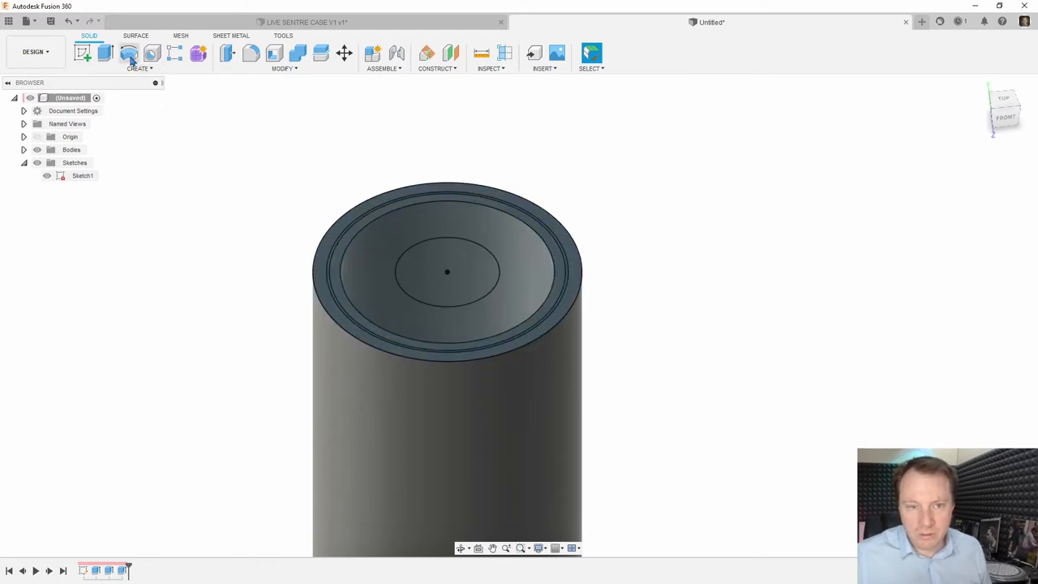
pyautogui.click(104, 53)
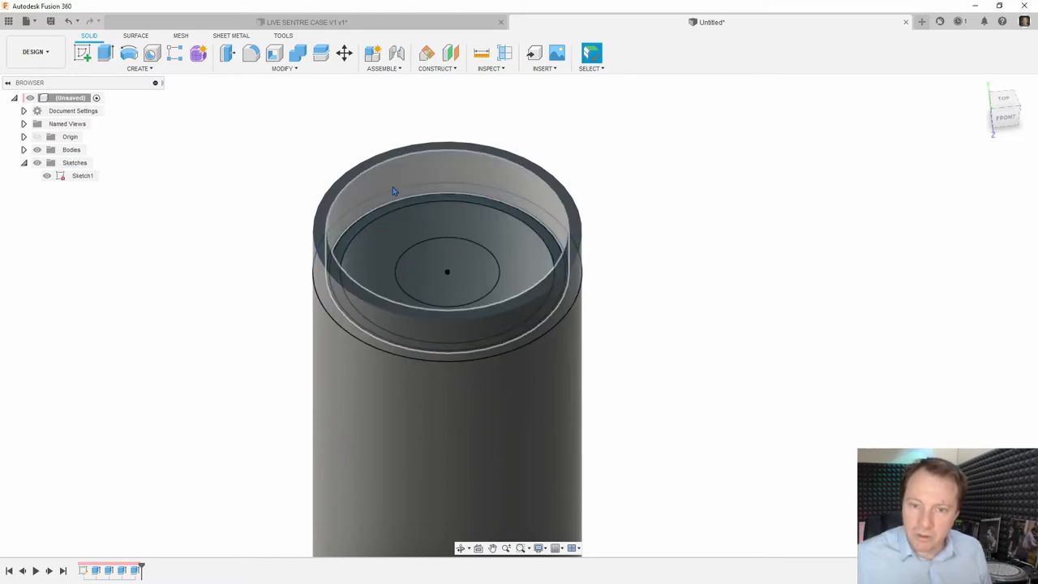
pyautogui.click(421, 203)
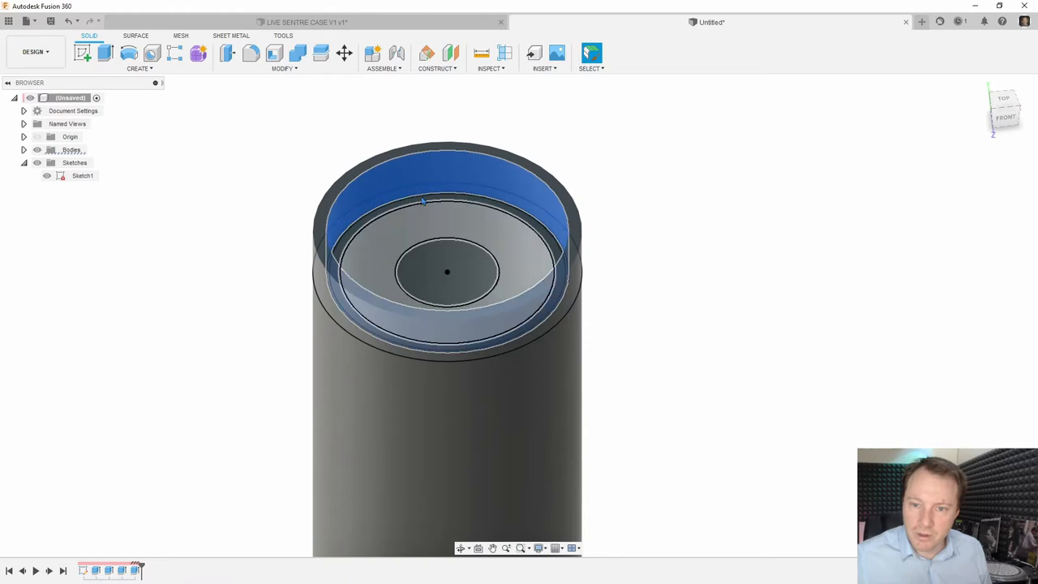
# Step: Hide Body1, extrude the rings as a new body, and cut a 33–36 mm centre hole
pyautogui.click(259, 178)
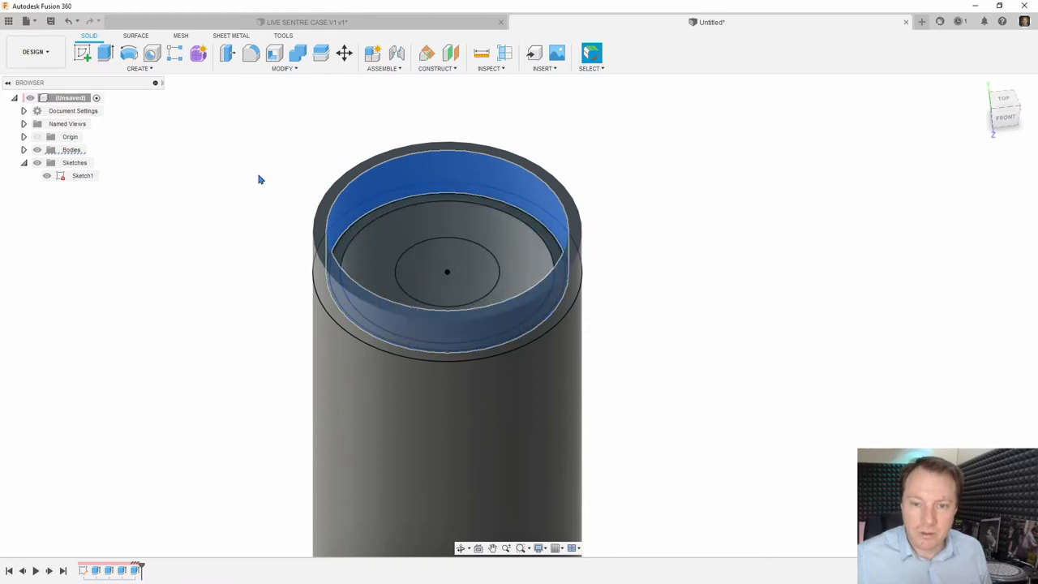
pyautogui.click(72, 149)
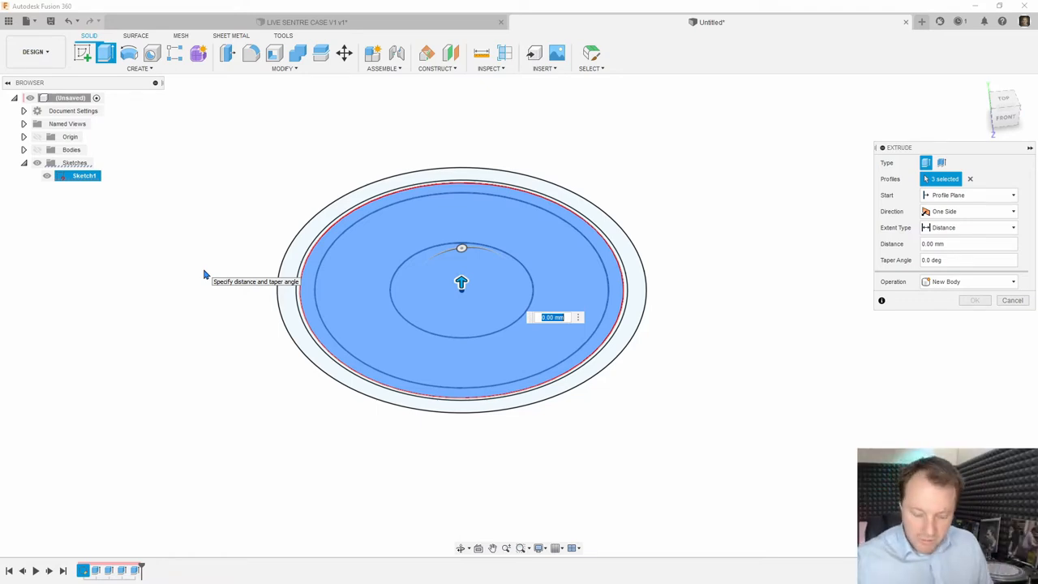
pyautogui.click(1012, 300)
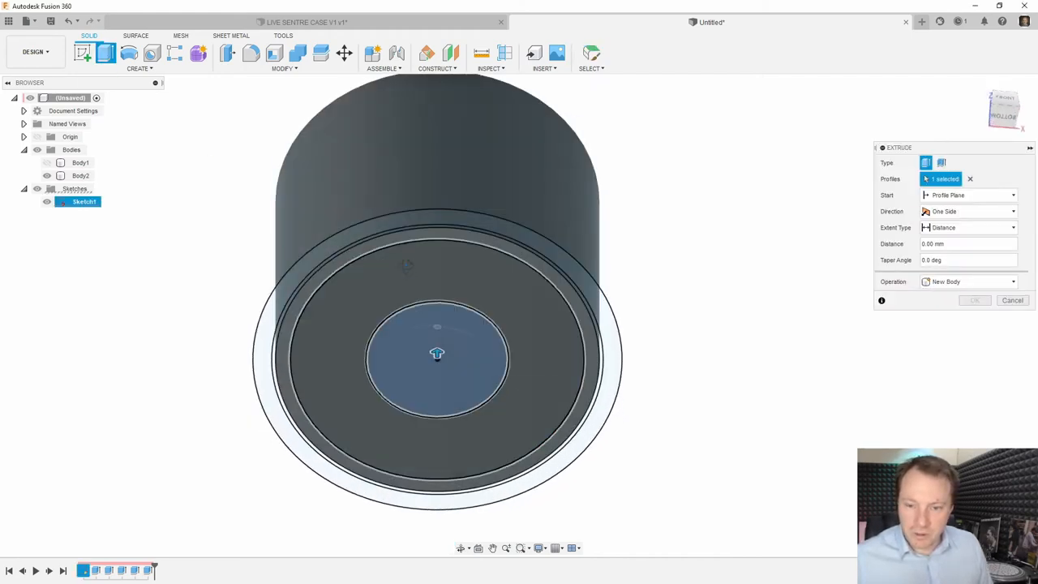
pyautogui.moveTo(437, 353); pyautogui.dragTo(437, 146)
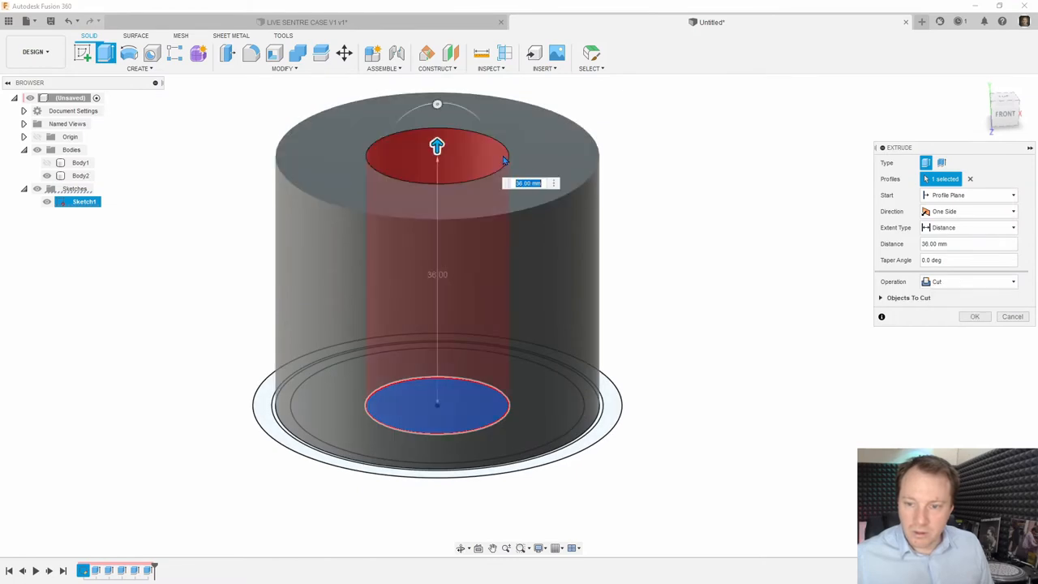
pyautogui.moveTo(663, 171)
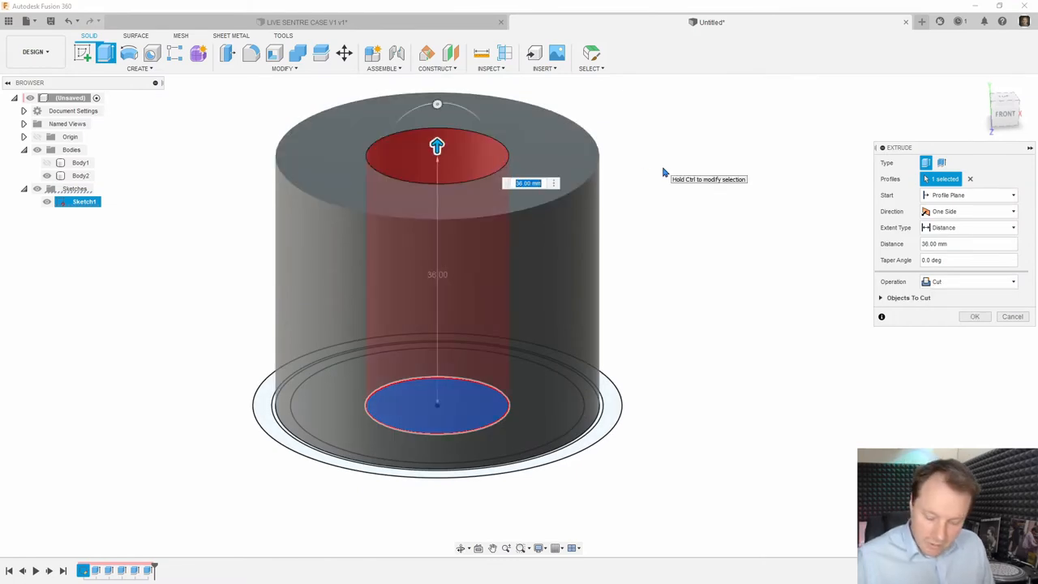
pyautogui.write('33')
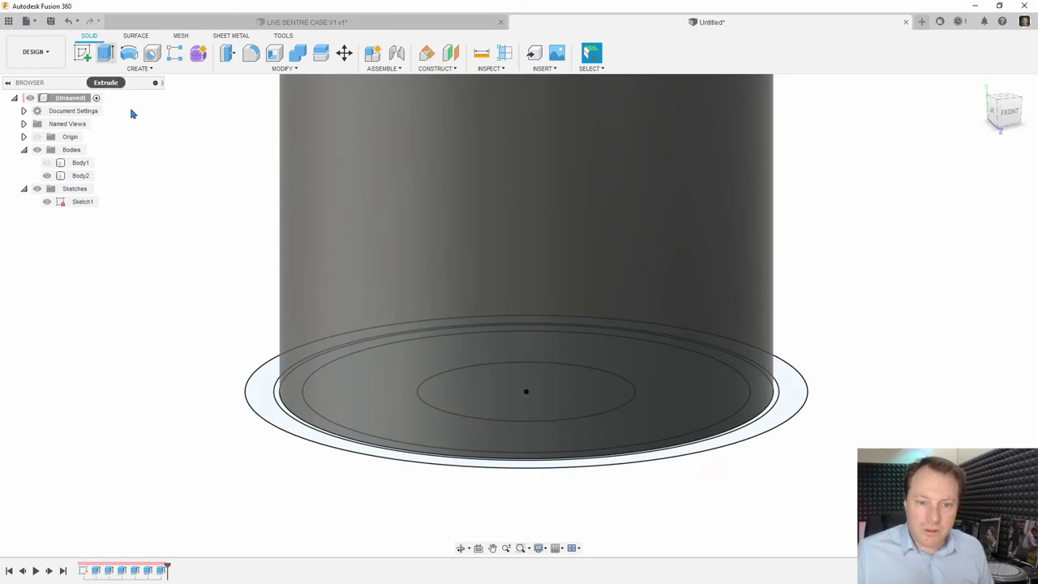
# Step: Join the outer and thin inner rings to the lid, two sides: 36 mm and -10 mm
pyautogui.click(46, 163)
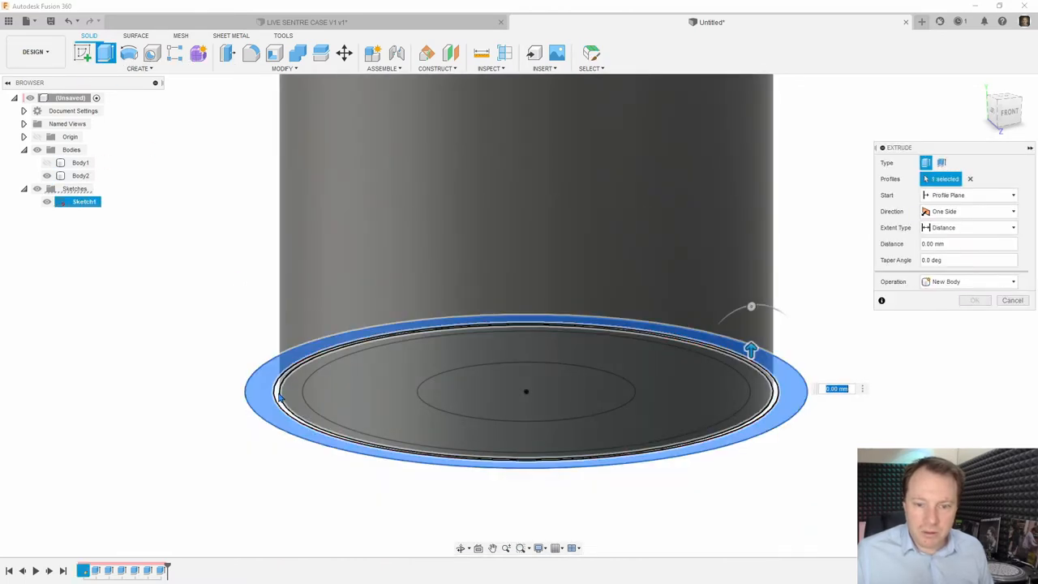
pyautogui.click(405, 329)
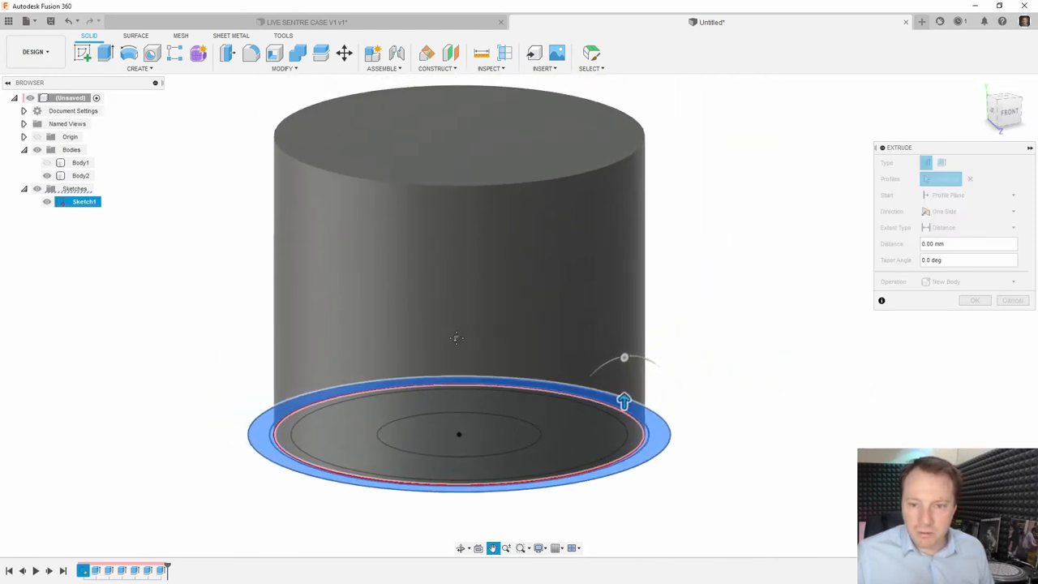
pyautogui.click(458, 433)
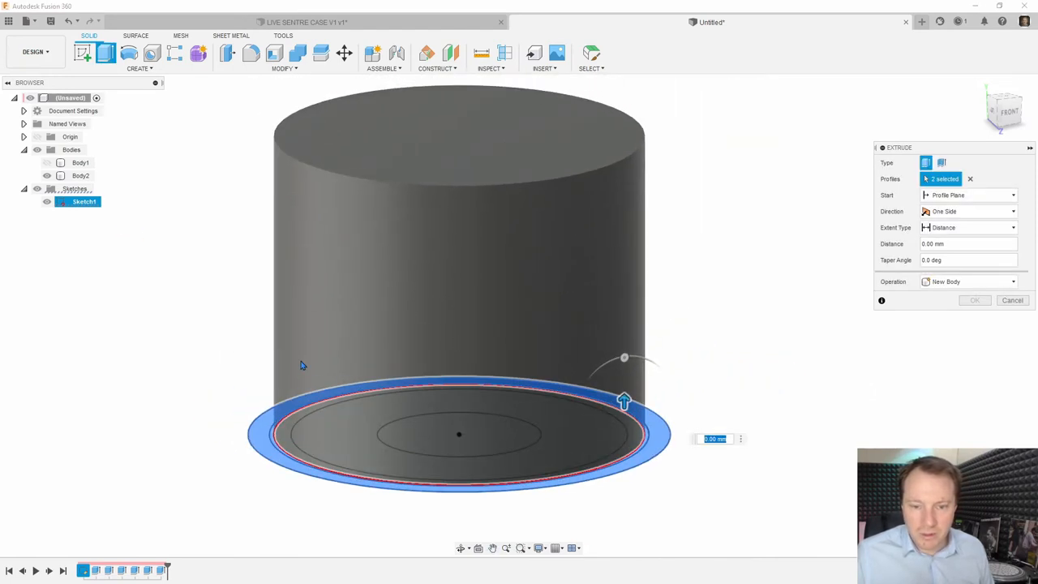
pyautogui.moveTo(822, 274)
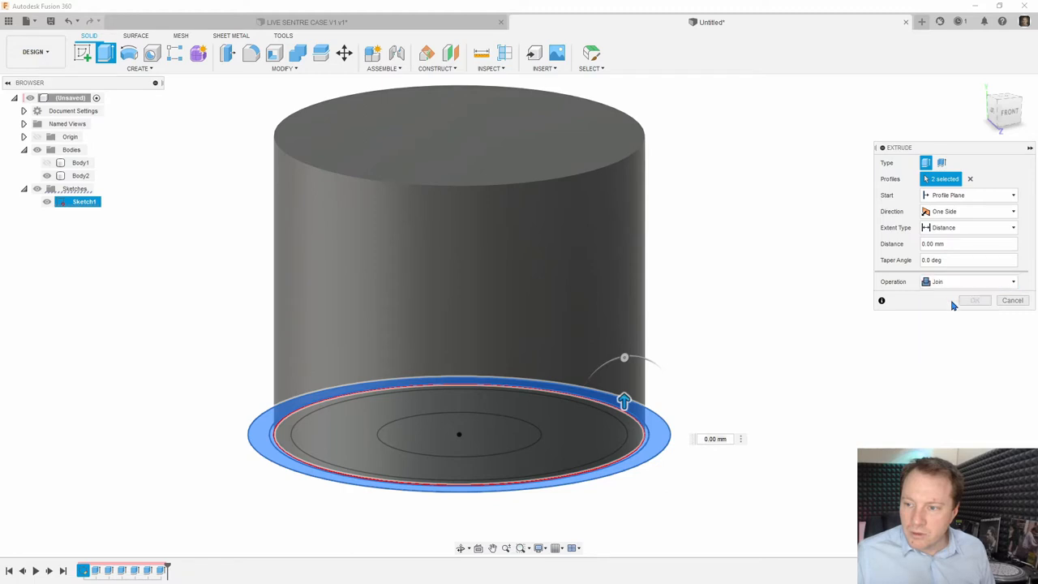
pyautogui.click(968, 211)
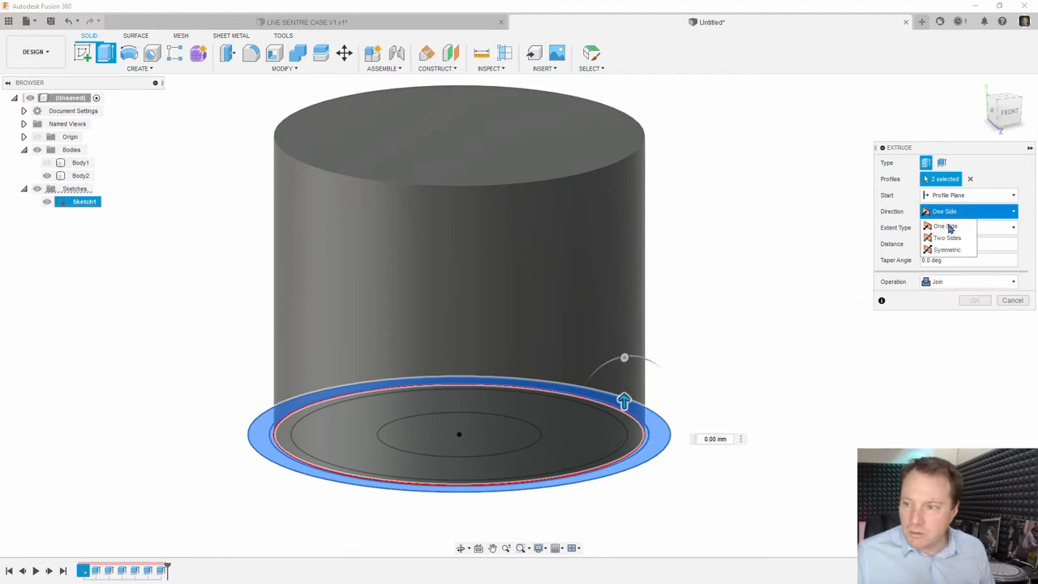
pyautogui.click(946, 238)
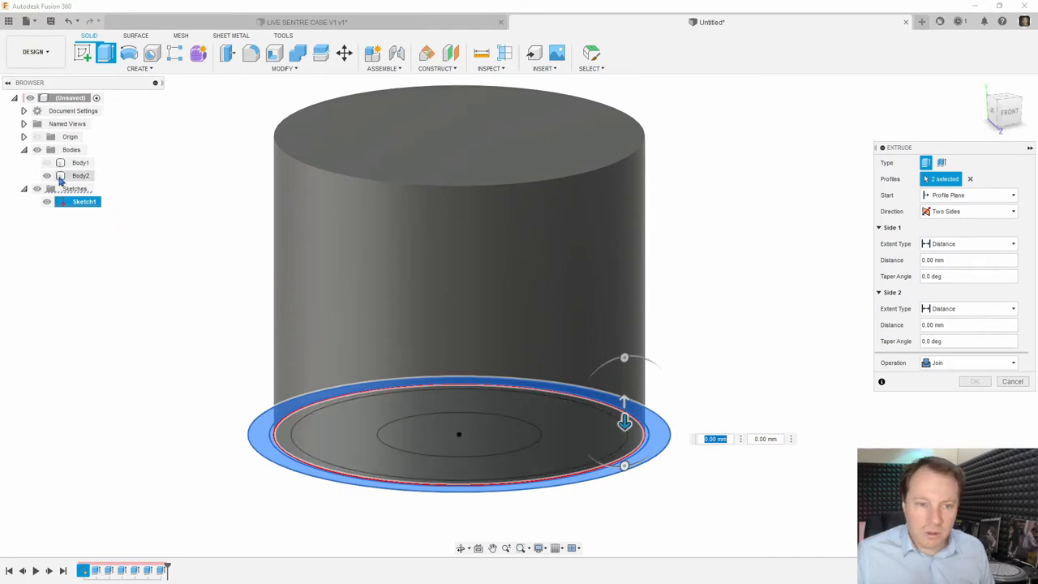
pyautogui.moveTo(625, 422); pyautogui.dragTo(624, 316)
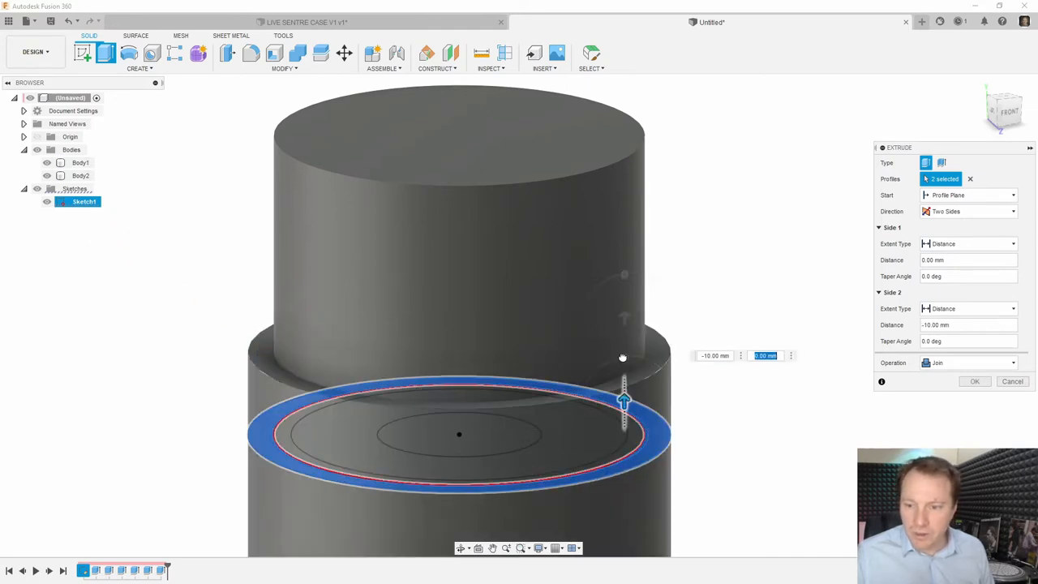
pyautogui.moveTo(623, 401); pyautogui.dragTo(624, 202)
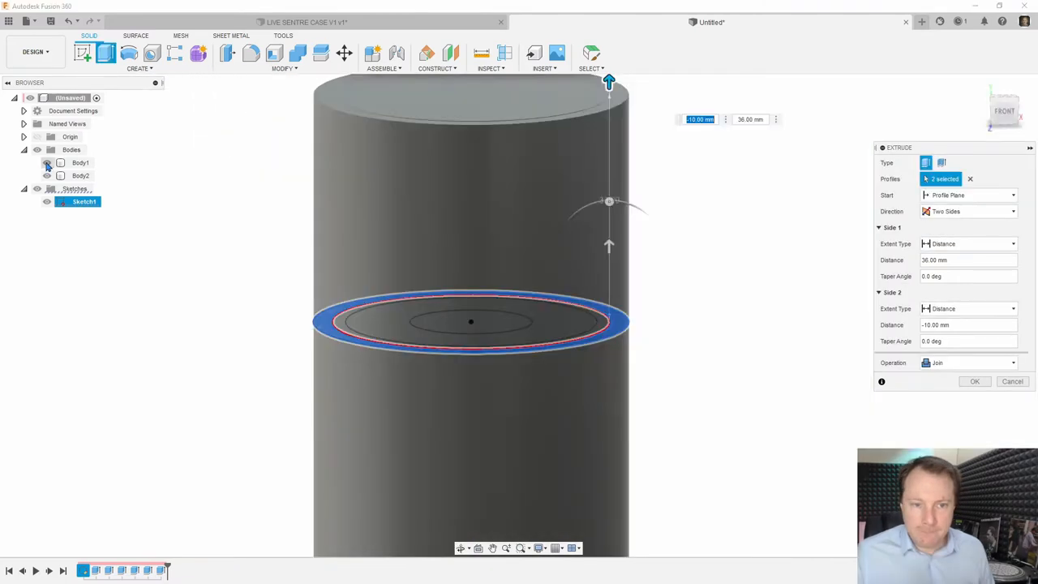
pyautogui.click(974, 381)
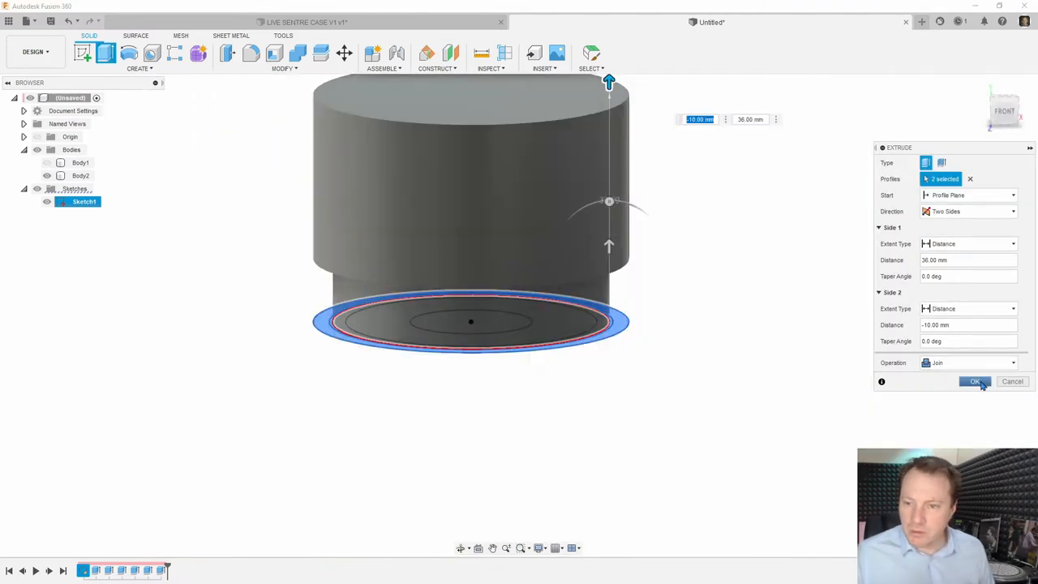
pyautogui.click(975, 381)
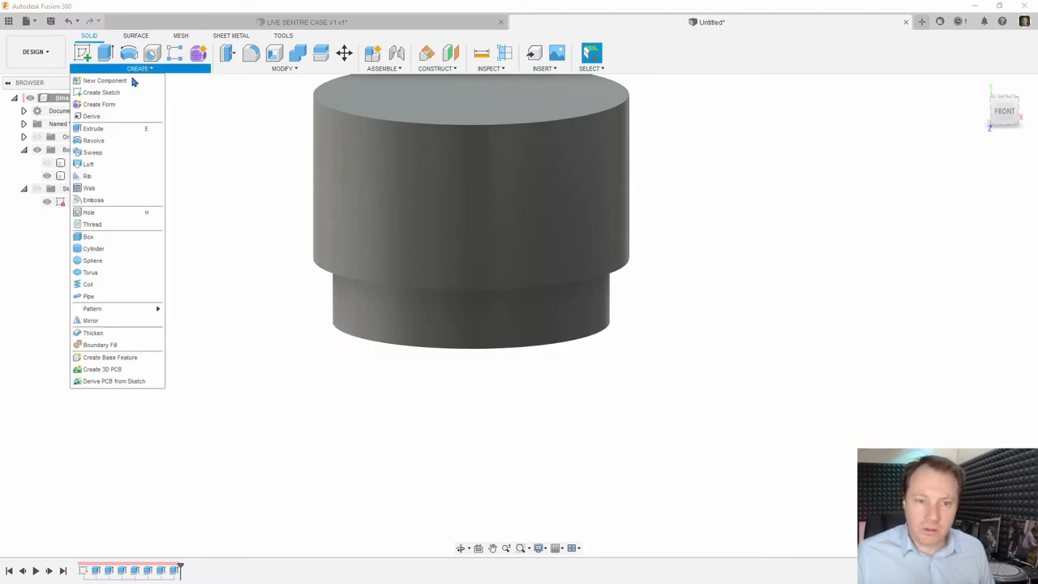
pyautogui.moveTo(90, 224)
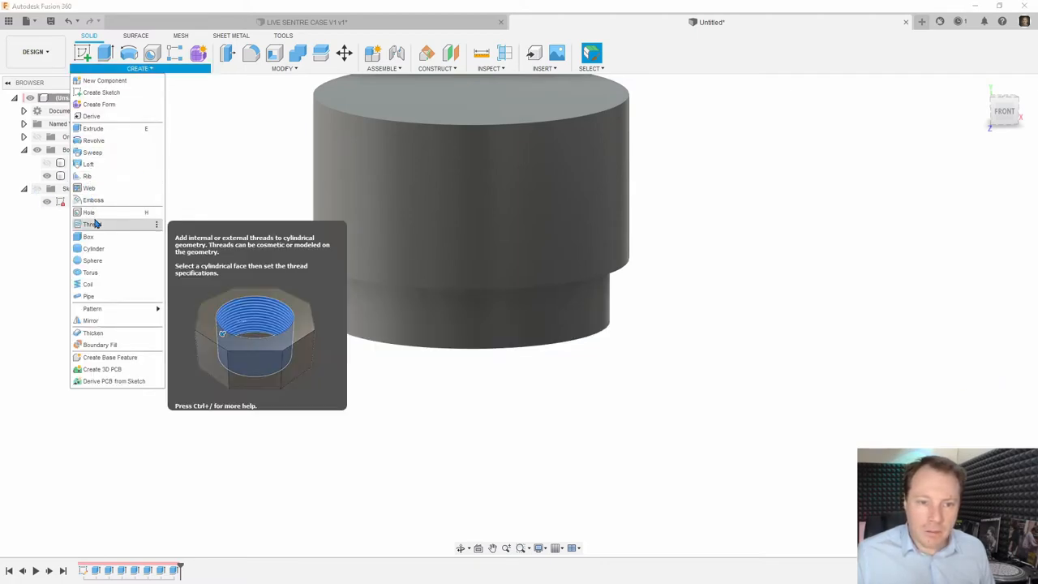
pyautogui.click(92, 224)
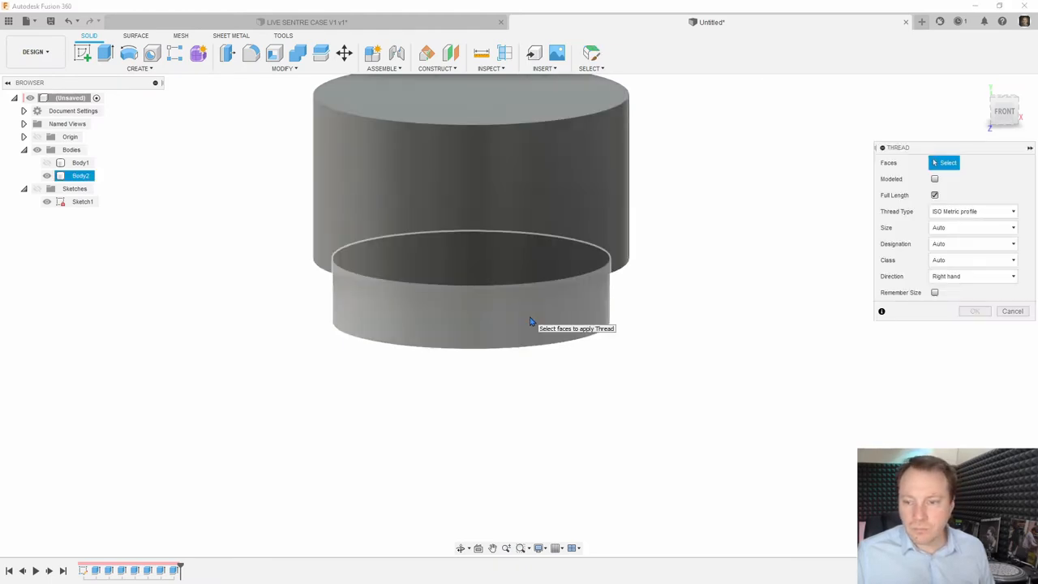
pyautogui.click(470, 292)
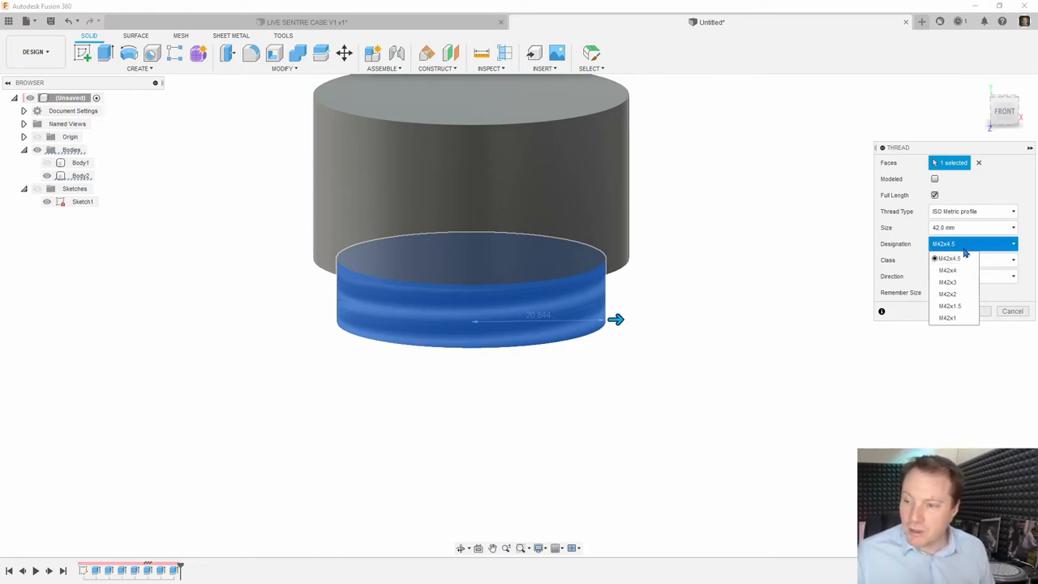
pyautogui.click(946, 258)
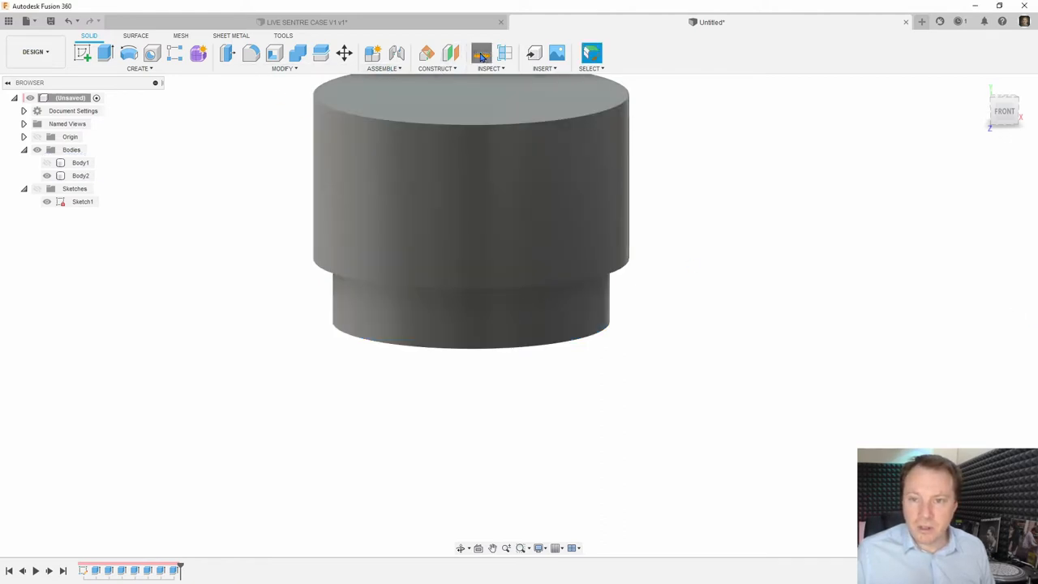
pyautogui.click(480, 54)
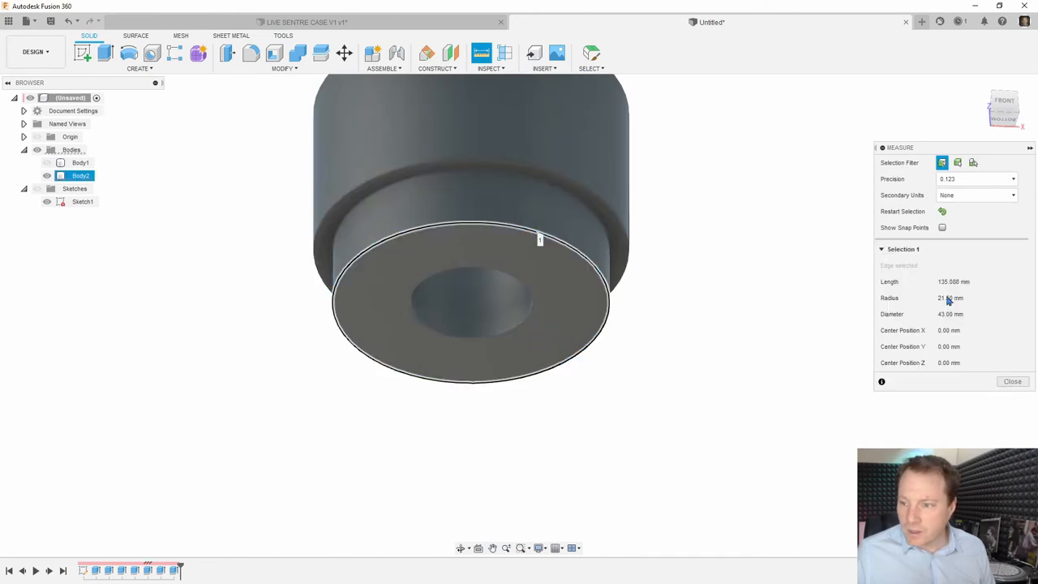
pyautogui.click(612, 288)
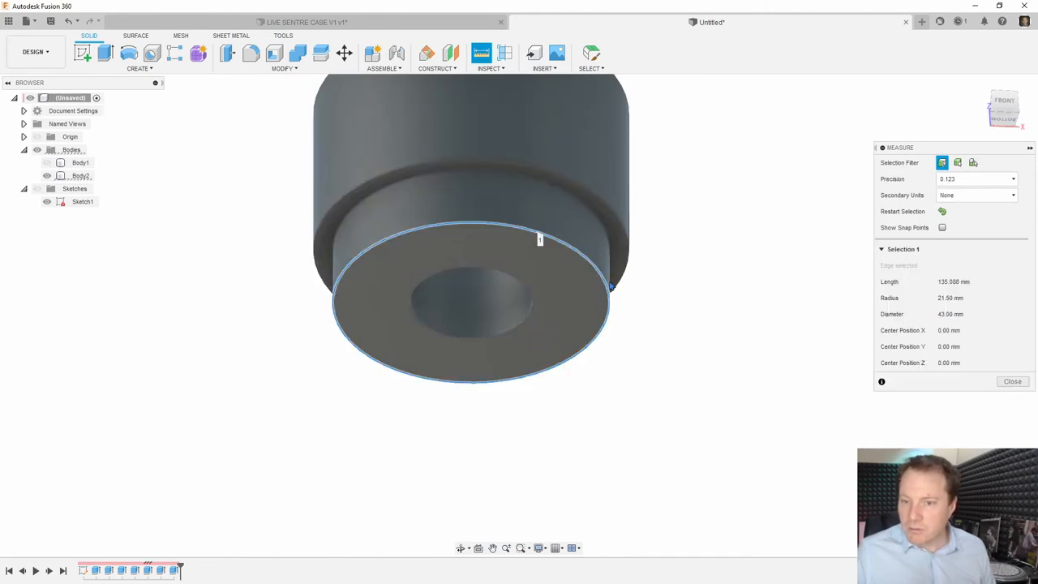
pyautogui.click(80, 176)
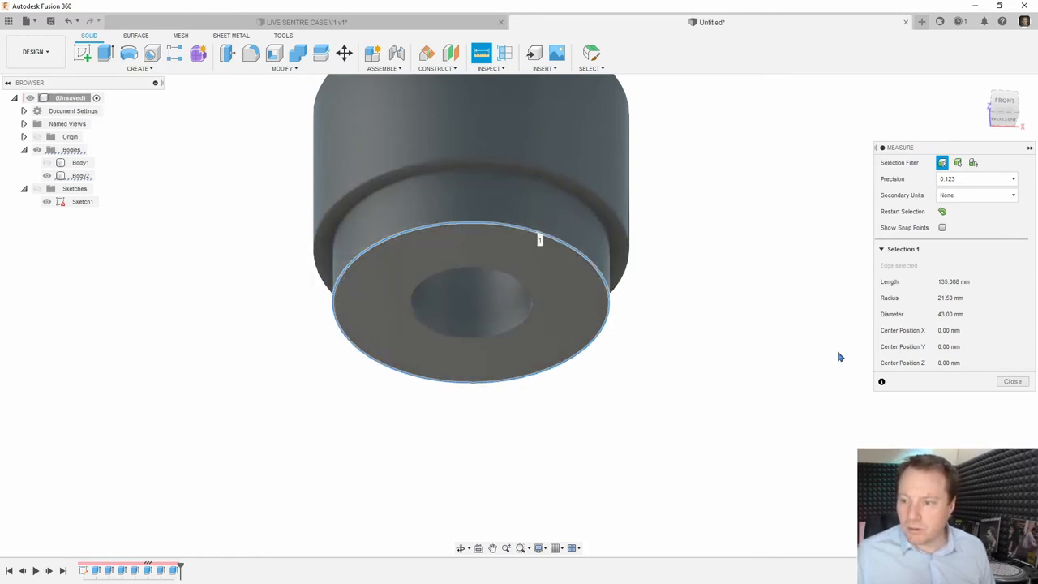
pyautogui.click(1011, 381)
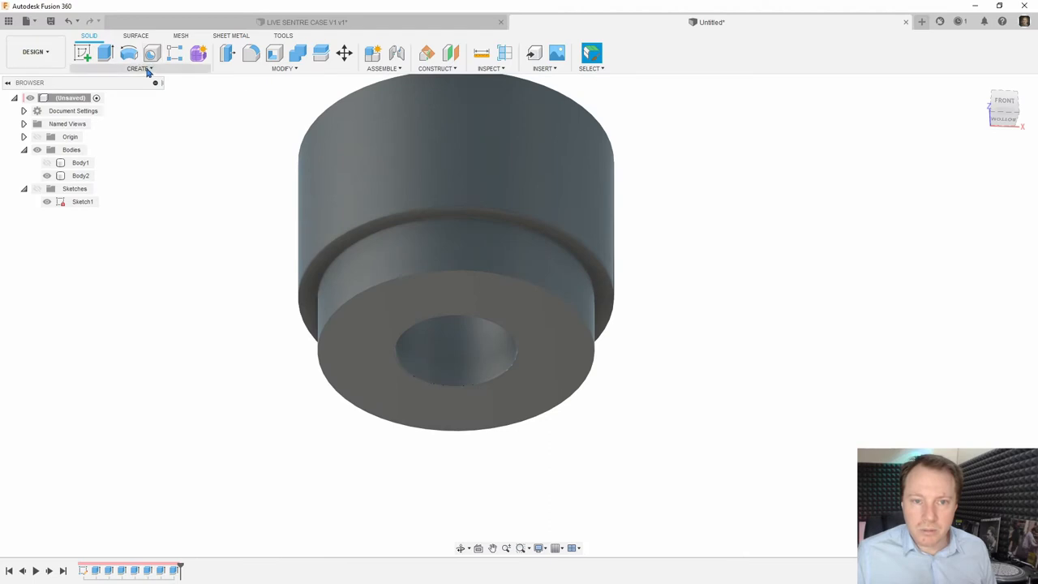
# Step: Add a modeled M42x4.5 ISO metric thread to the lid's lip, then hide Body2
pyautogui.click(139, 68)
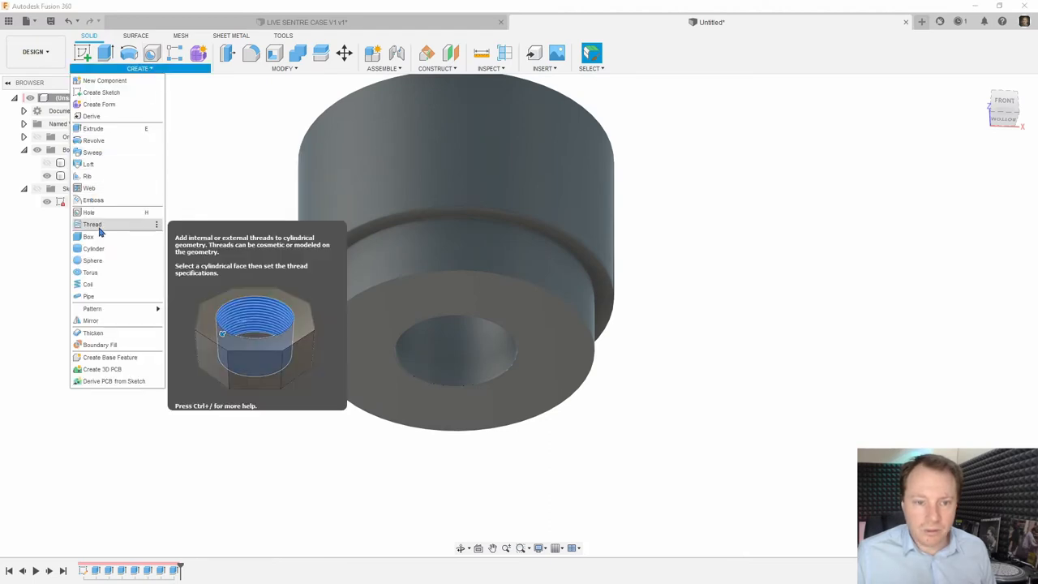
pyautogui.click(91, 223)
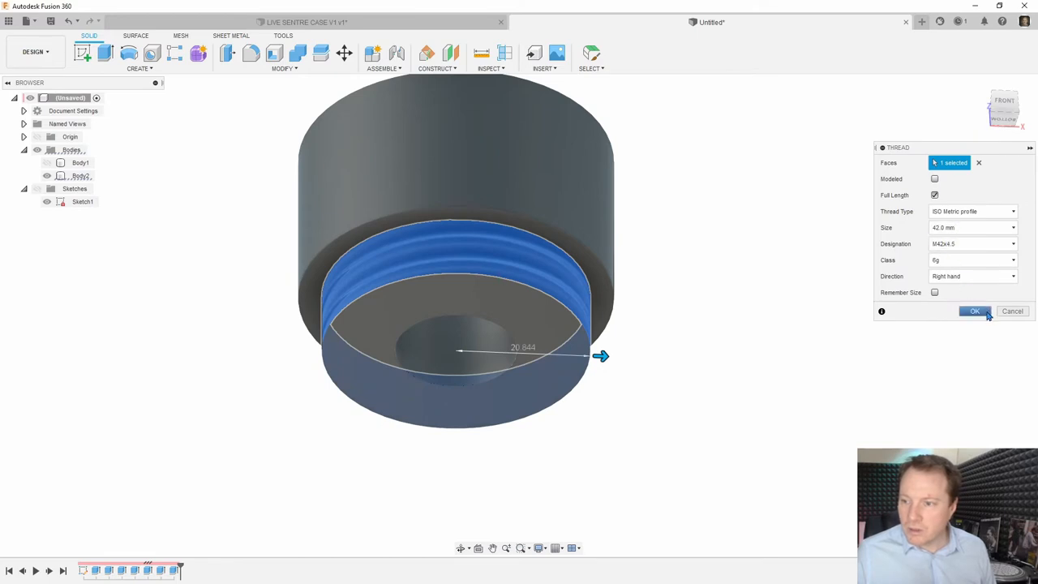
pyautogui.moveTo(902, 180)
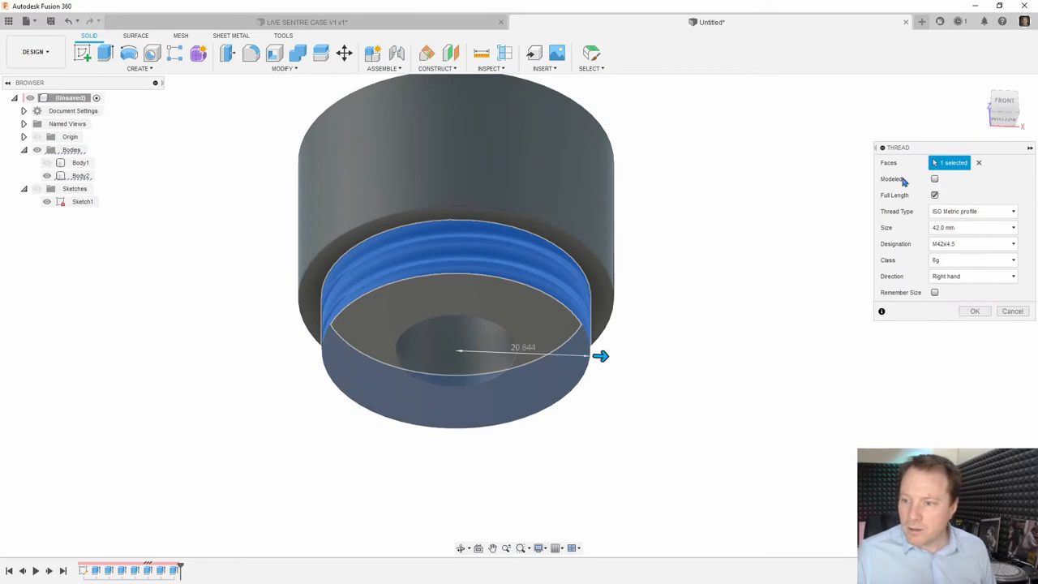
pyautogui.click(933, 178)
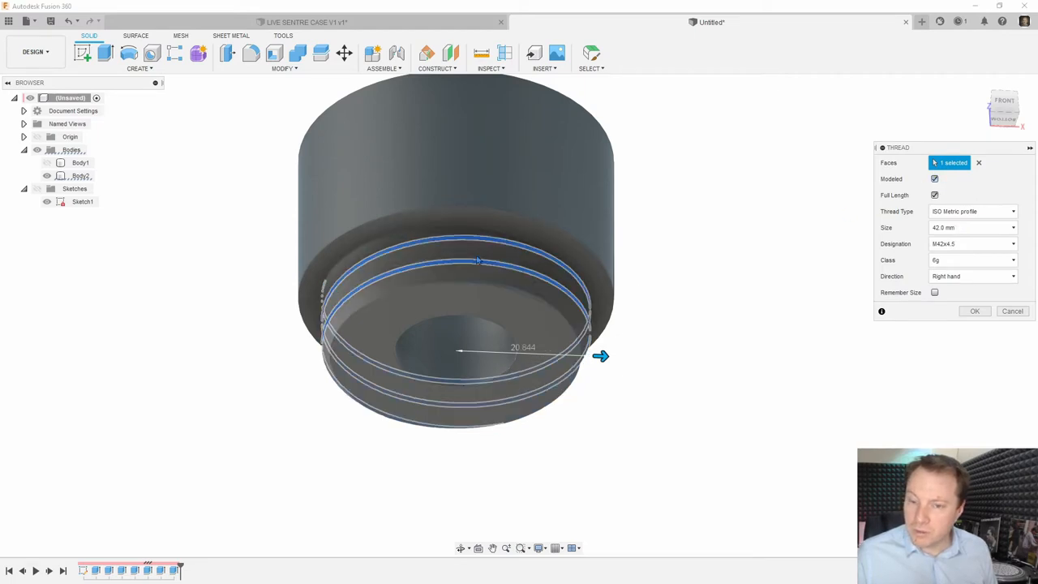
pyautogui.click(973, 310)
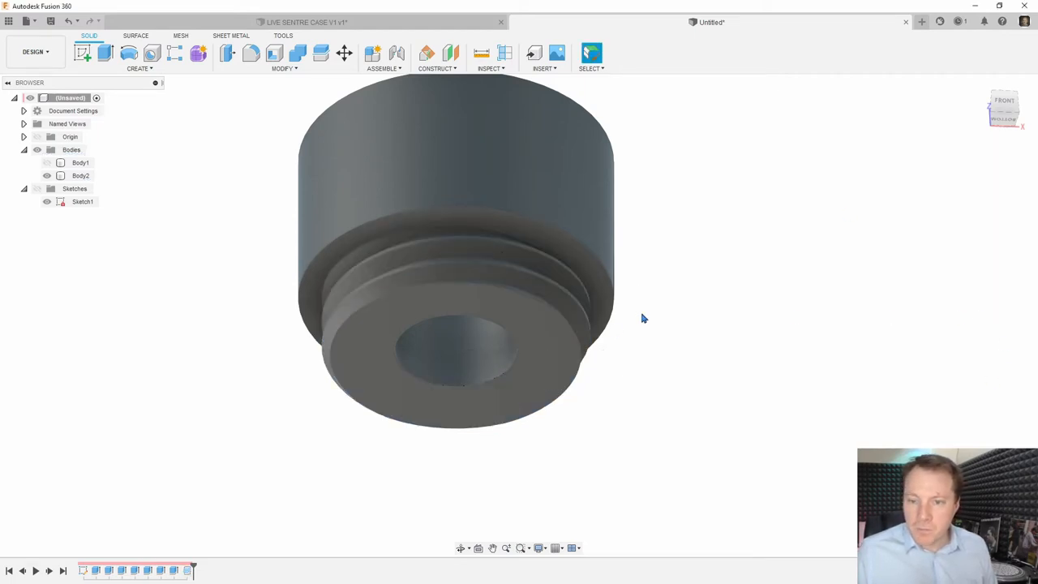
pyautogui.click(81, 176)
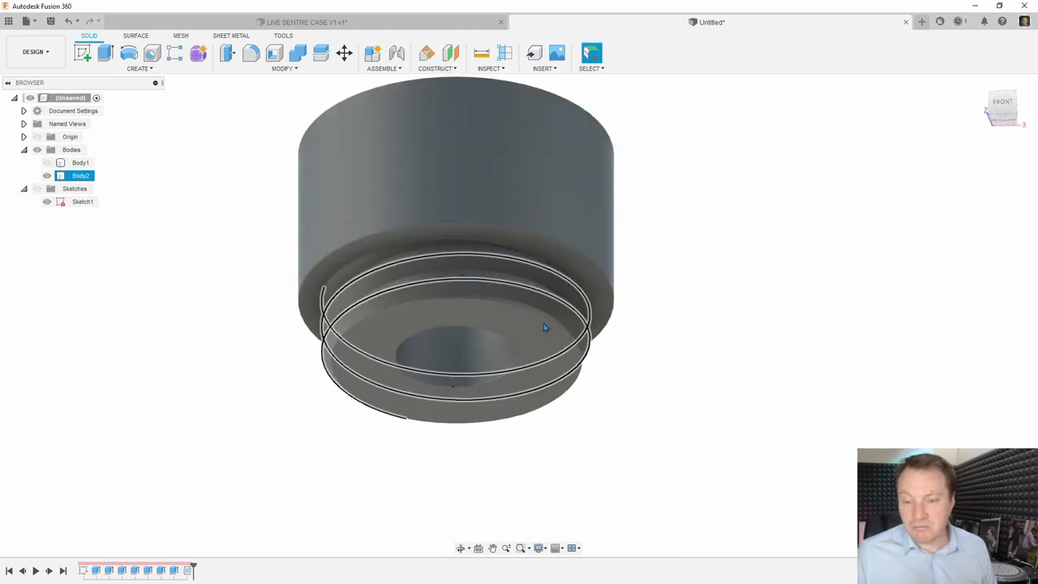
pyautogui.click(172, 174)
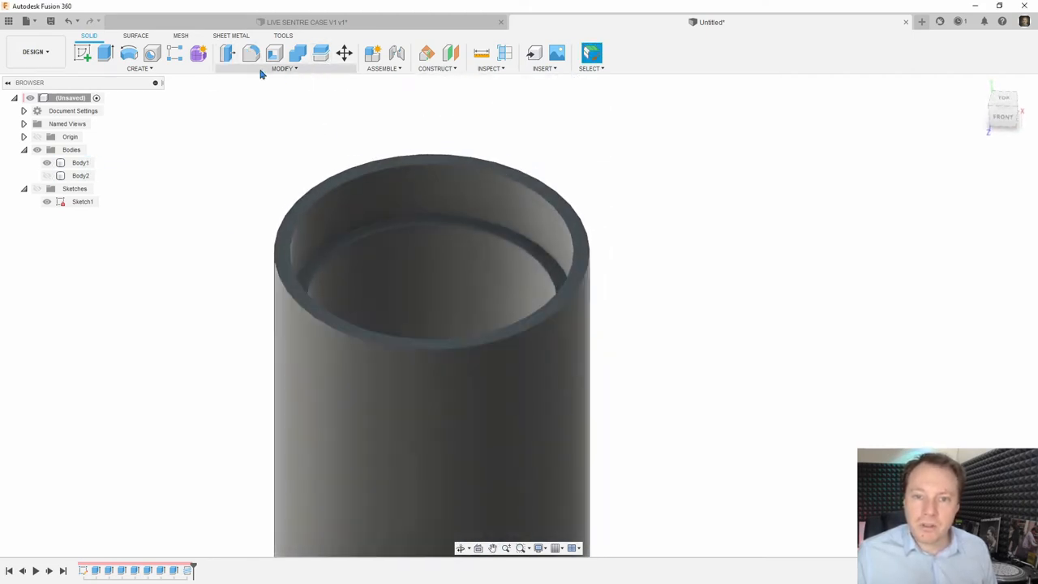
# Step: Cut a modeled M45x4.5 6H internal thread inside the case opening
pyautogui.click(139, 69)
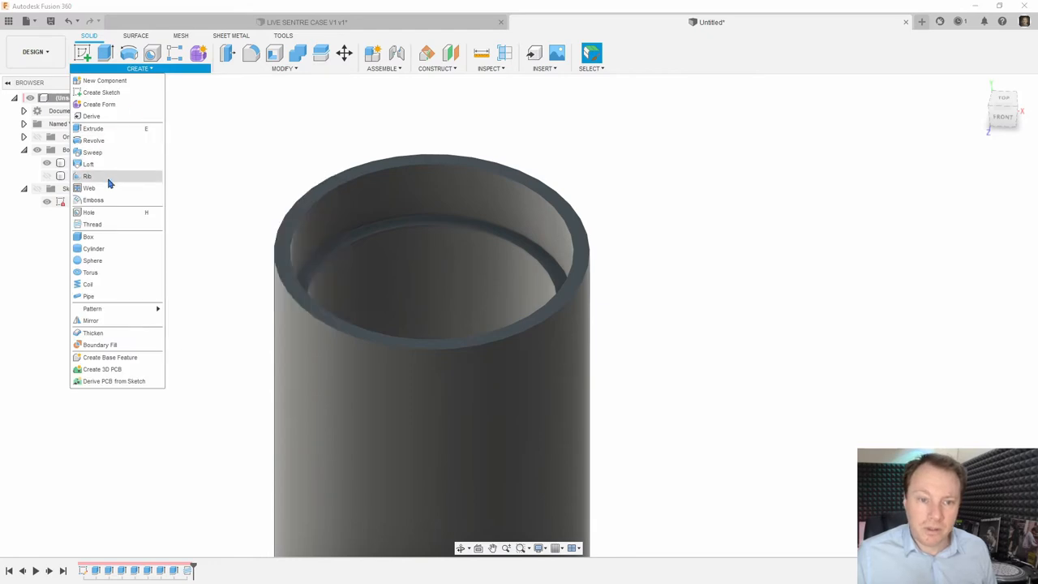
pyautogui.click(91, 224)
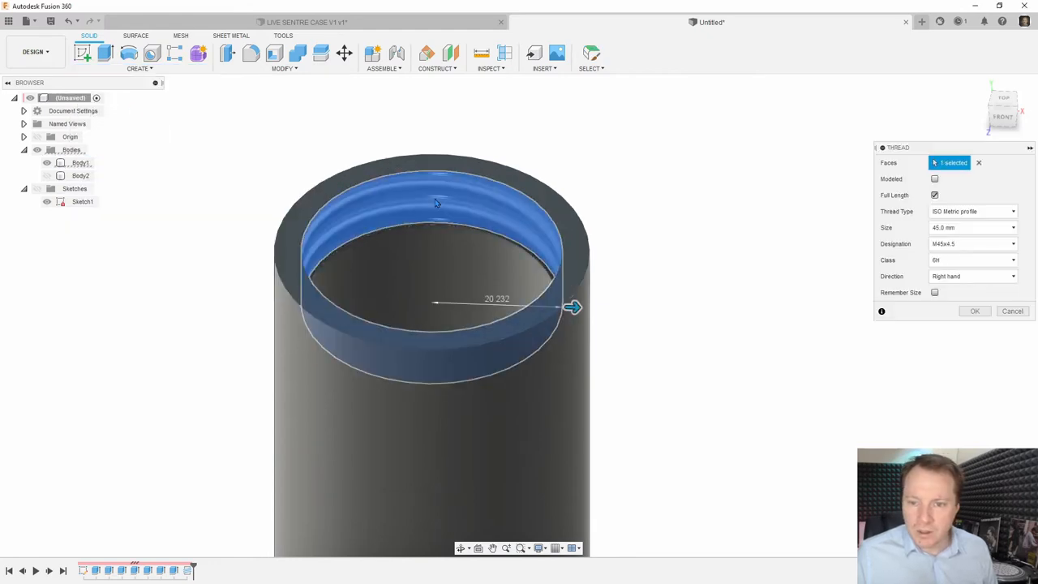
pyautogui.click(934, 178)
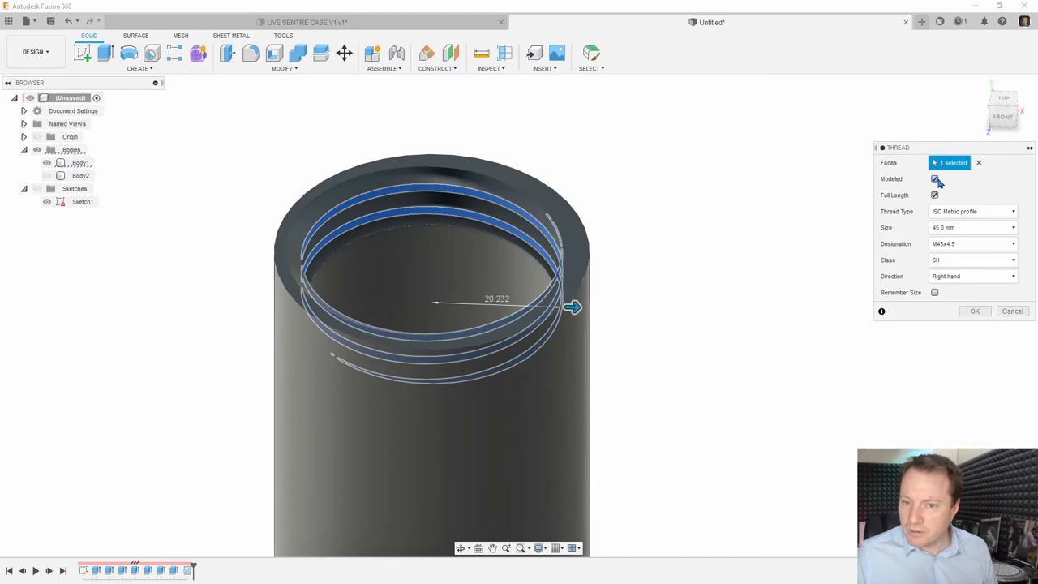
pyautogui.click(933, 195)
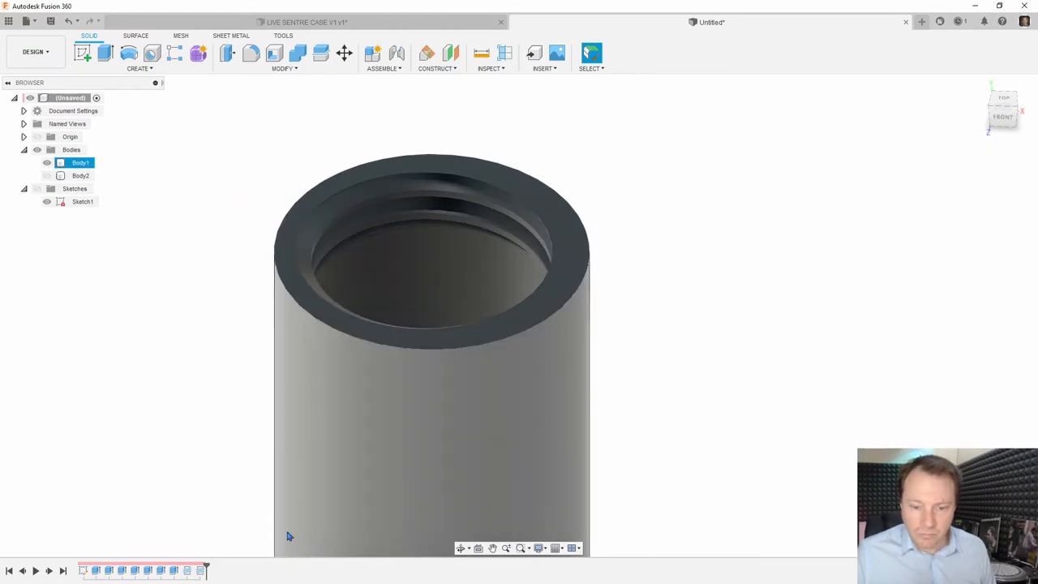
# Step: Reopen the thread feature, cancel without changes, and unhide Body2
pyautogui.rightClick(81, 175)
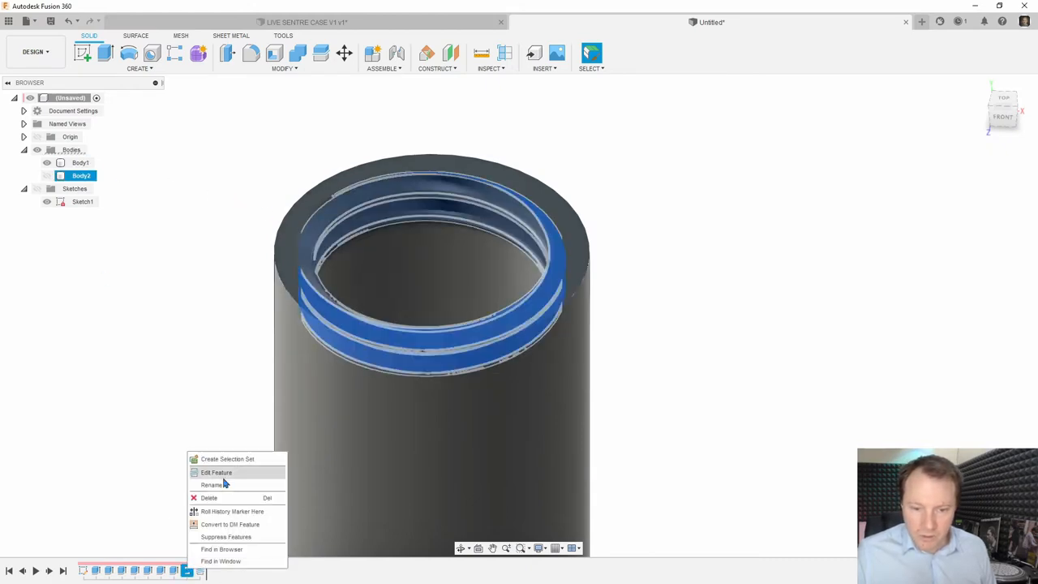
pyautogui.click(217, 472)
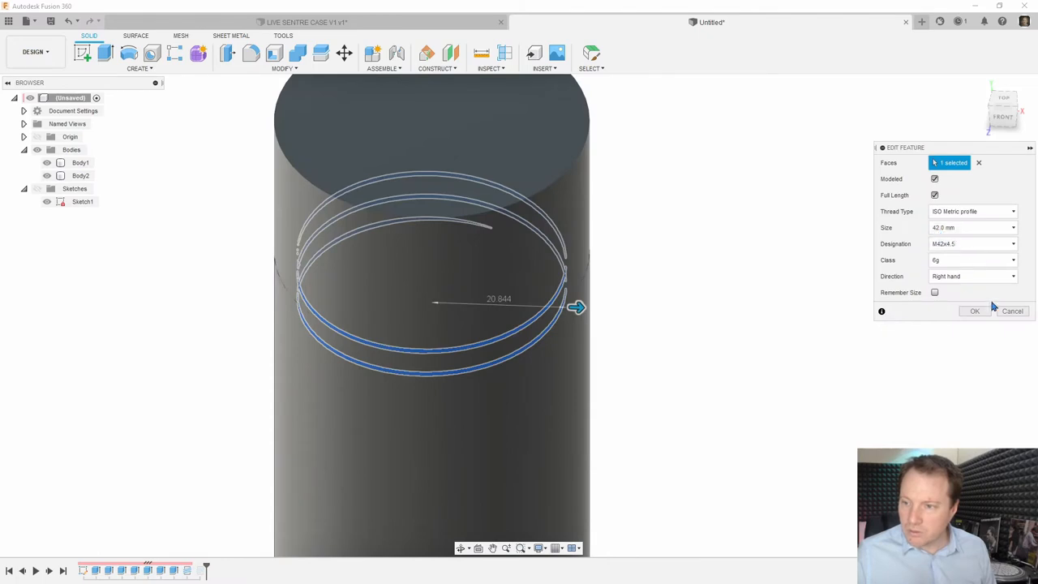
pyautogui.click(974, 310)
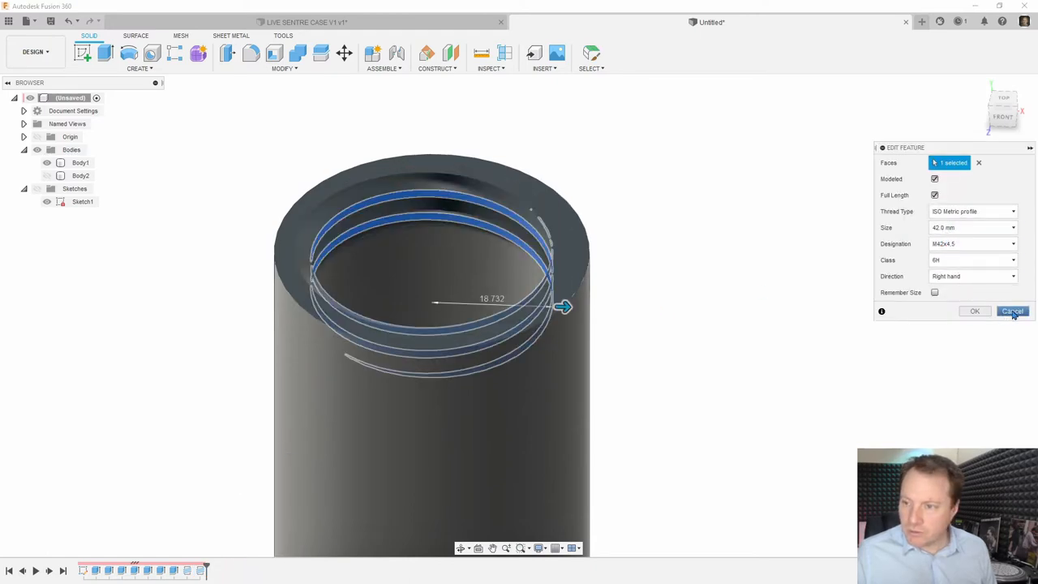
pyautogui.click(1012, 310)
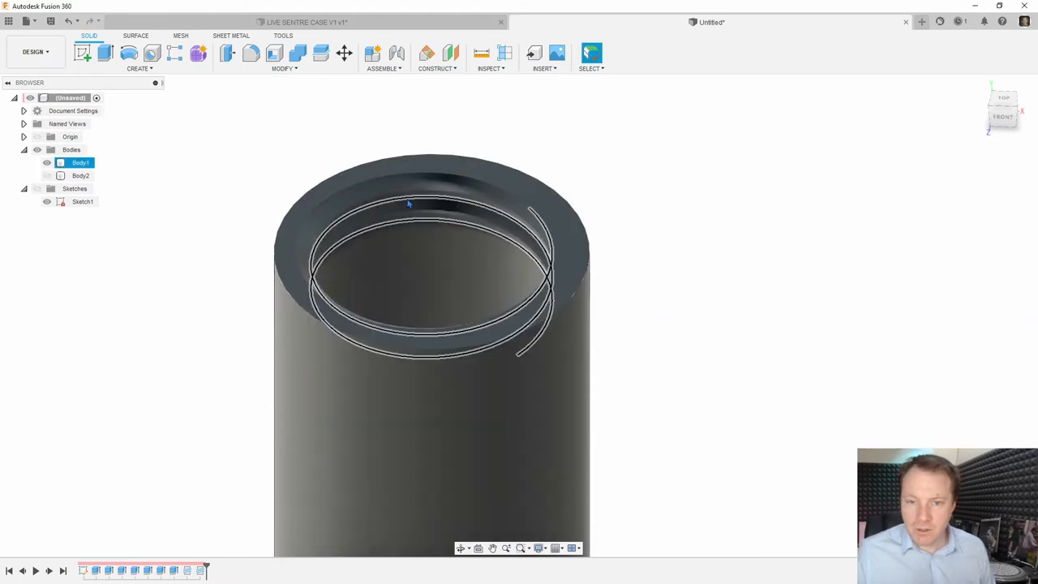
pyautogui.click(47, 176)
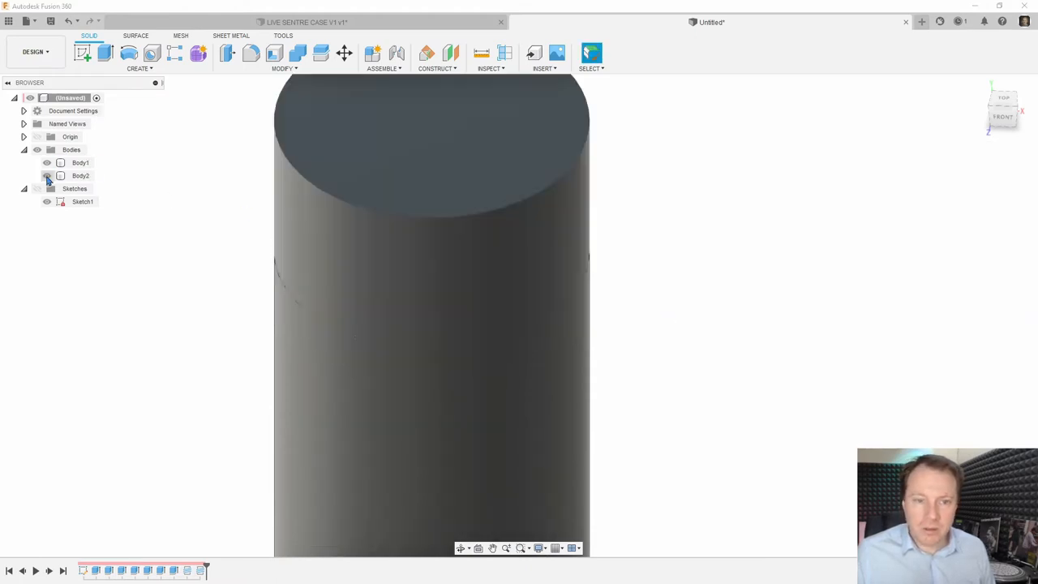
pyautogui.click(480, 53)
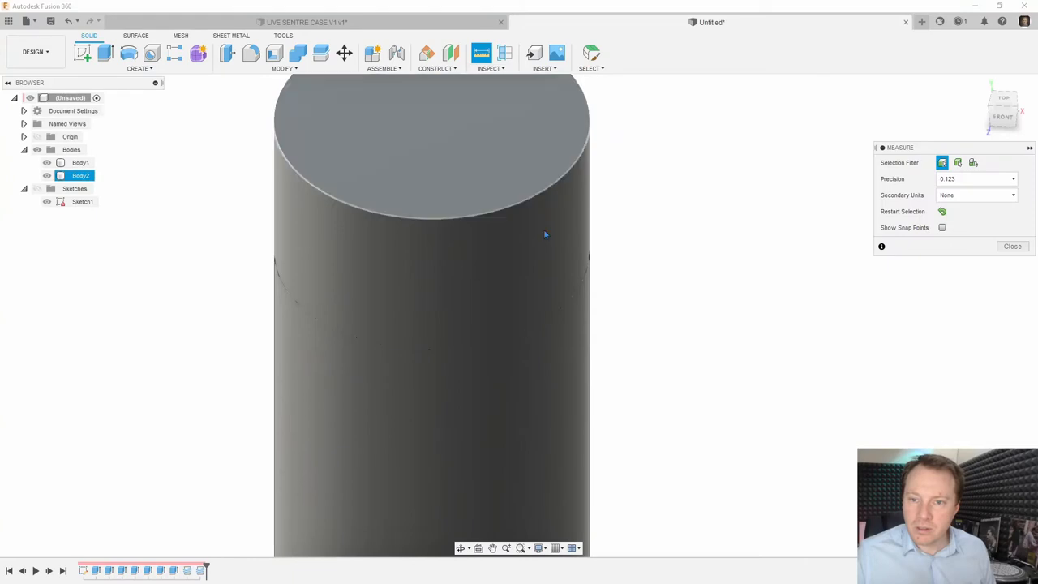
pyautogui.moveTo(504, 53)
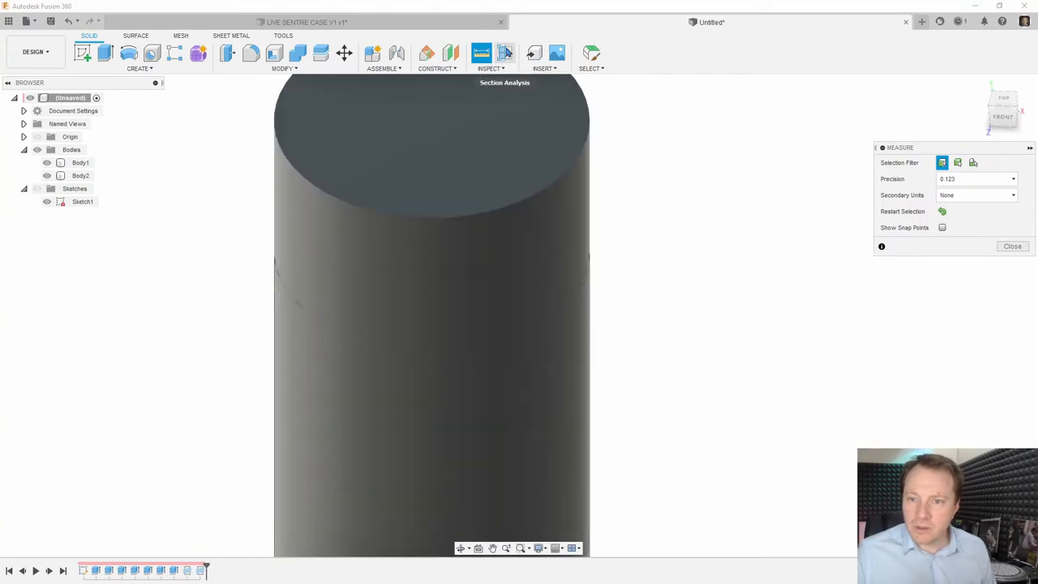
pyautogui.click(491, 68)
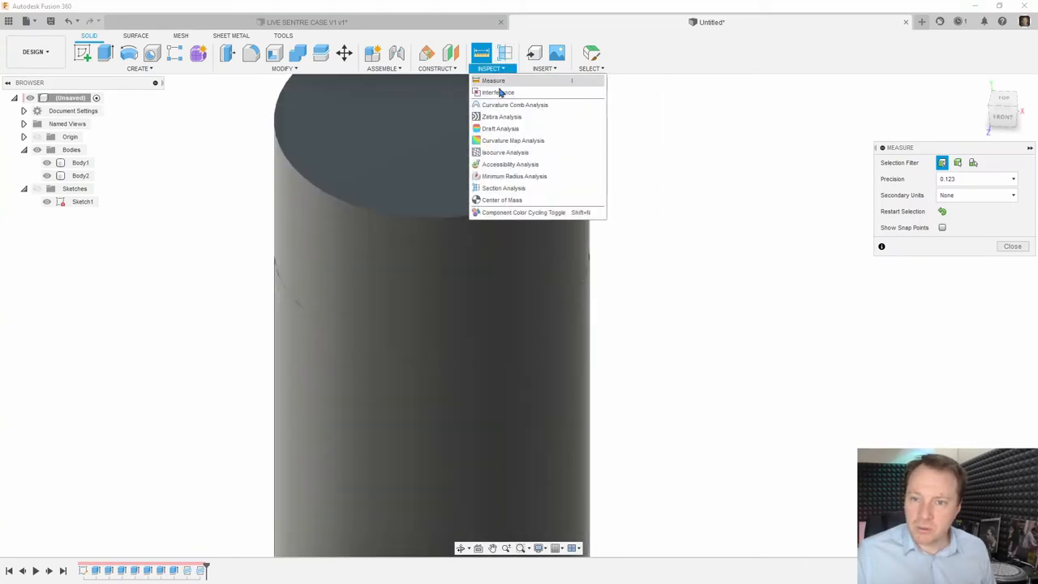
pyautogui.moveTo(503, 188)
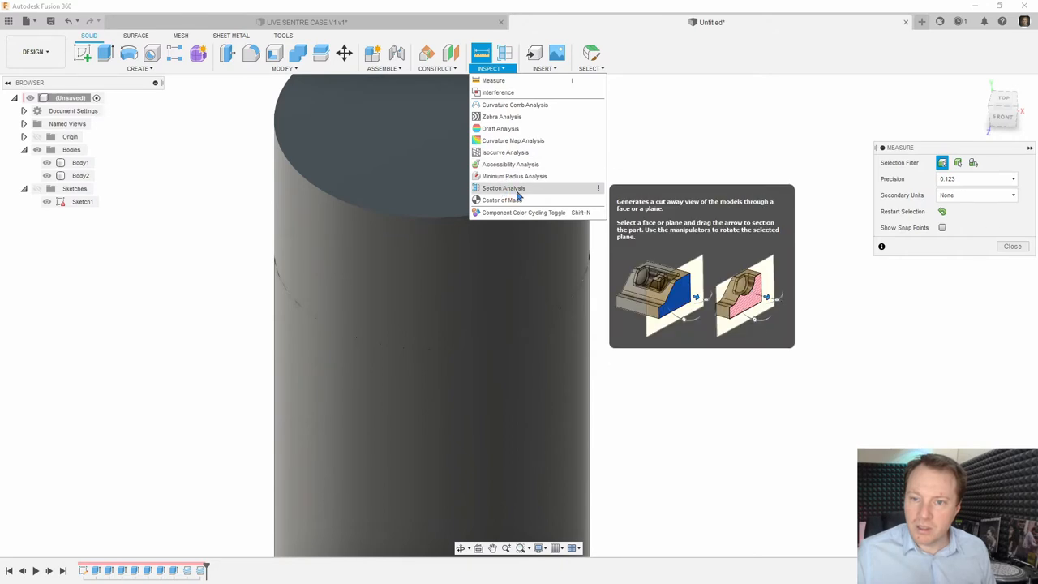
pyautogui.click(503, 187)
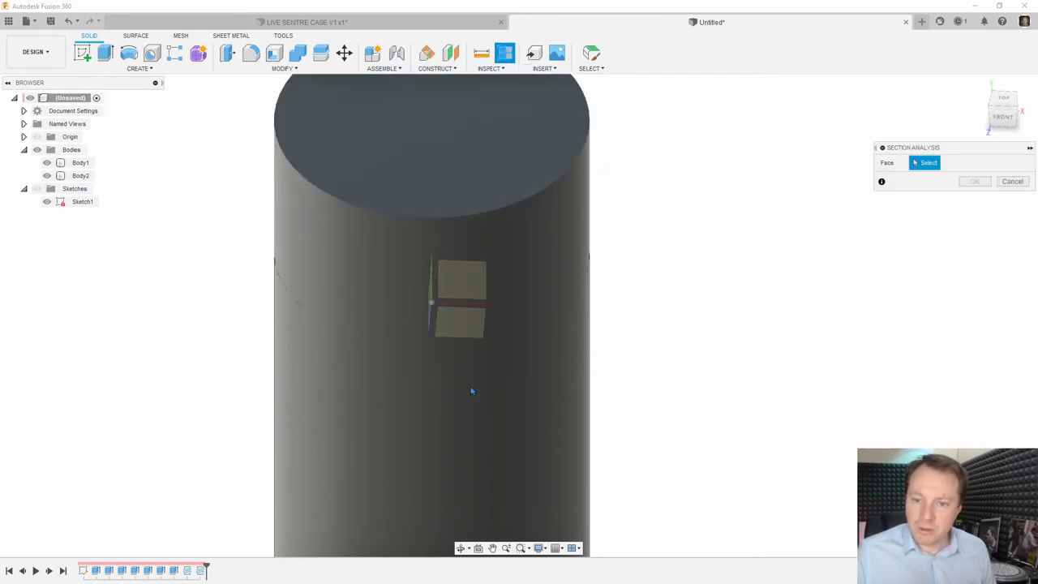
pyautogui.click(462, 292)
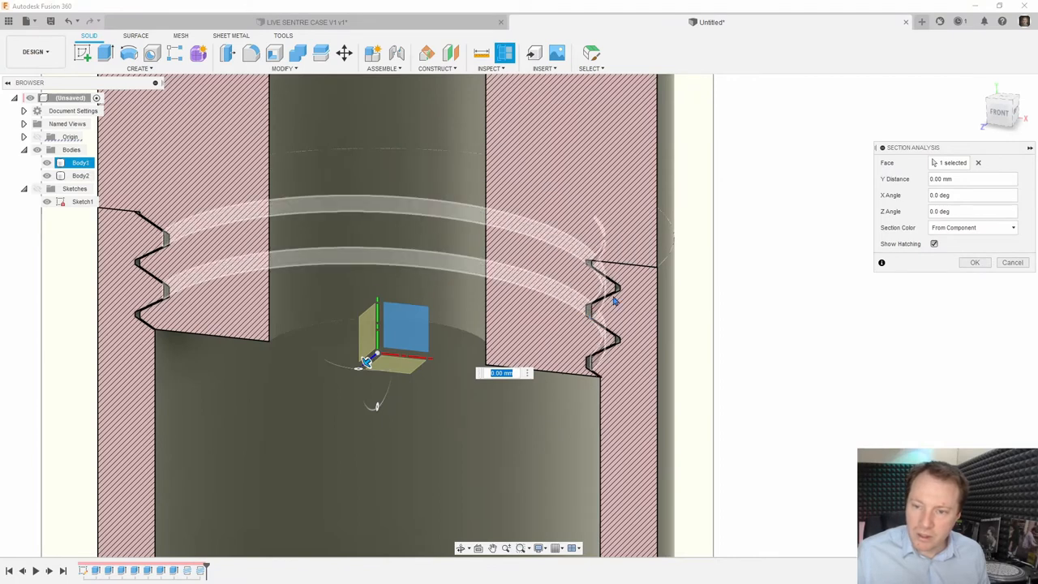
pyautogui.click(80, 175)
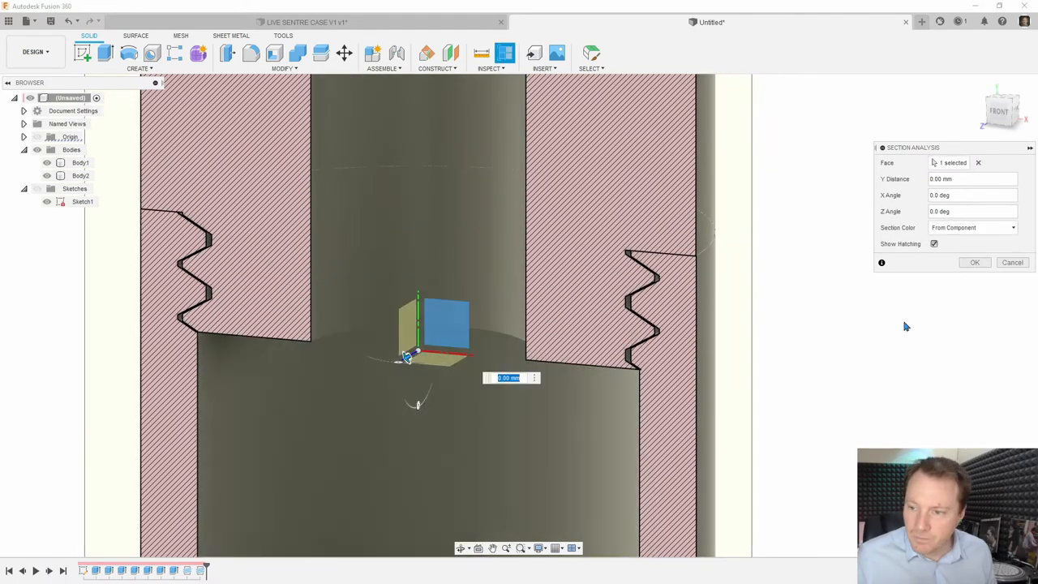
pyautogui.click(973, 262)
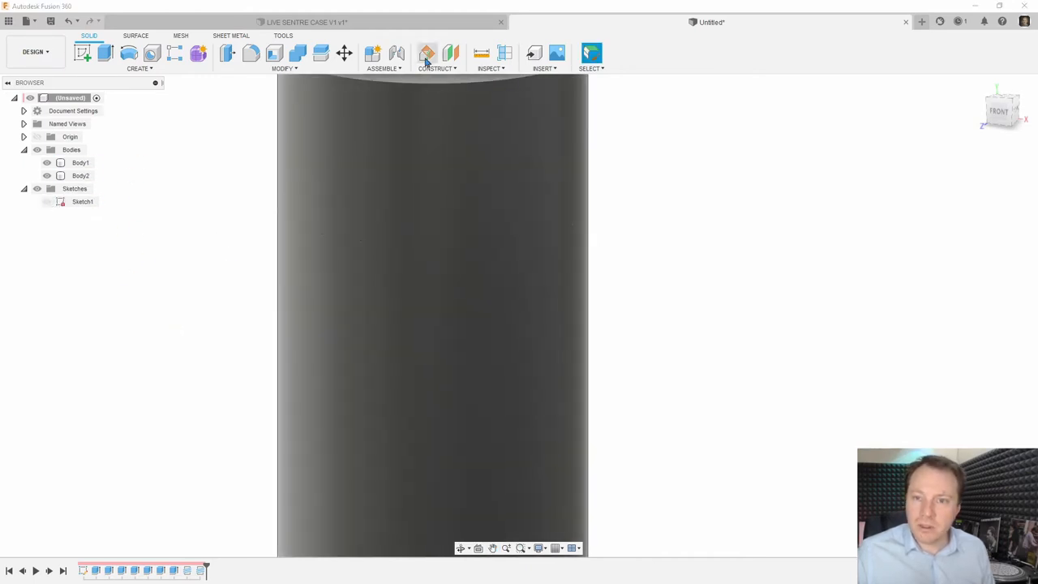
# Step: Create a construction plane offset 60 mm from the lid's ring face
pyautogui.click(427, 53)
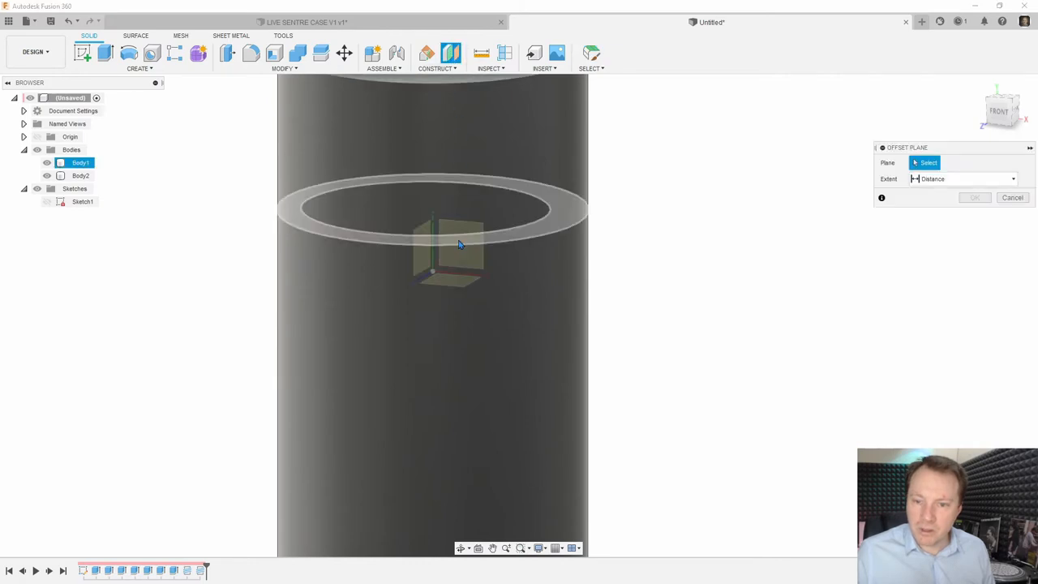
pyautogui.click(422, 206)
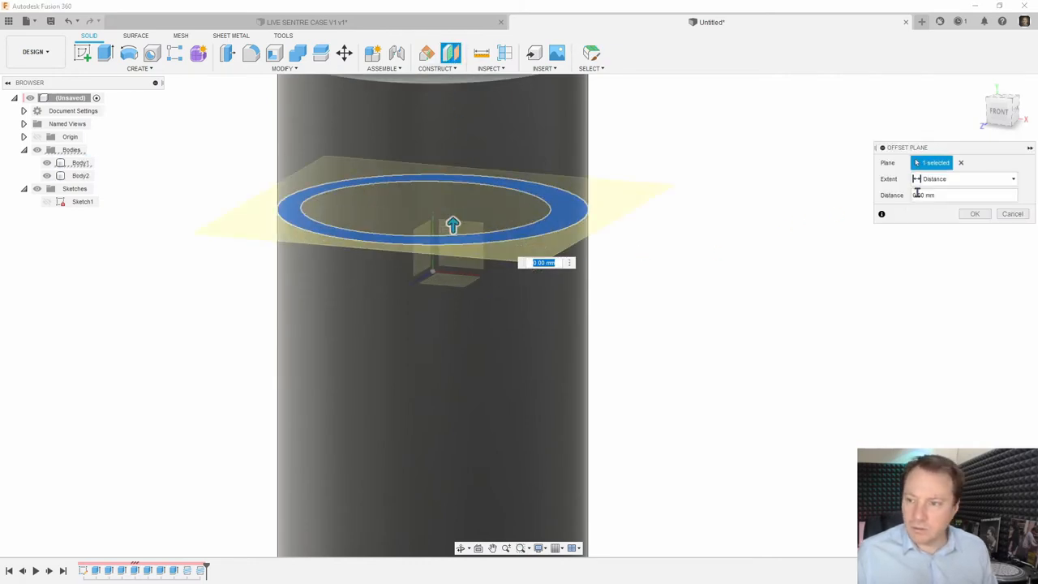
pyautogui.click(960, 162)
pyautogui.write('60')
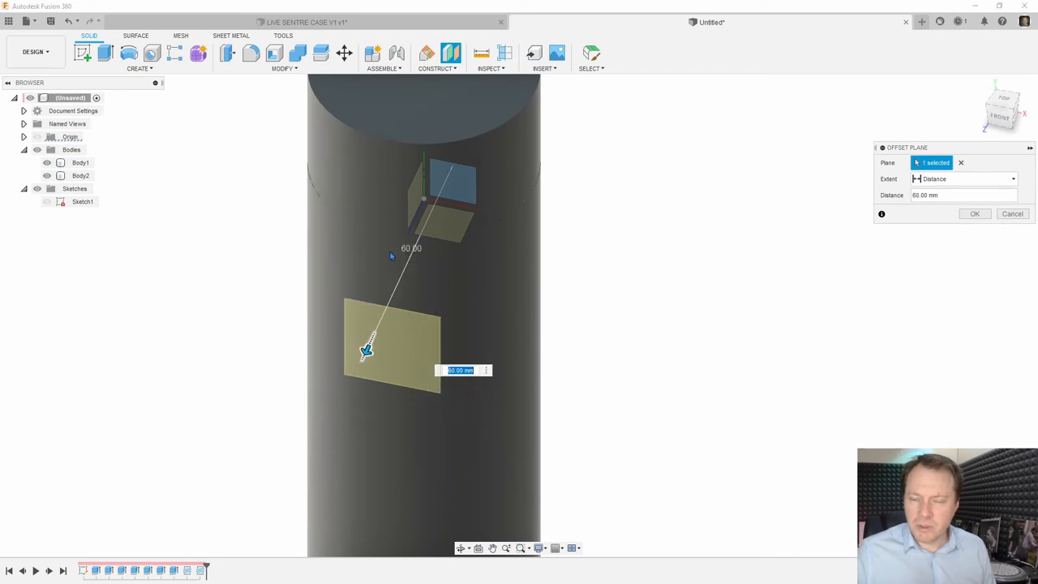
pyautogui.moveTo(975, 213)
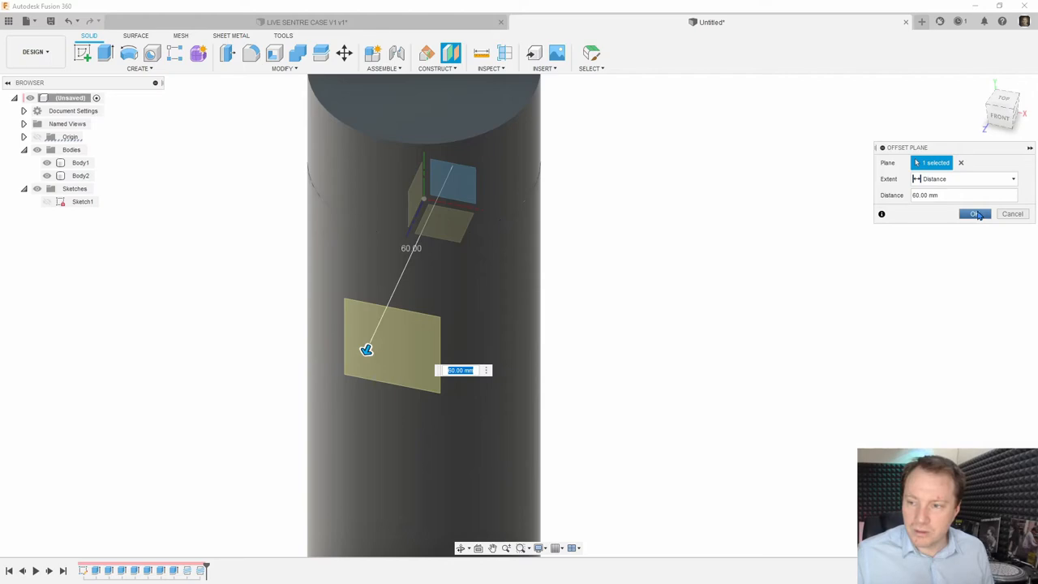
pyautogui.click(974, 213)
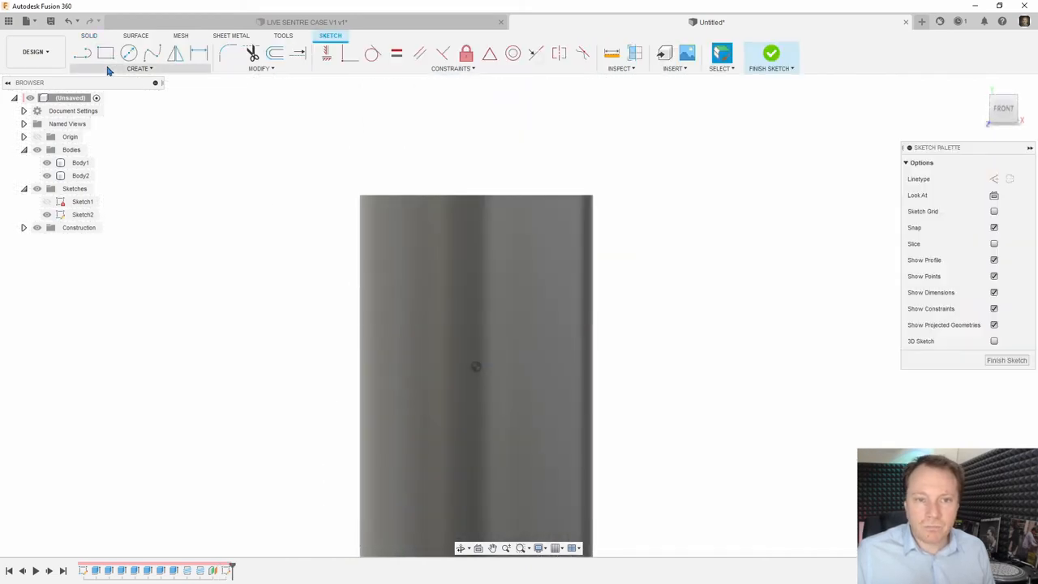
# Step: Add a bold text box across the case body reading 'LIVE CENTRE / MT2'
pyautogui.click(721, 54)
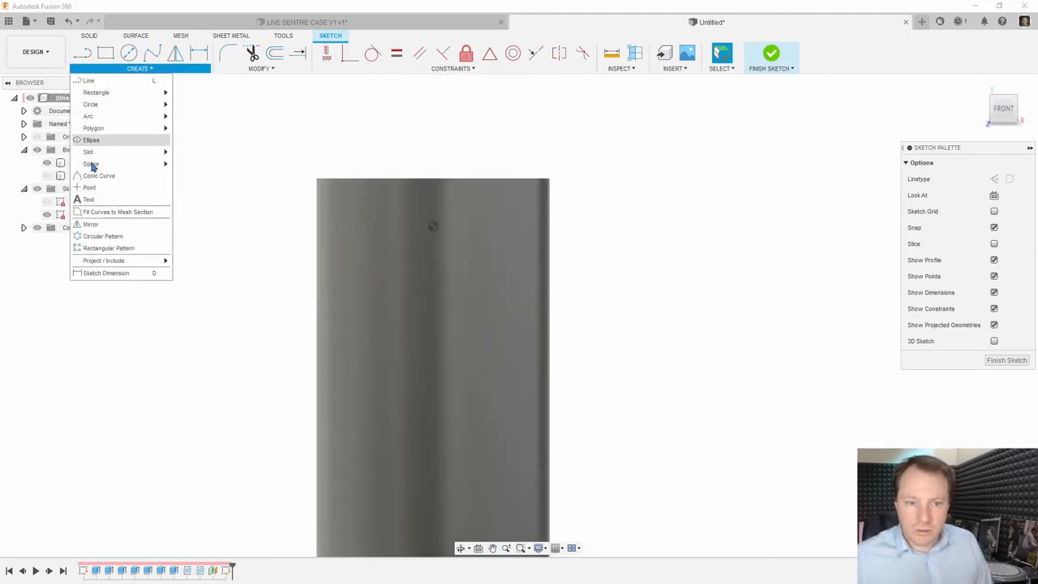
pyautogui.click(89, 200)
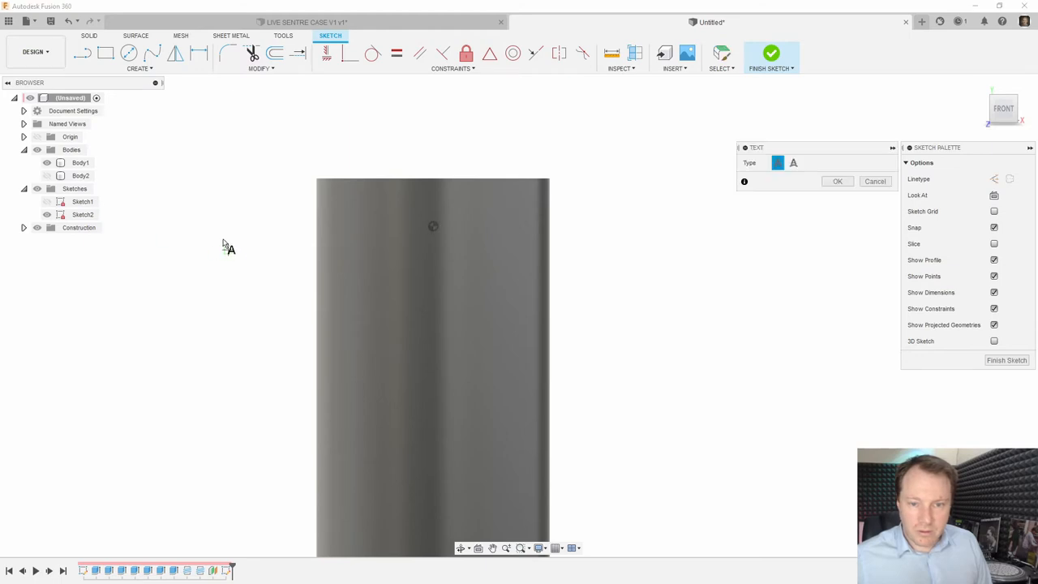
pyautogui.moveTo(195, 227); pyautogui.dragTo(770, 371)
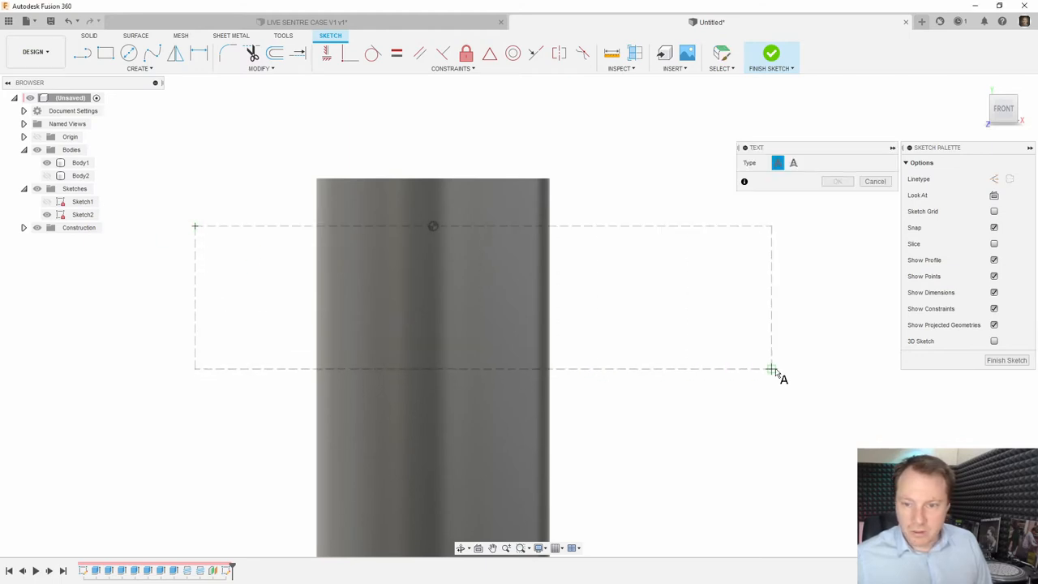
pyautogui.click(771, 370)
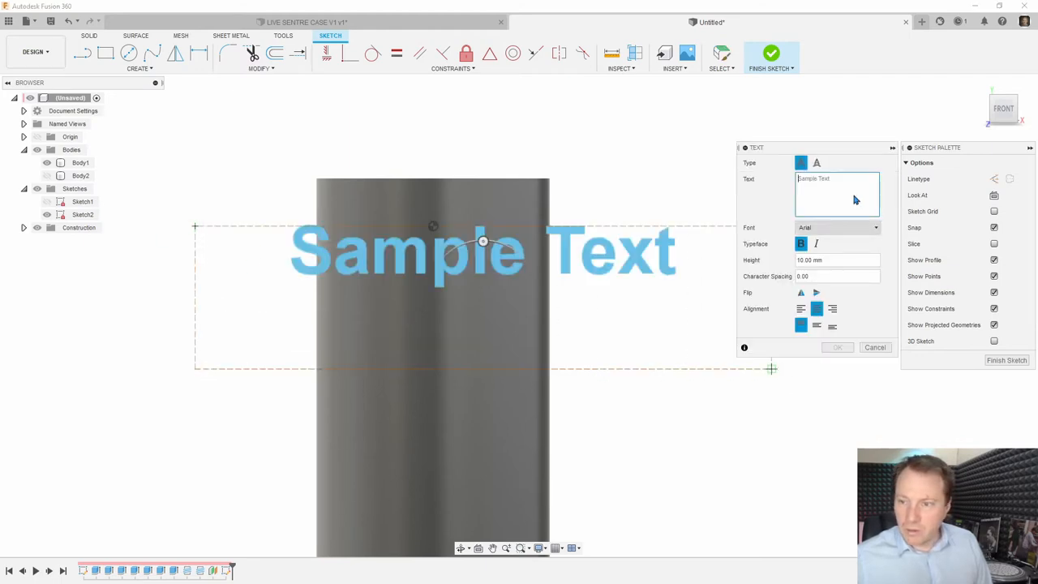
pyautogui.write('LIVE CE')
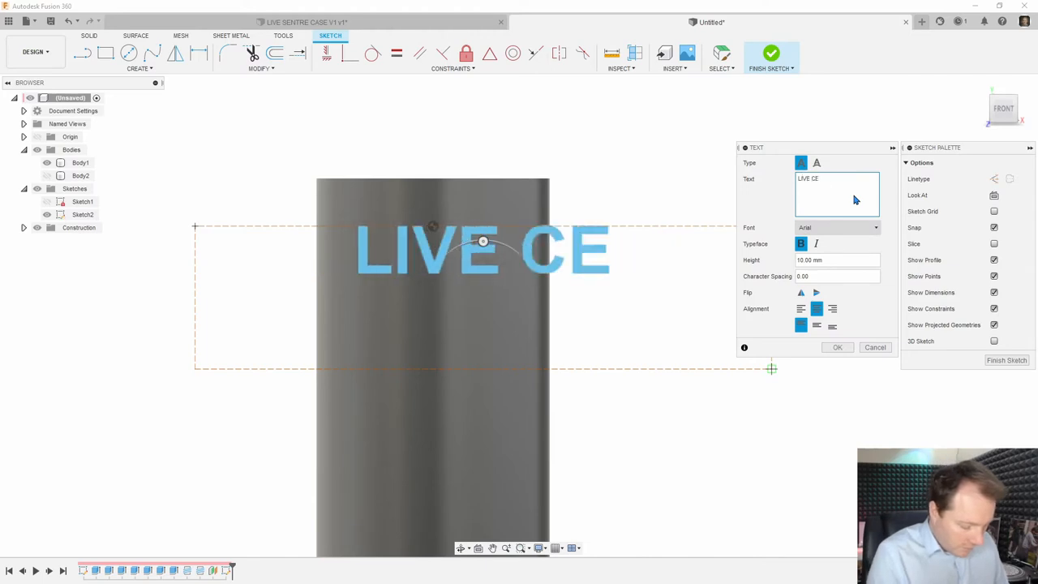
pyautogui.write('NTRE')
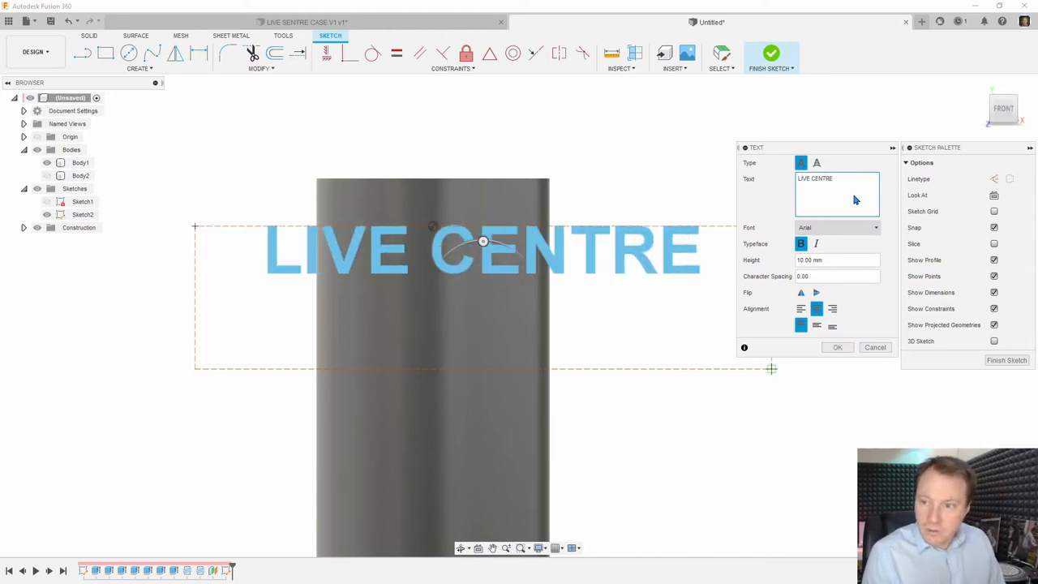
pyautogui.write('MT')
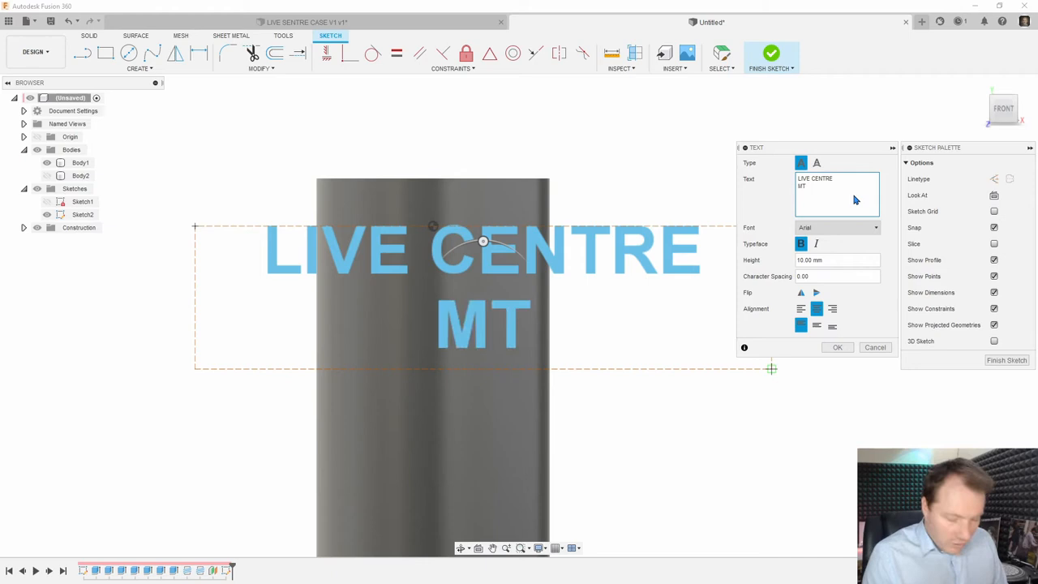
pyautogui.write('2')
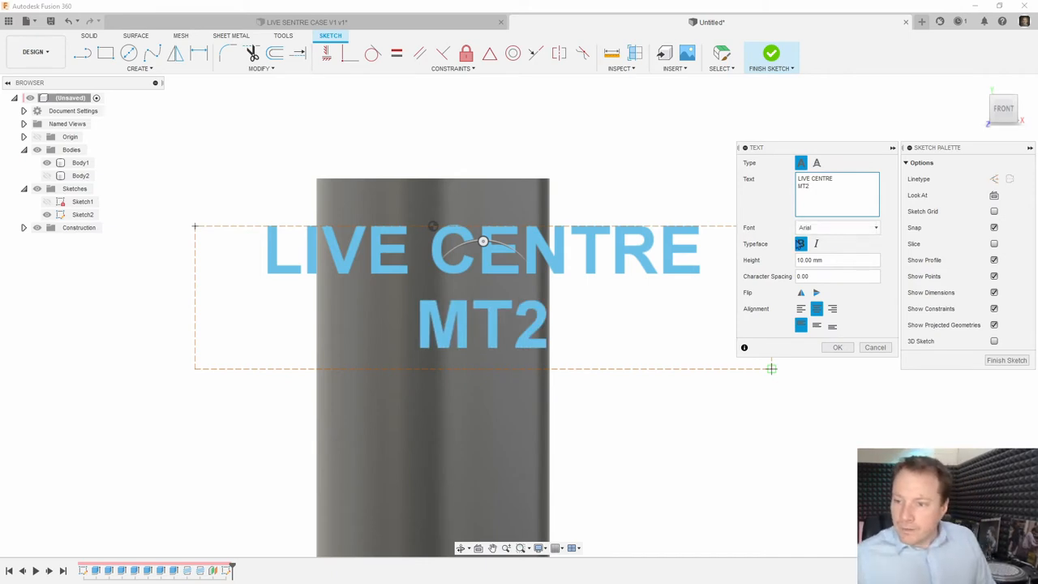
pyautogui.click(800, 243)
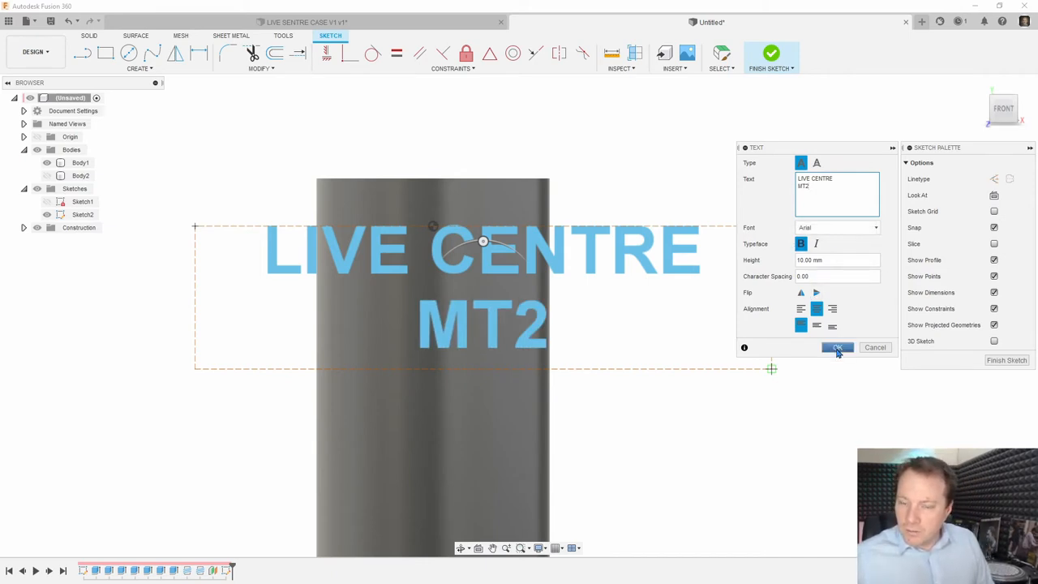
pyautogui.click(837, 346)
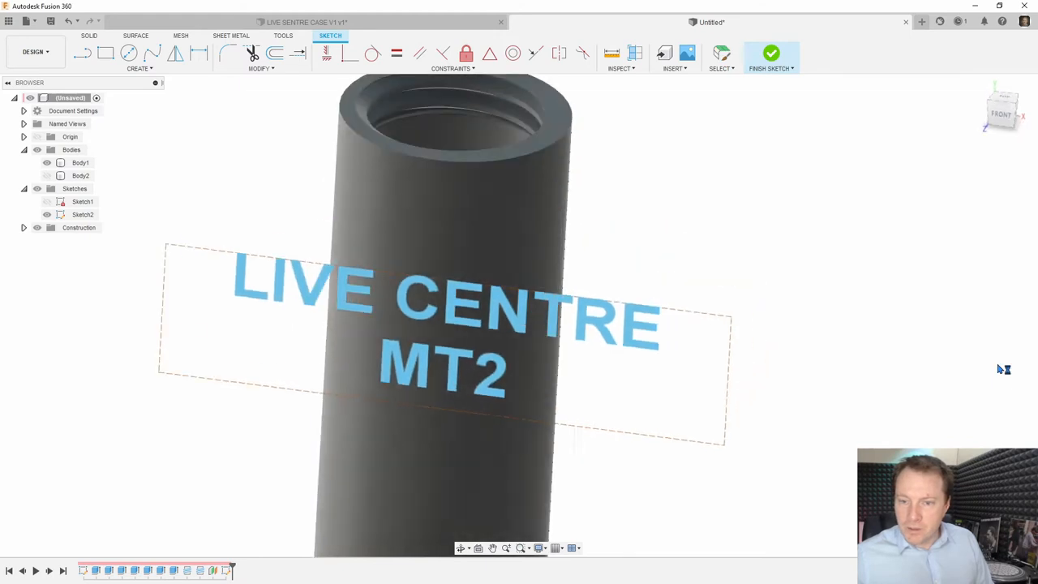
# Step: Finish the text sketch and emboss the text onto the case body's curved outer face
pyautogui.click(768, 53)
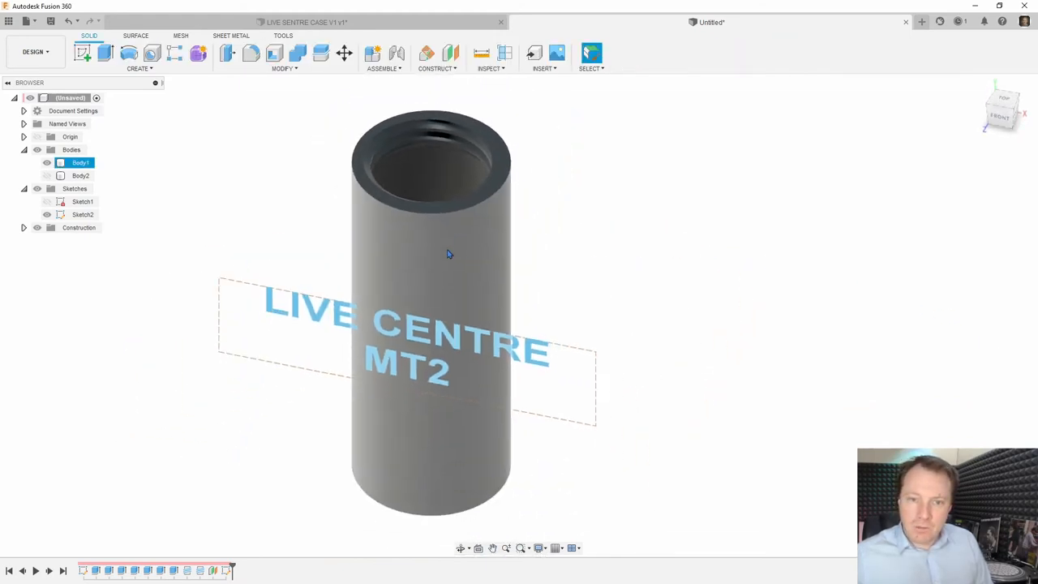
pyautogui.click(285, 68)
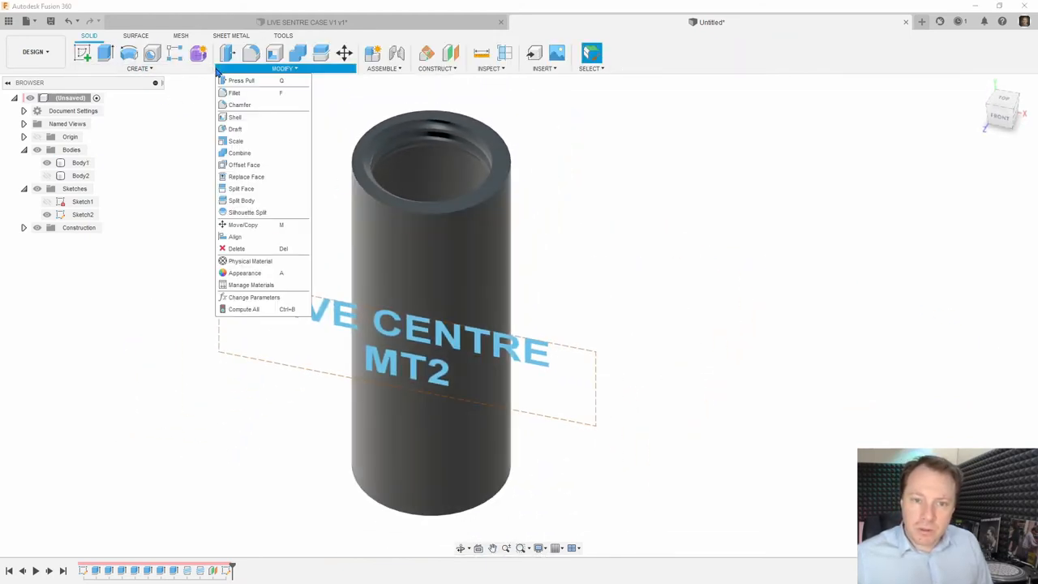
pyautogui.moveTo(235, 128)
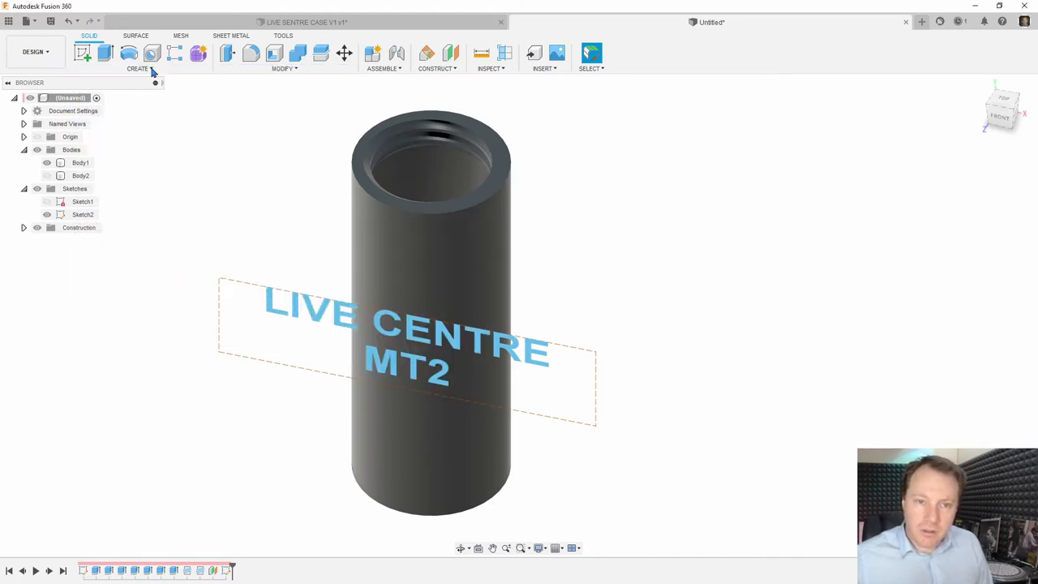
pyautogui.click(138, 67)
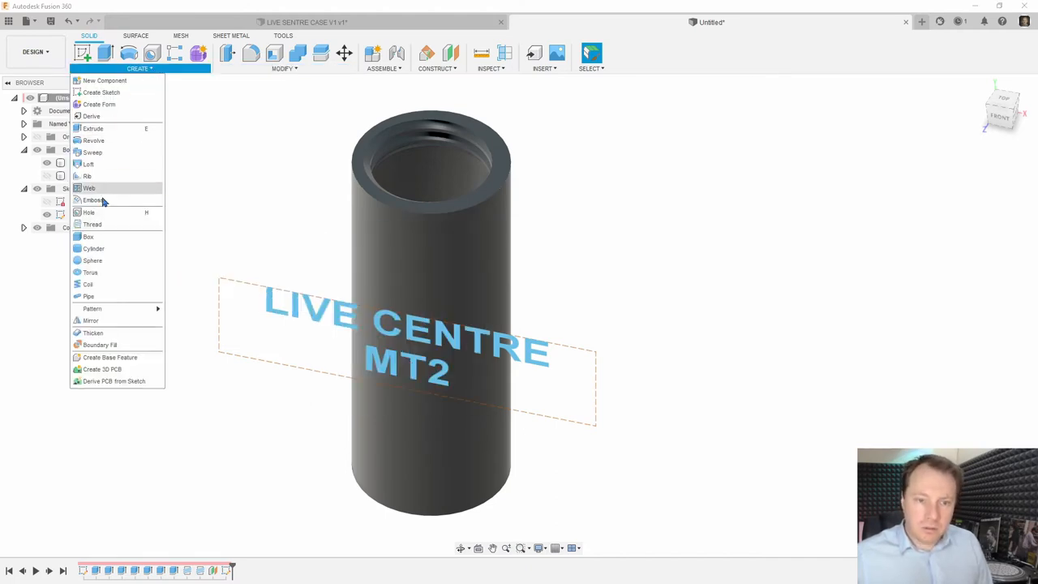
pyautogui.click(92, 199)
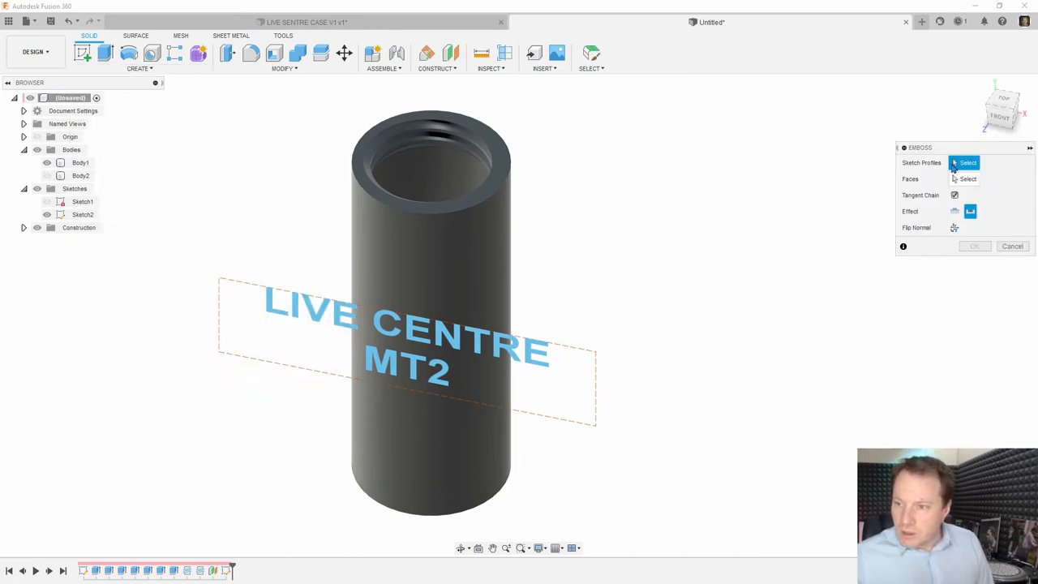
pyautogui.click(324, 324)
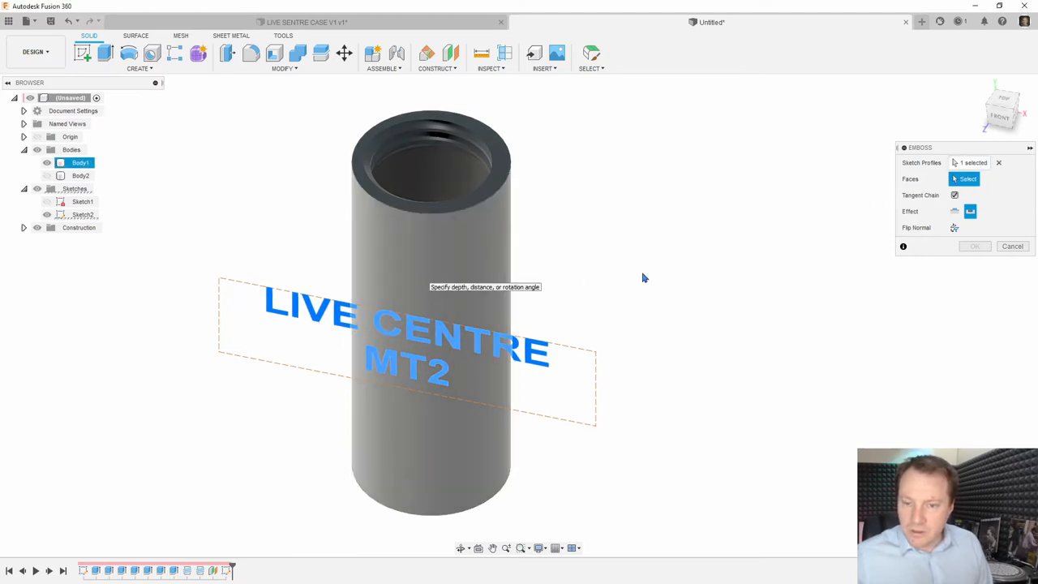
pyautogui.click(437, 243)
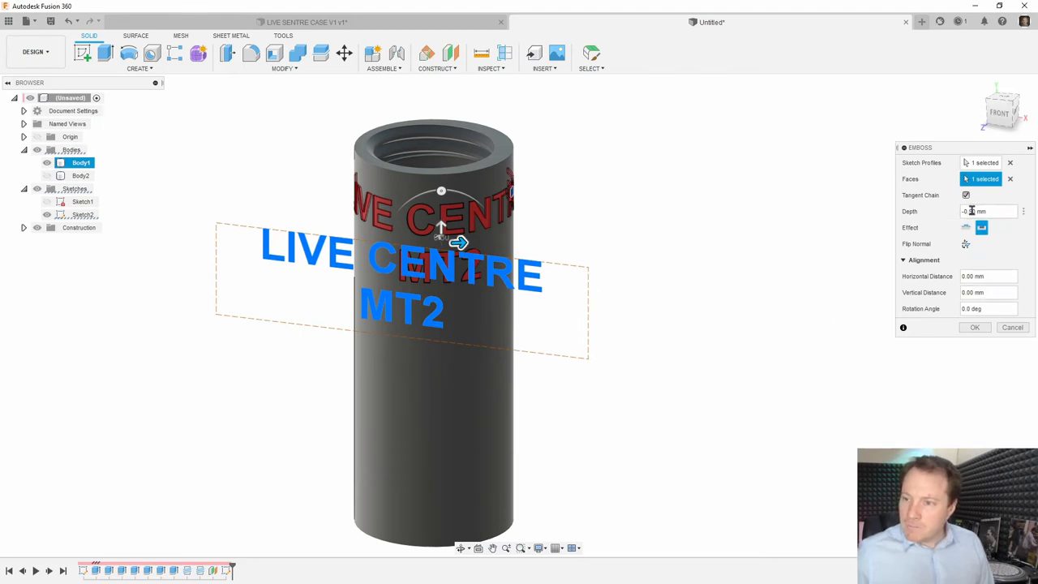
pyautogui.moveTo(987, 211)
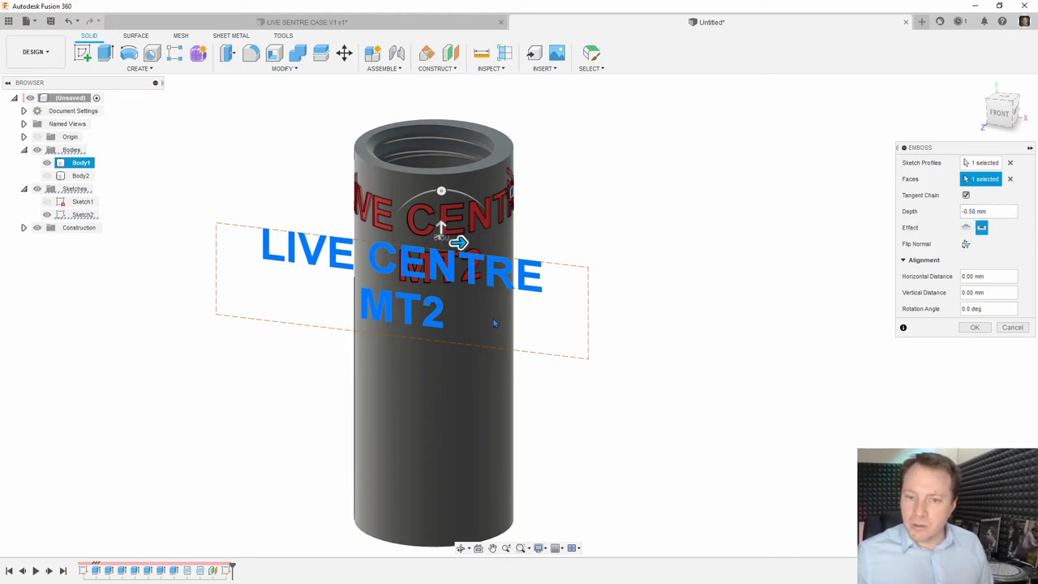
pyautogui.moveTo(387, 201)
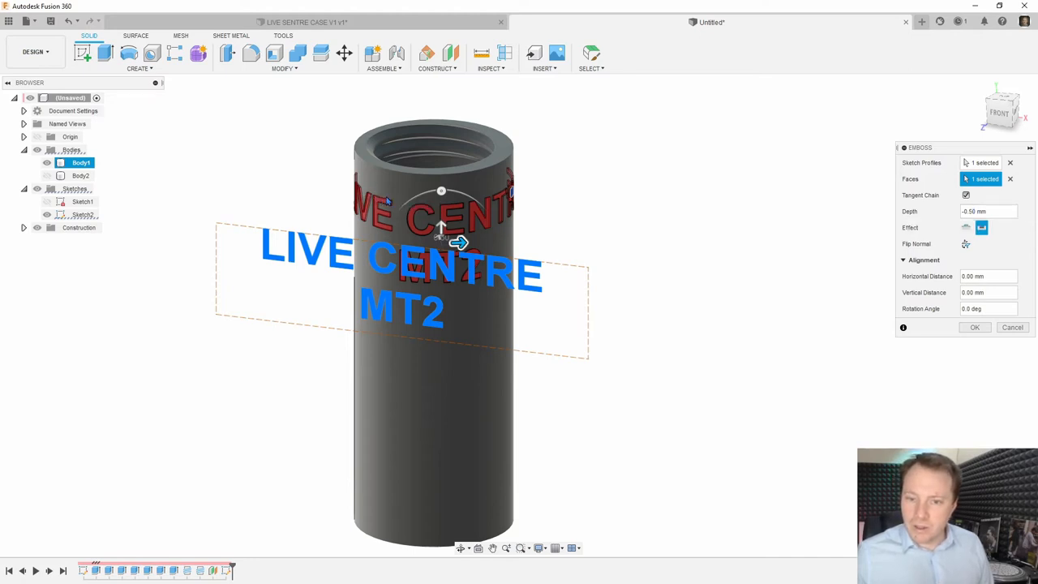
pyautogui.moveTo(442, 219)
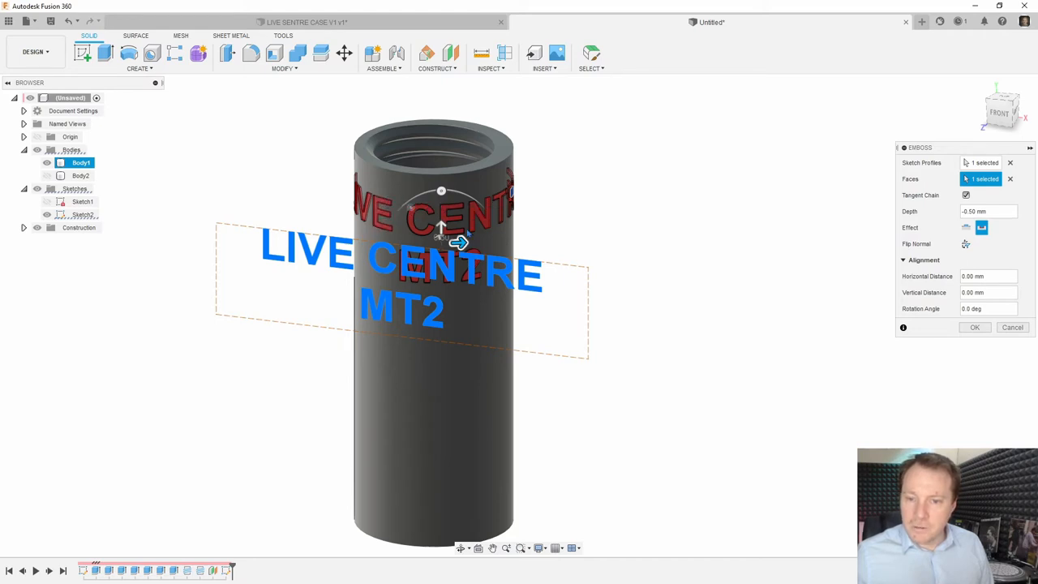
pyautogui.moveTo(932, 216)
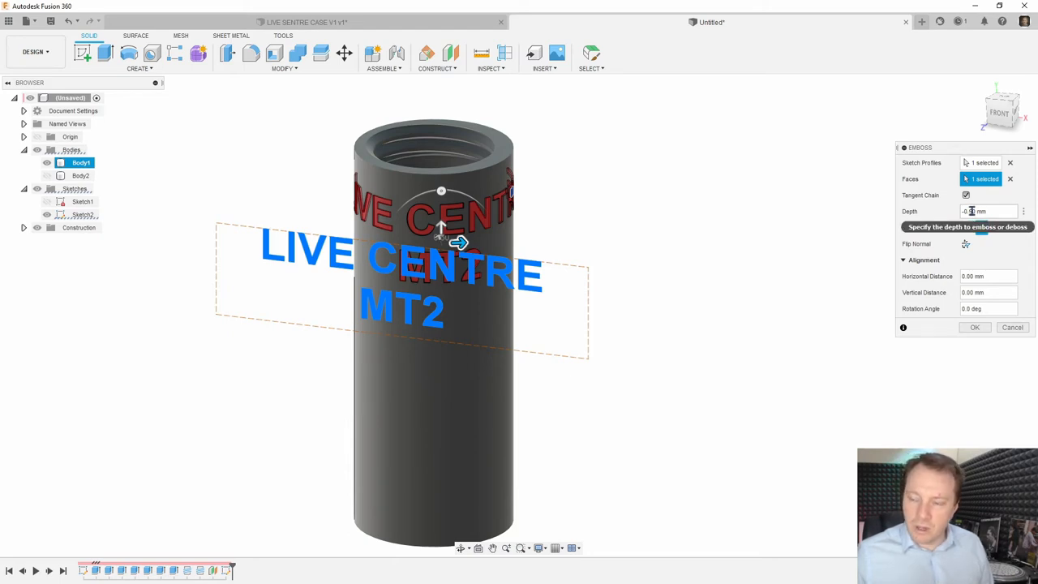
# Step: Set the emboss depth to 0.50 mm with recessed lettering
pyautogui.write('-0.50')
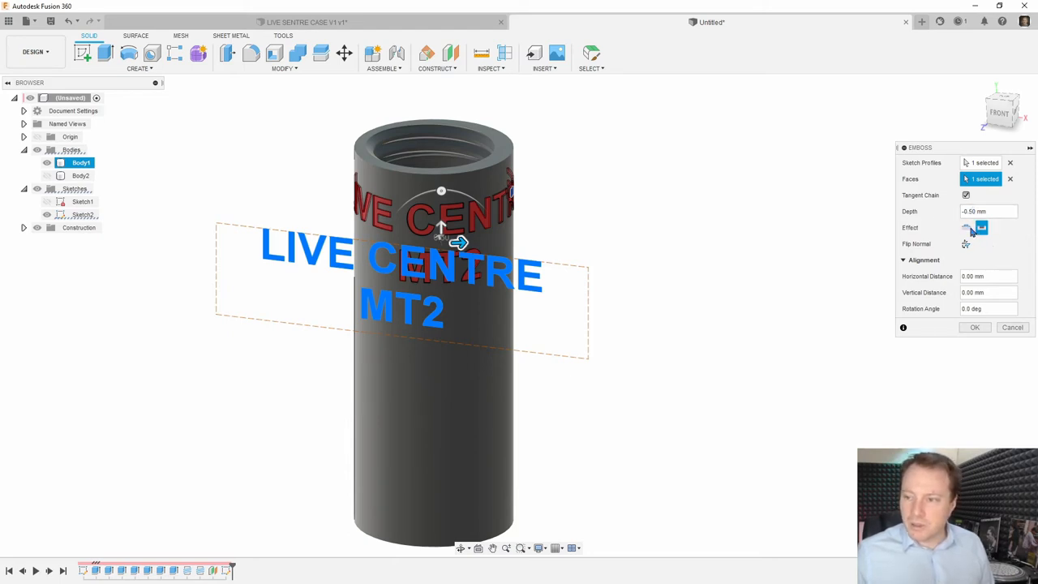
pyautogui.click(965, 243)
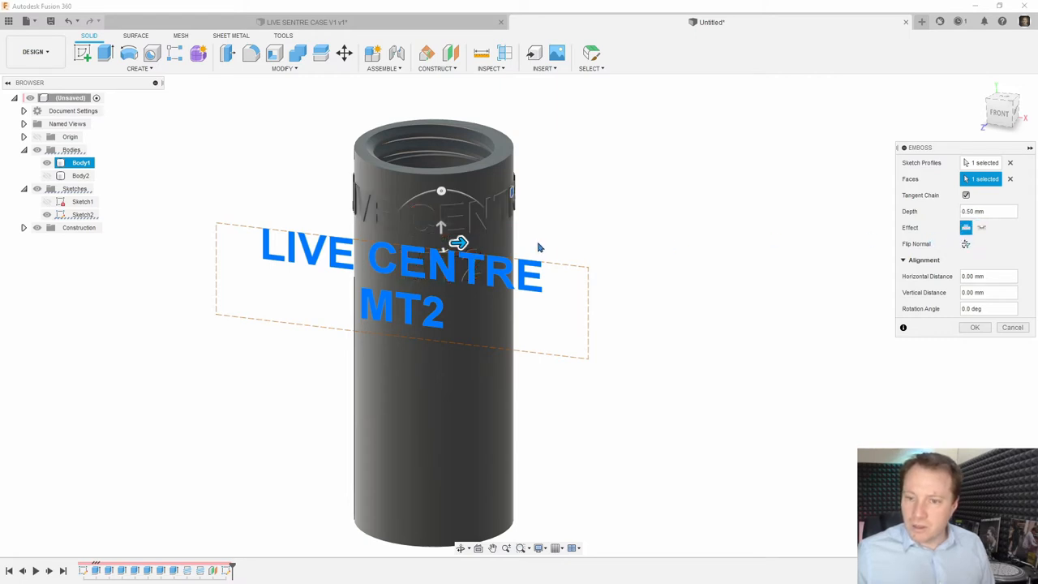
pyautogui.moveTo(373, 207)
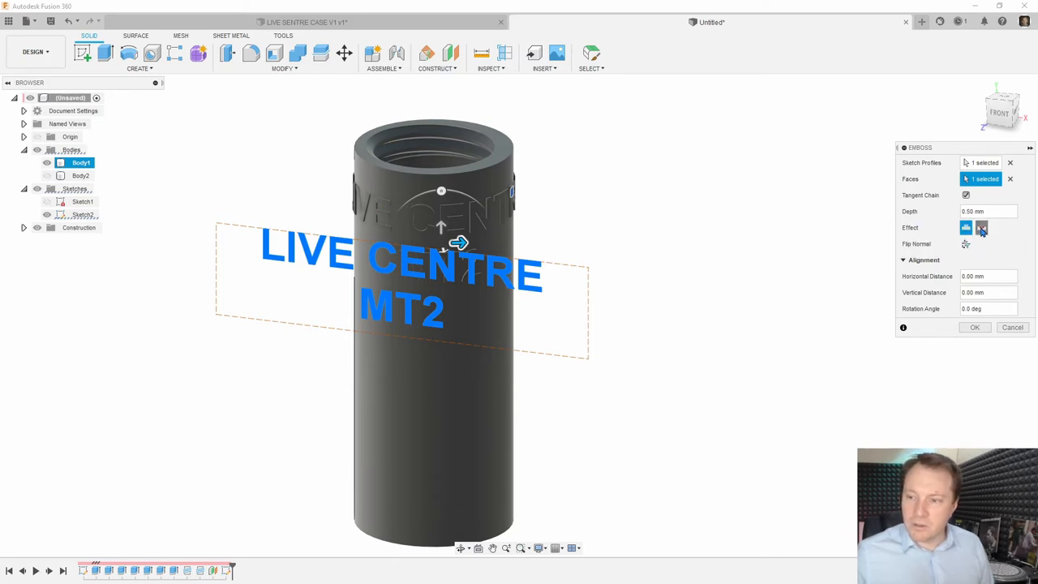
pyautogui.click(981, 228)
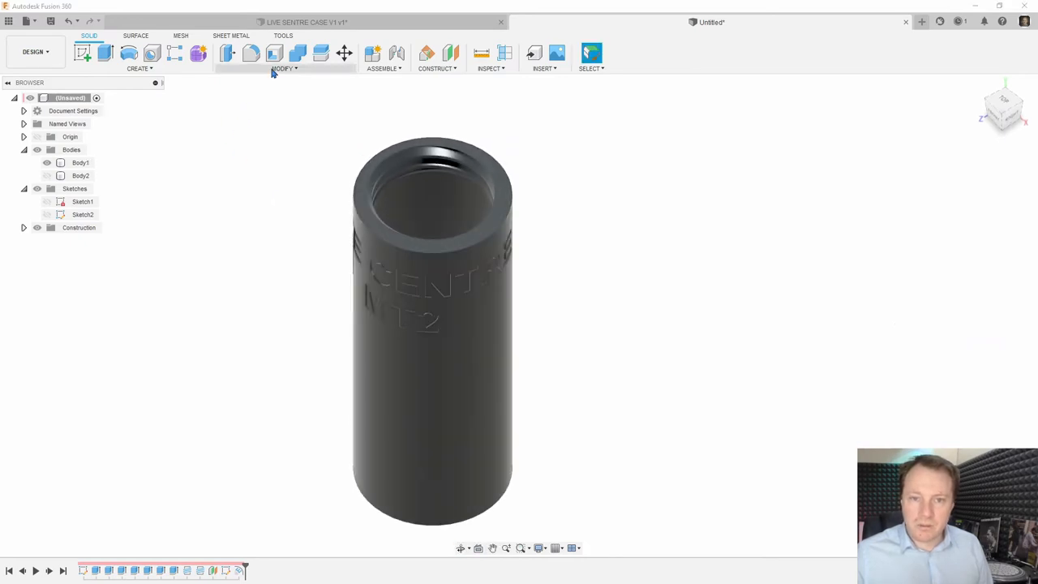
pyautogui.click(285, 68)
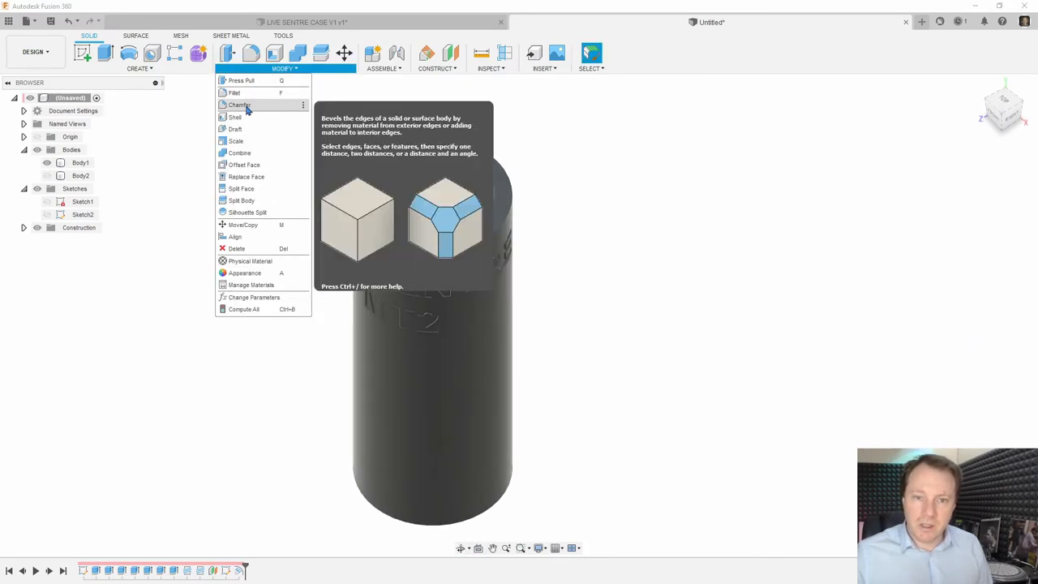
pyautogui.click(239, 105)
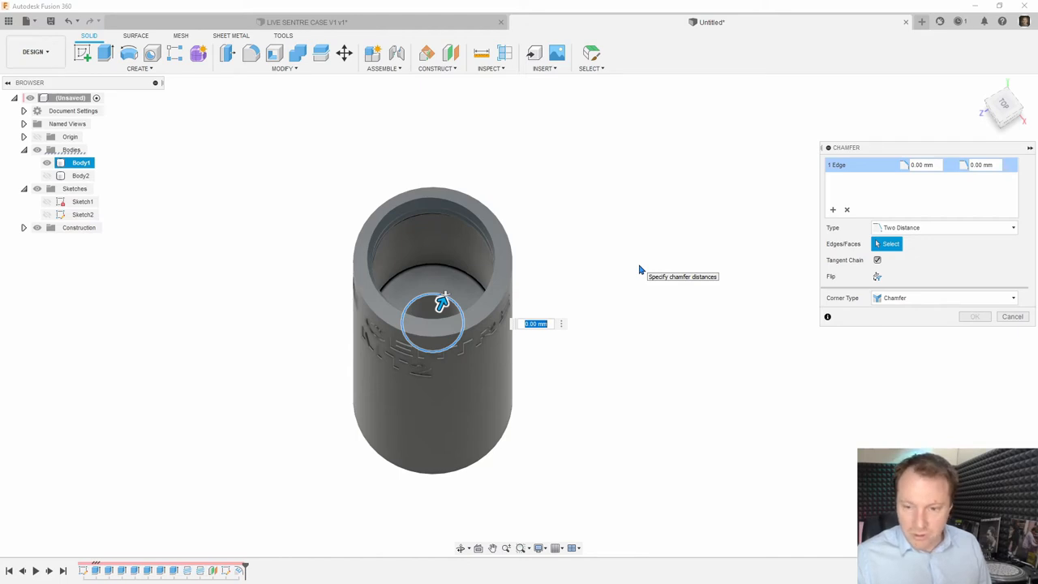
pyautogui.moveTo(884, 164)
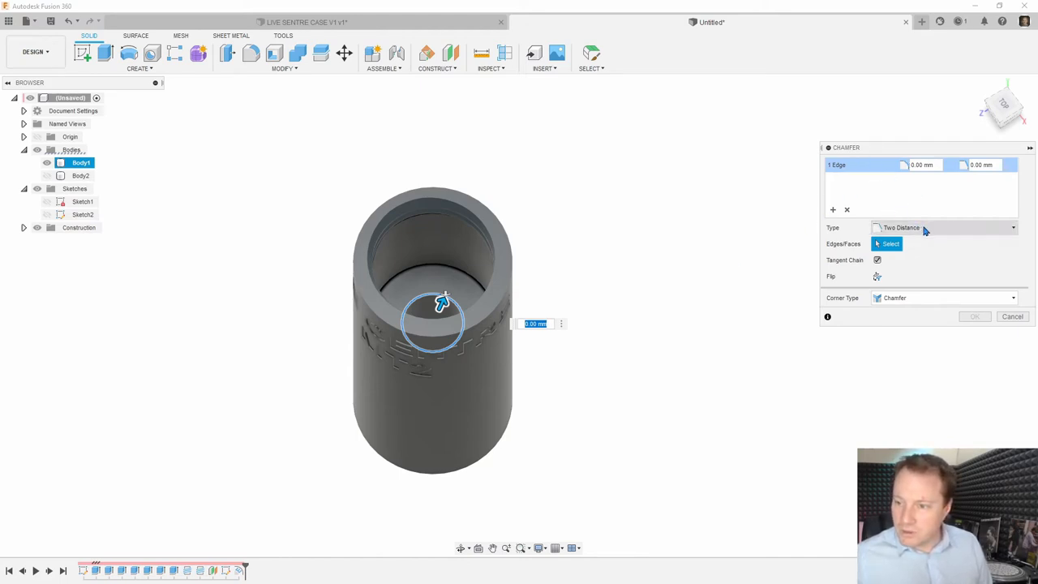
pyautogui.click(945, 227)
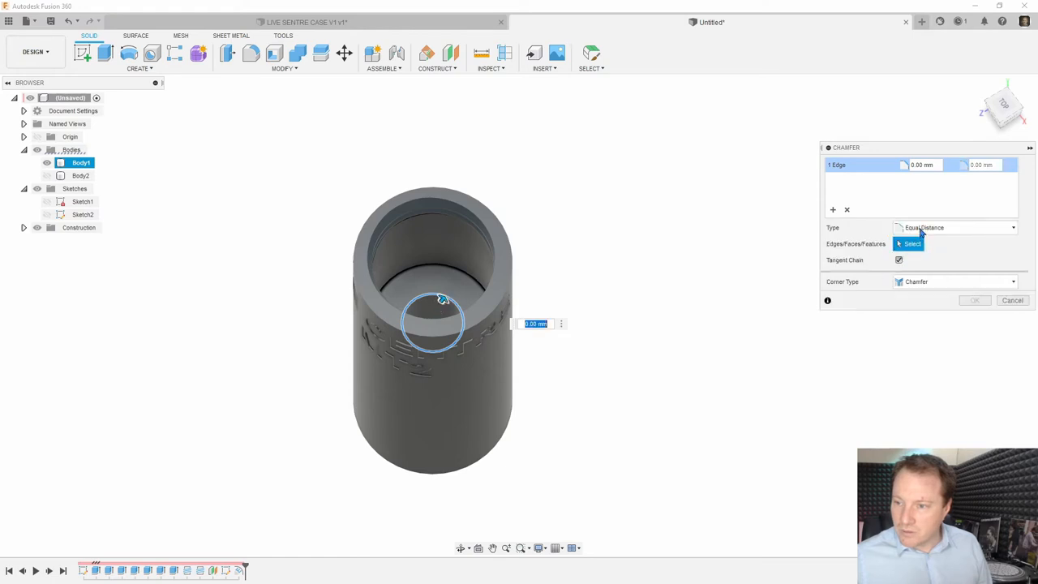
pyautogui.click(955, 226)
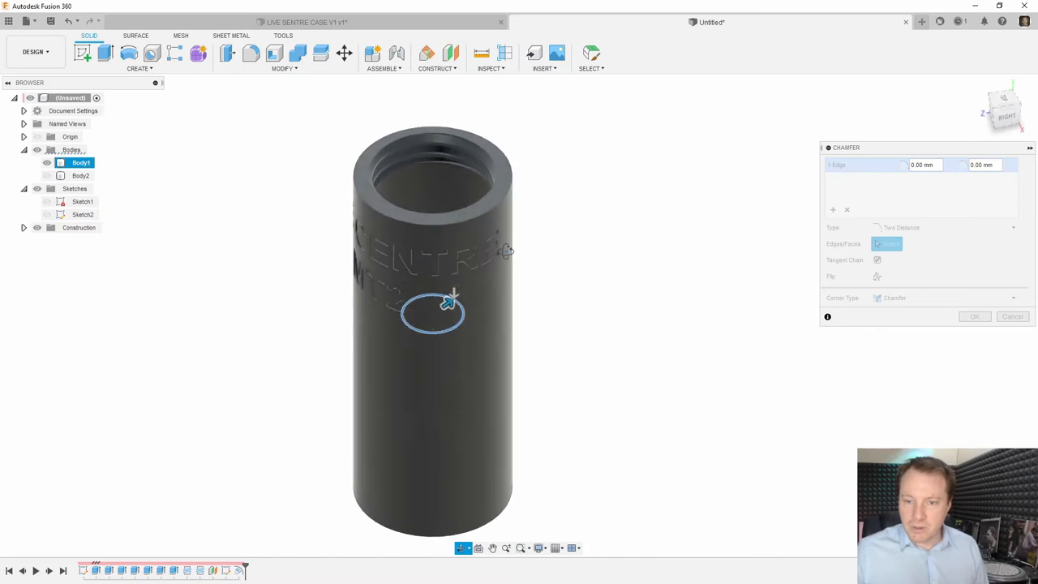
pyautogui.click(1011, 316)
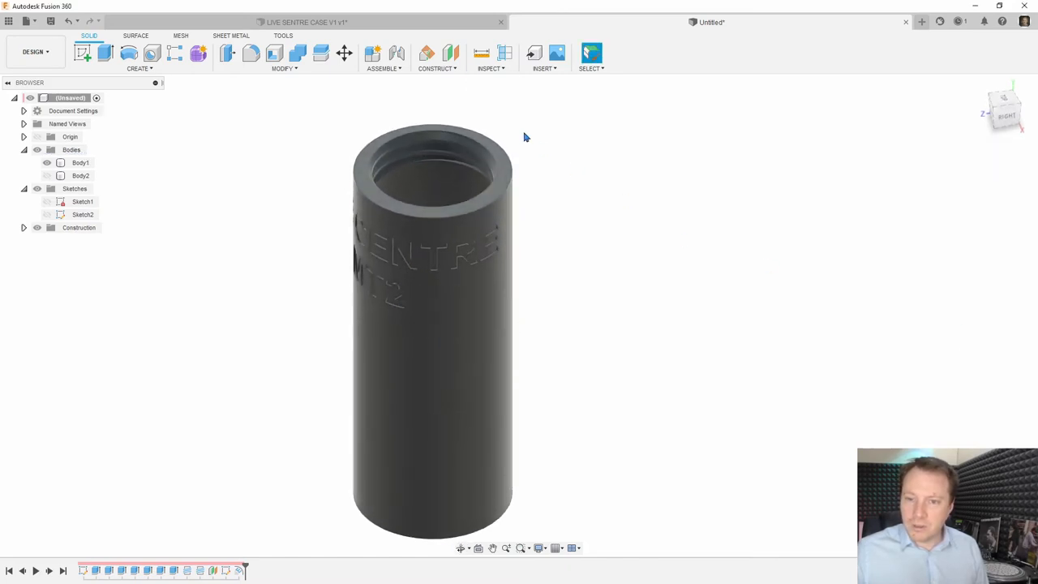
# Step: Section the case body along a vertical plane to expose the bore
pyautogui.click(505, 54)
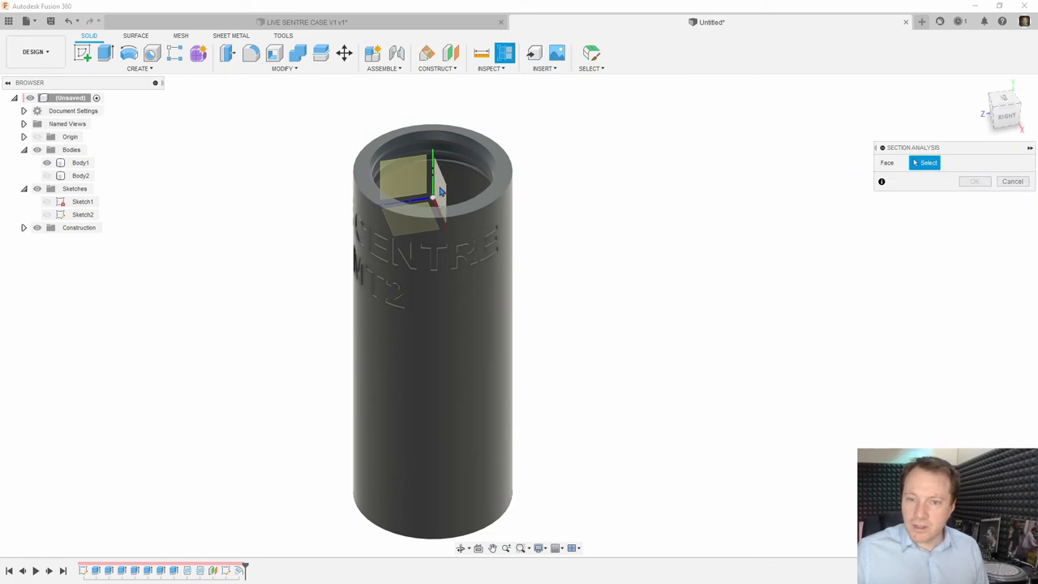
pyautogui.click(434, 154)
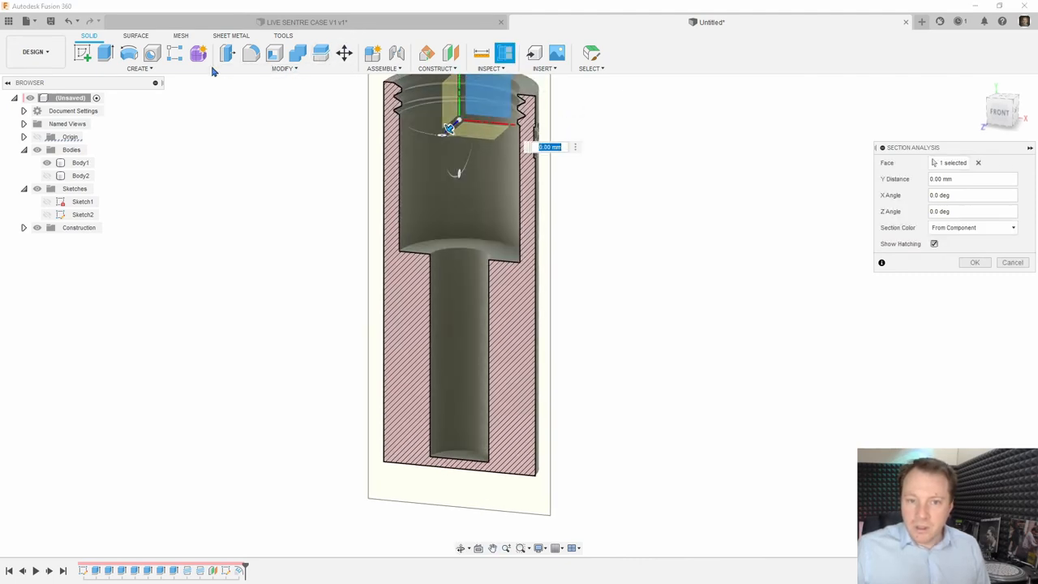
# Step: Apply a two-distance chamfer to the narrow hole's step edge, forming a long taper
pyautogui.click(973, 262)
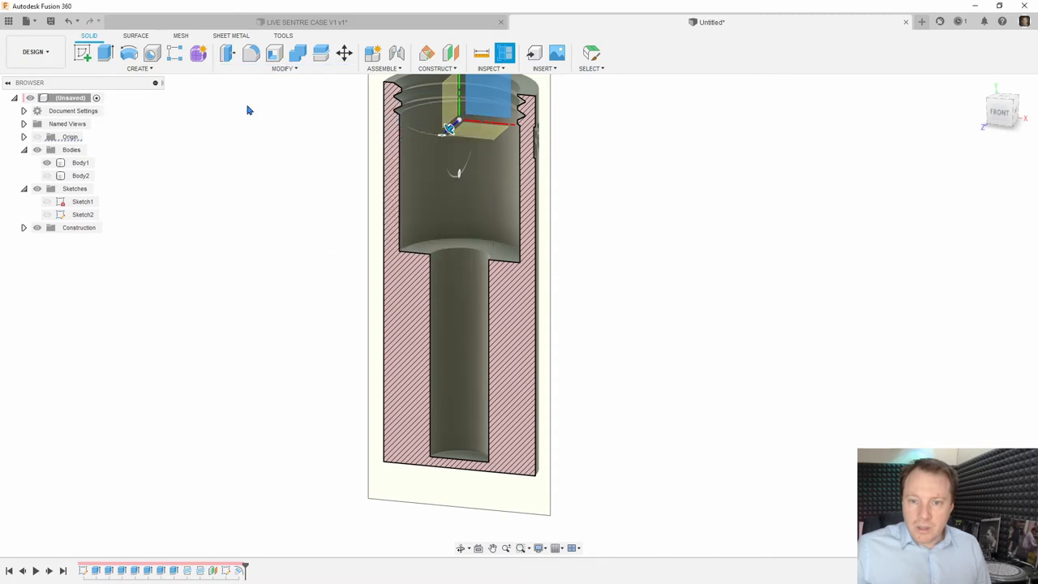
pyautogui.click(478, 250)
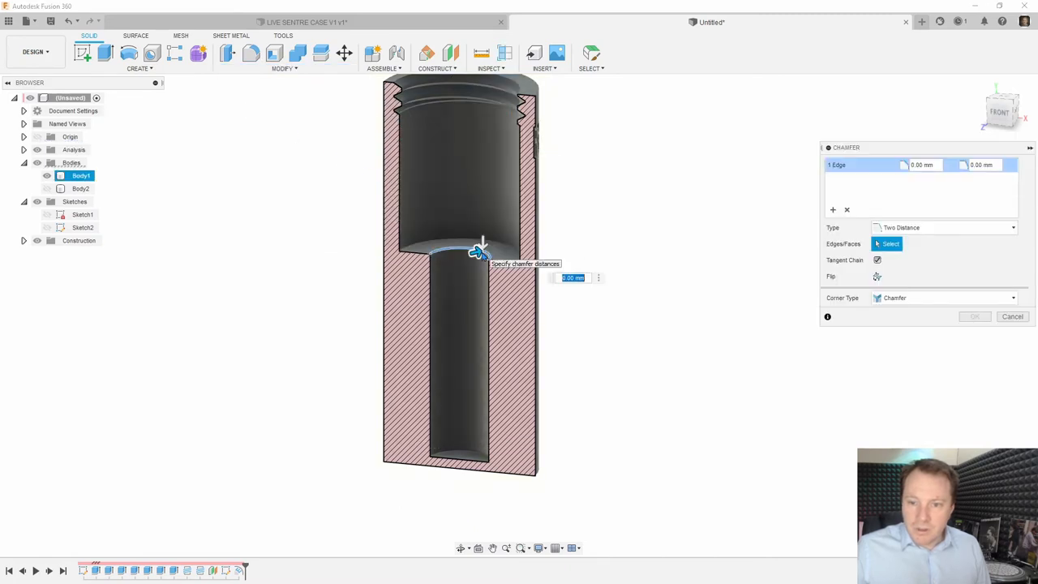
pyautogui.moveTo(661, 200)
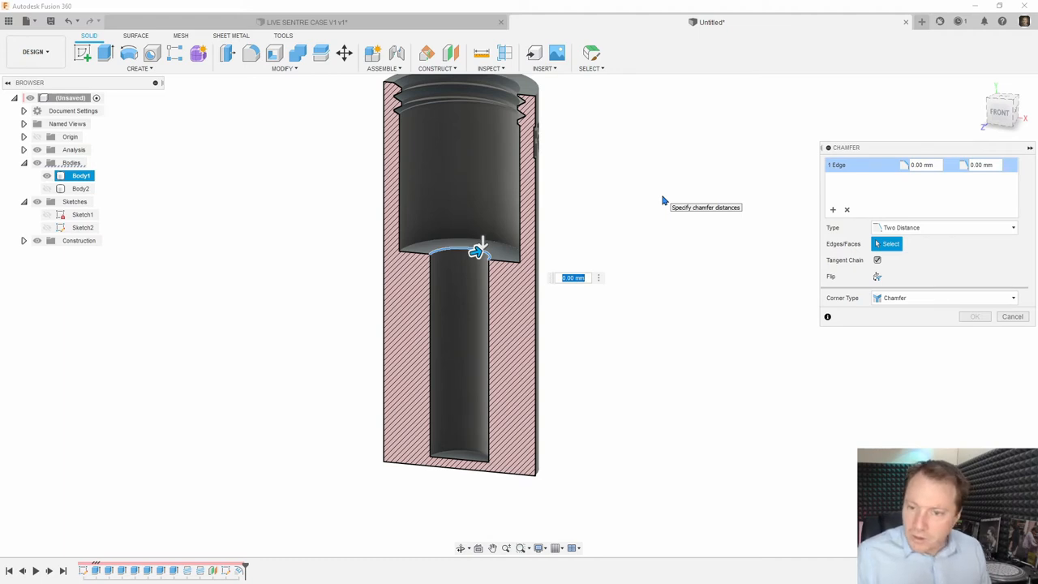
pyautogui.write('1')
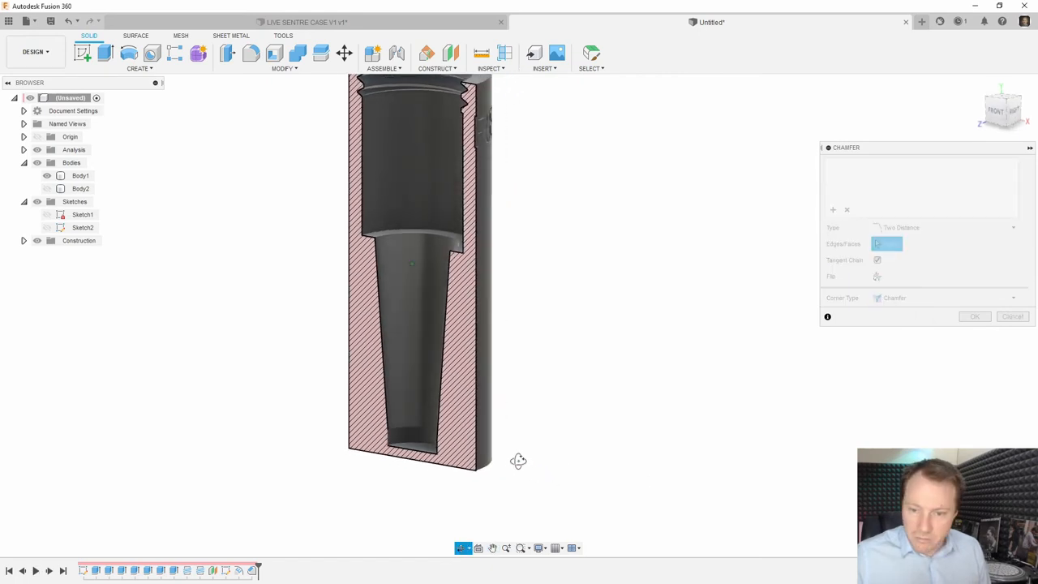
# Step: Chamfer the case body's outer bottom edge with two distances, 2 mm and 60 mm
pyautogui.click(475, 458)
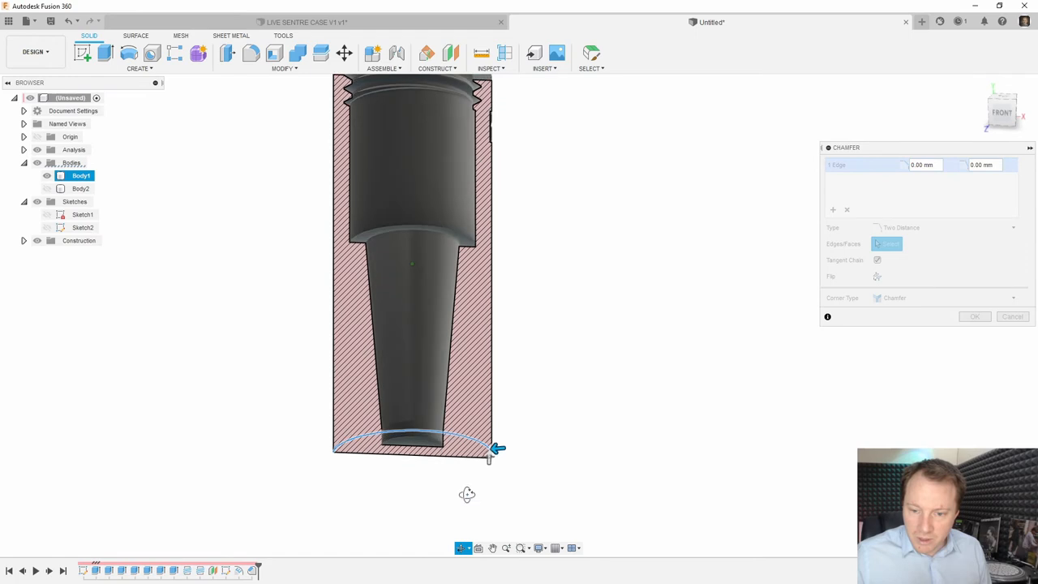
pyautogui.click(438, 437)
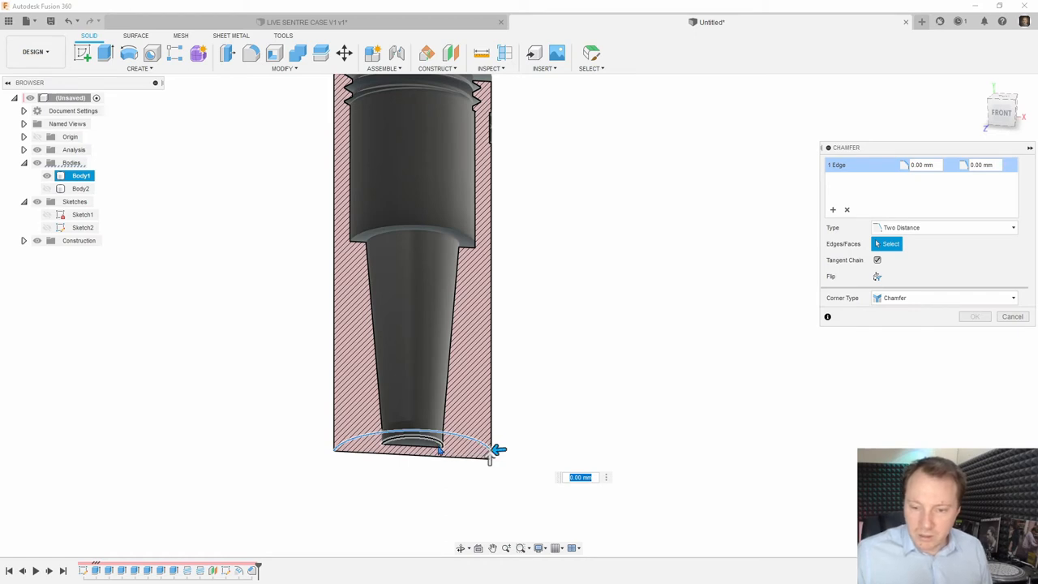
pyautogui.moveTo(458, 485)
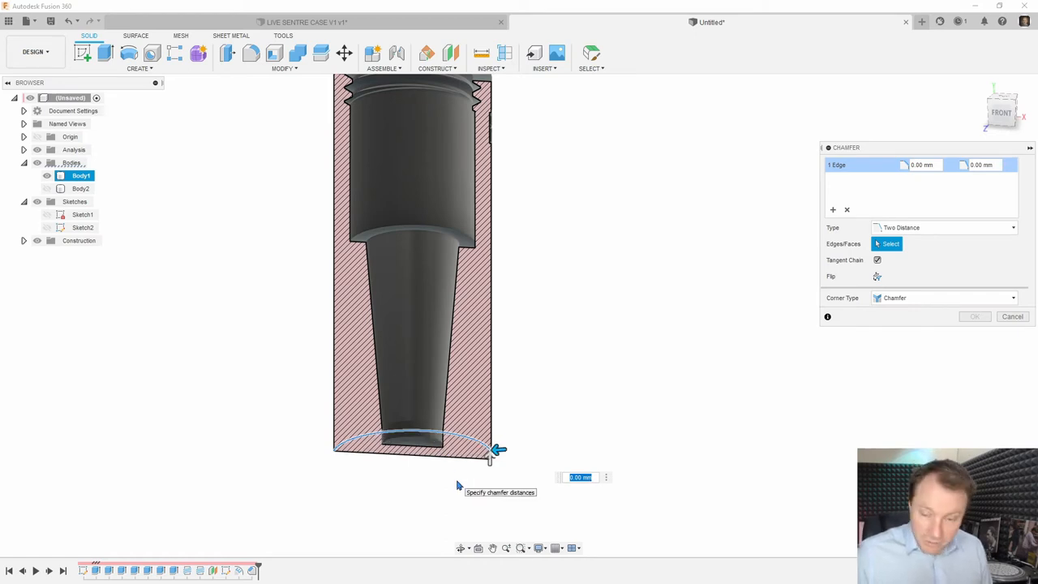
pyautogui.write('2')
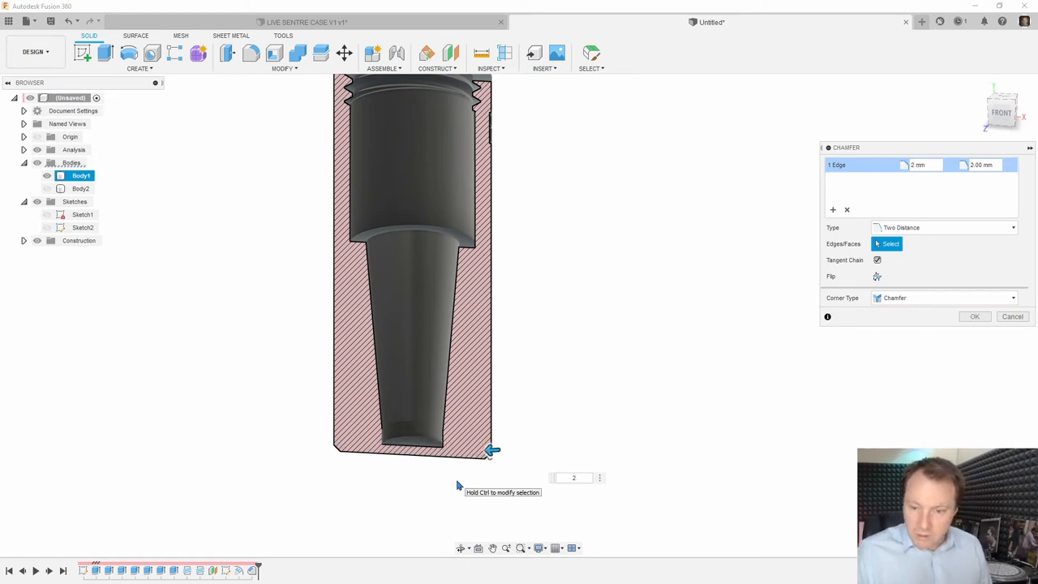
pyautogui.doubleClick(573, 477)
pyautogui.write('60')
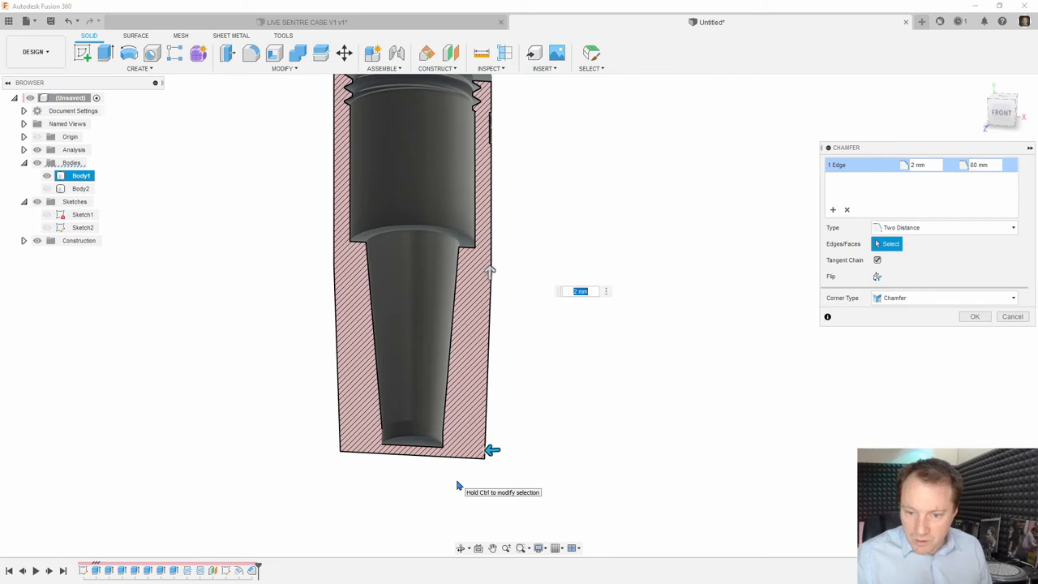
pyautogui.write('10')
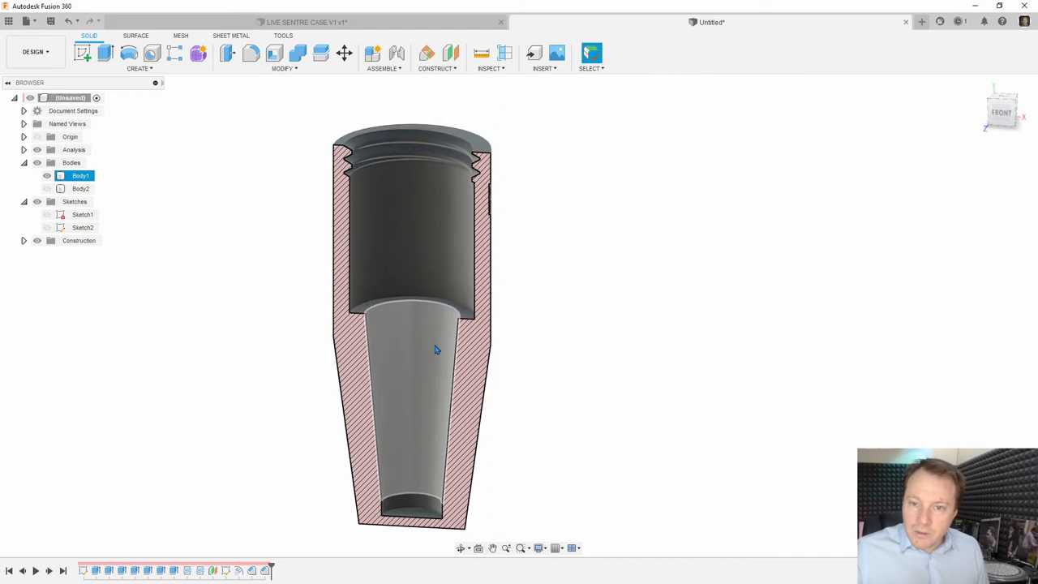
pyautogui.moveTo(433, 349); pyautogui.dragTo(498, 420)
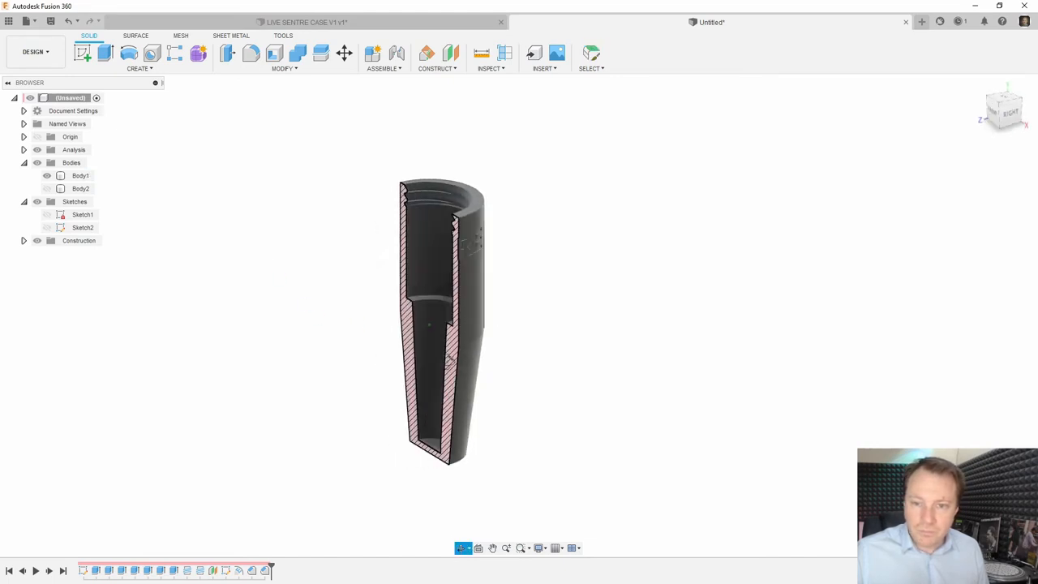
# Step: Hide the case body and chamfer the lid bore's bottom edge at 5 mm by 30 mm
pyautogui.click(81, 188)
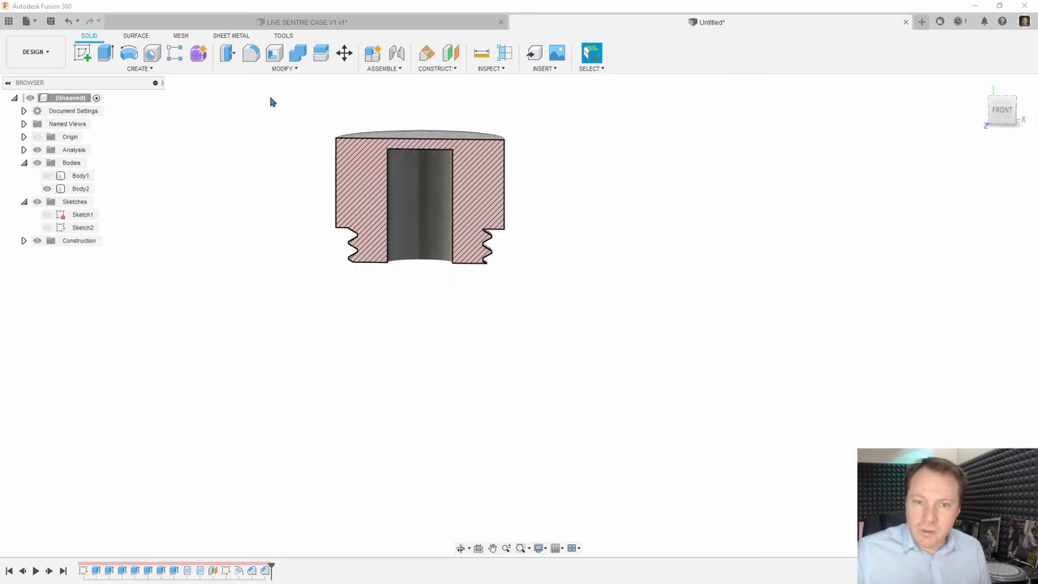
pyautogui.click(273, 53)
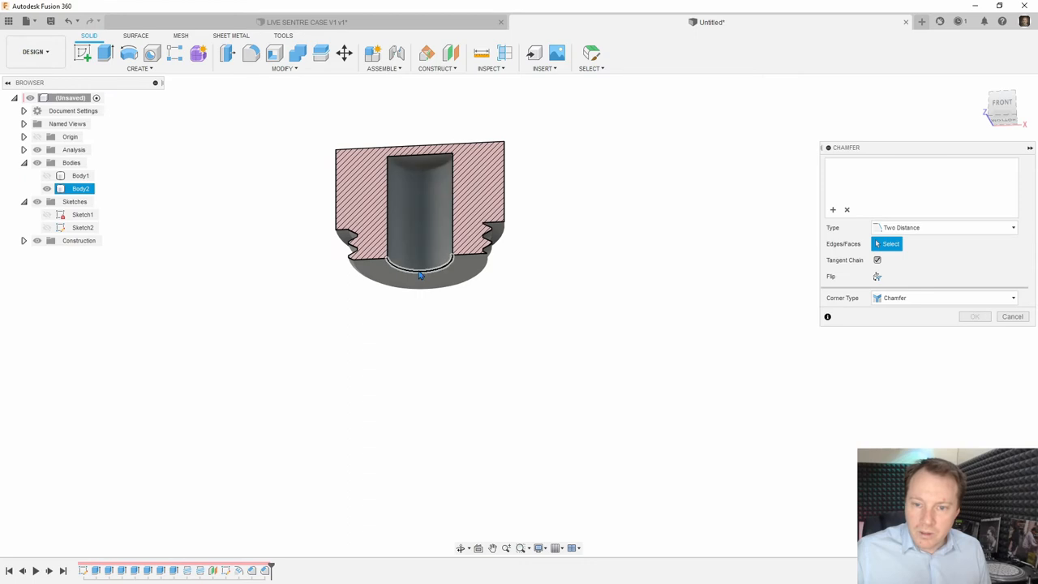
pyautogui.click(417, 267)
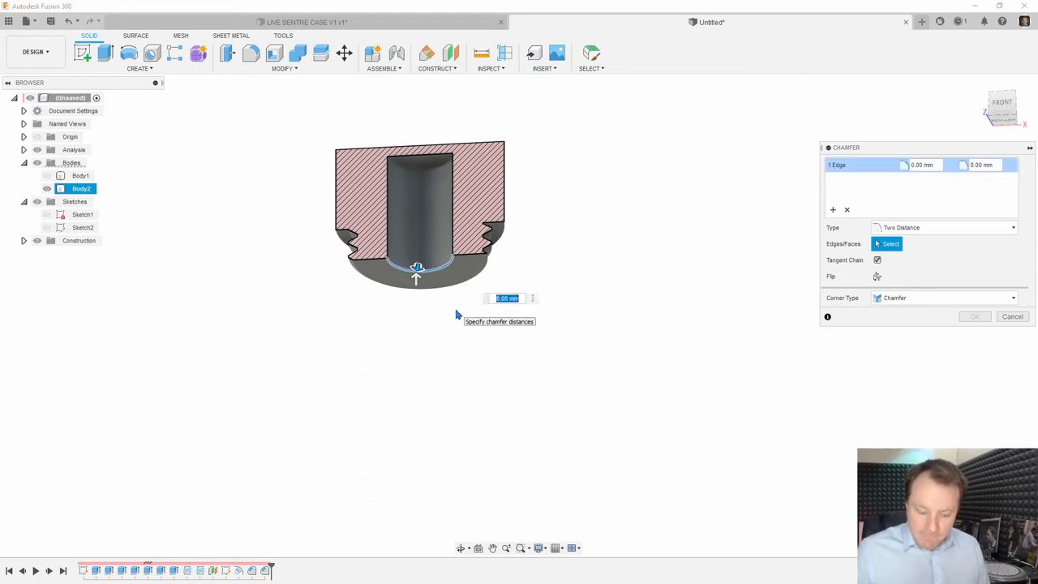
pyautogui.write('2')
pyautogui.write('30')
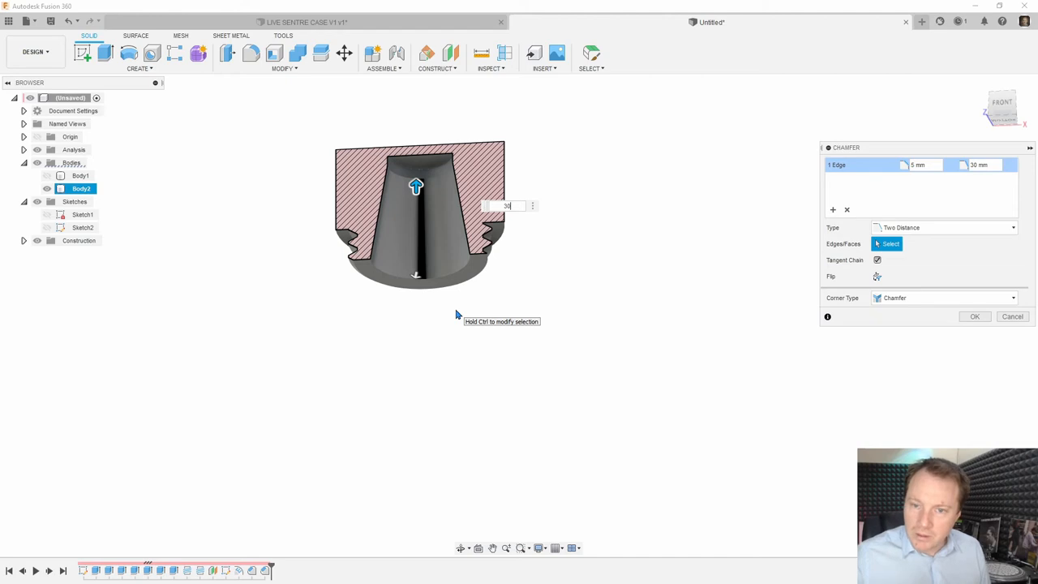
pyautogui.click(974, 316)
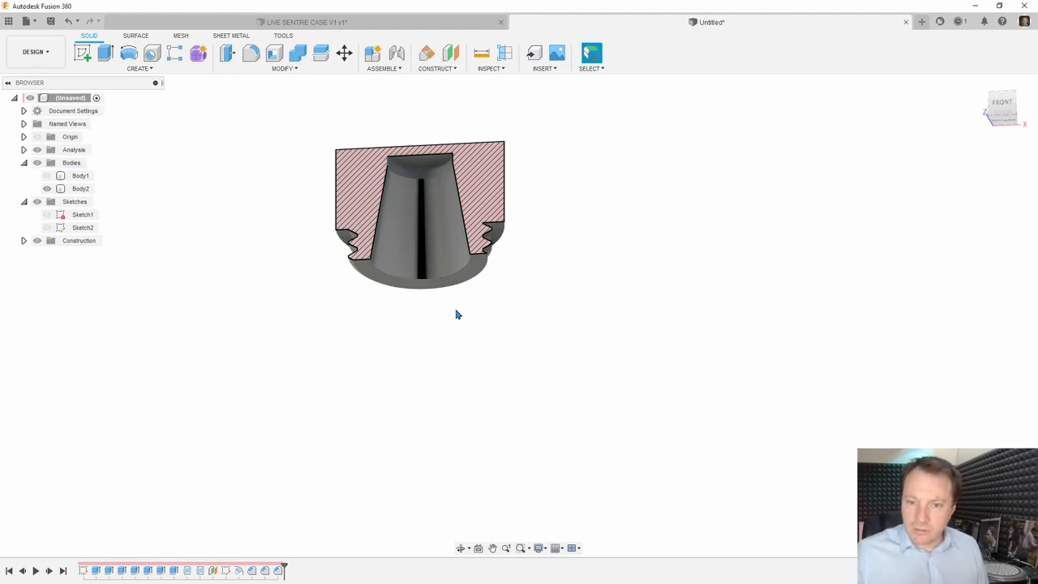
pyautogui.moveTo(500, 236)
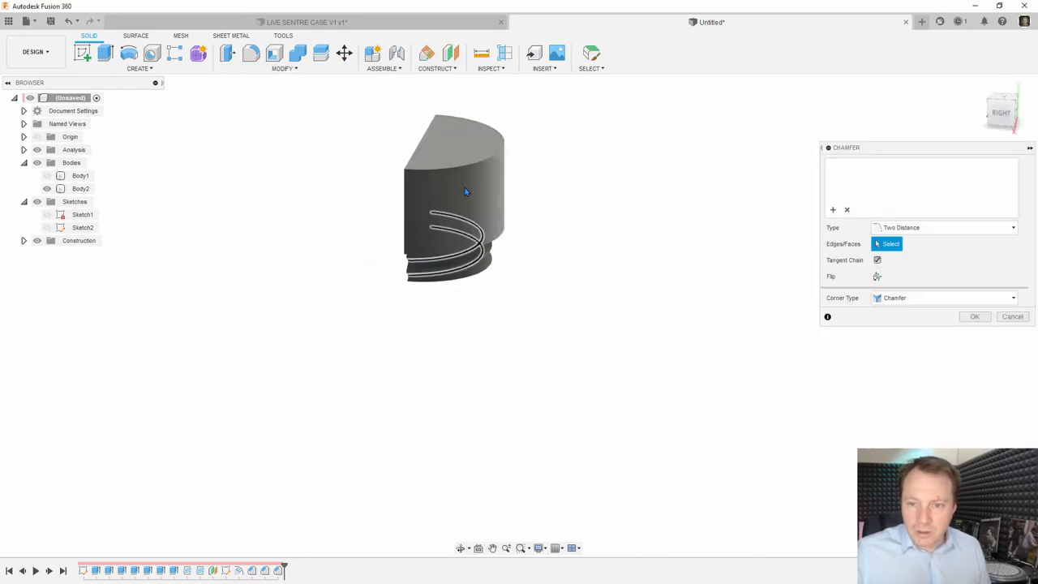
# Step: Chamfer the lid's outer top rim with distances 5 mm and 20 mm
pyautogui.click(464, 158)
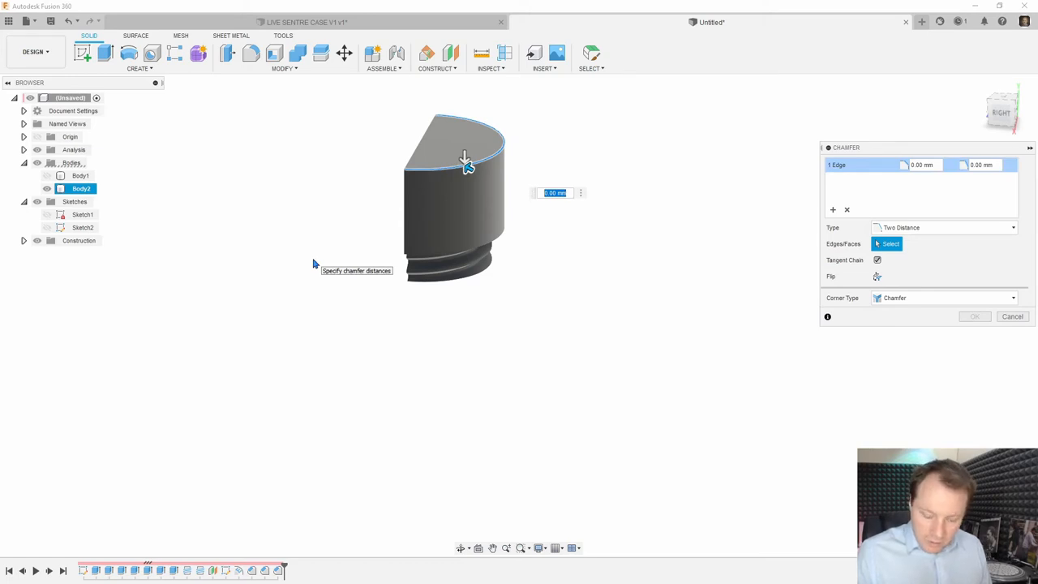
pyautogui.write('5 mm')
pyautogui.click(987, 164)
pyautogui.write('20')
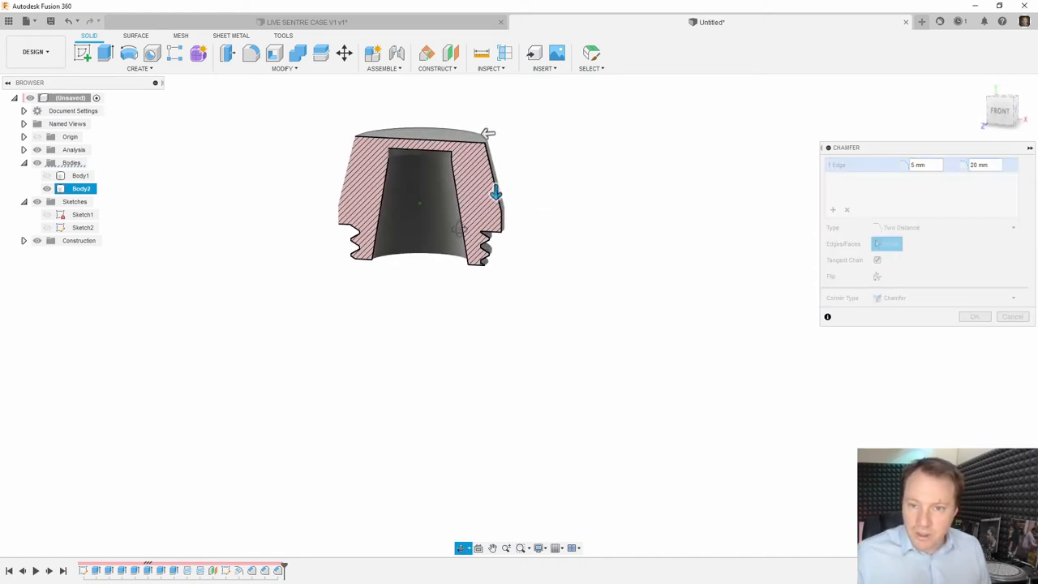
pyautogui.click(482, 235)
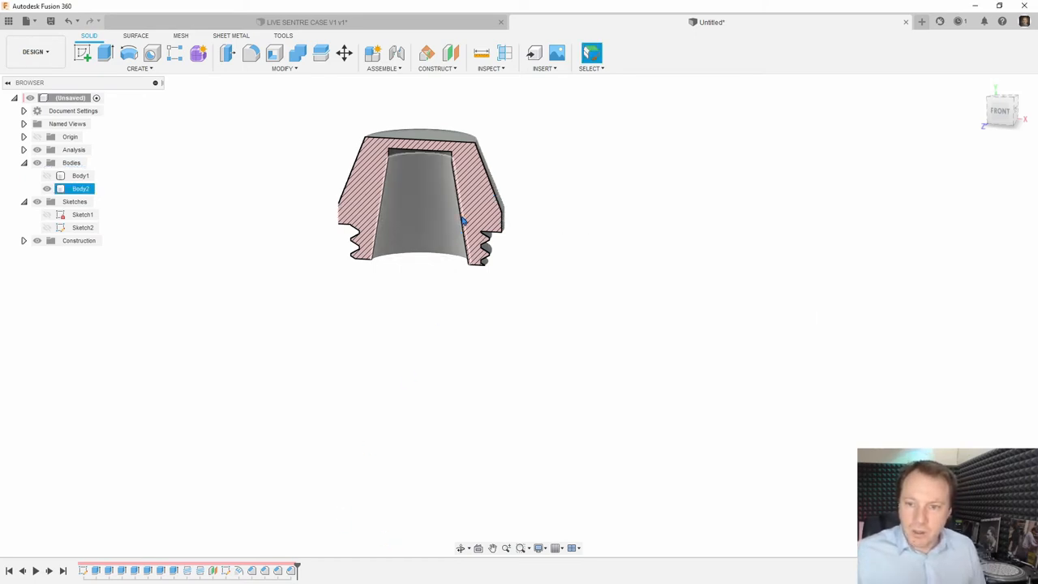
# Step: Turn off the section analysis, then orbit and zoom to a side view of the threads
pyautogui.click(504, 52)
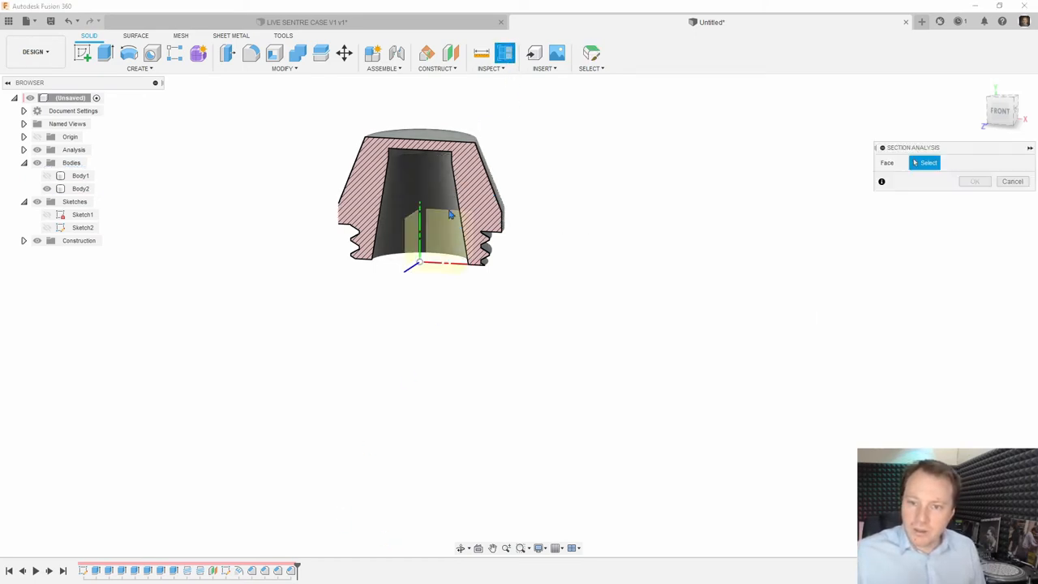
pyautogui.click(419, 203)
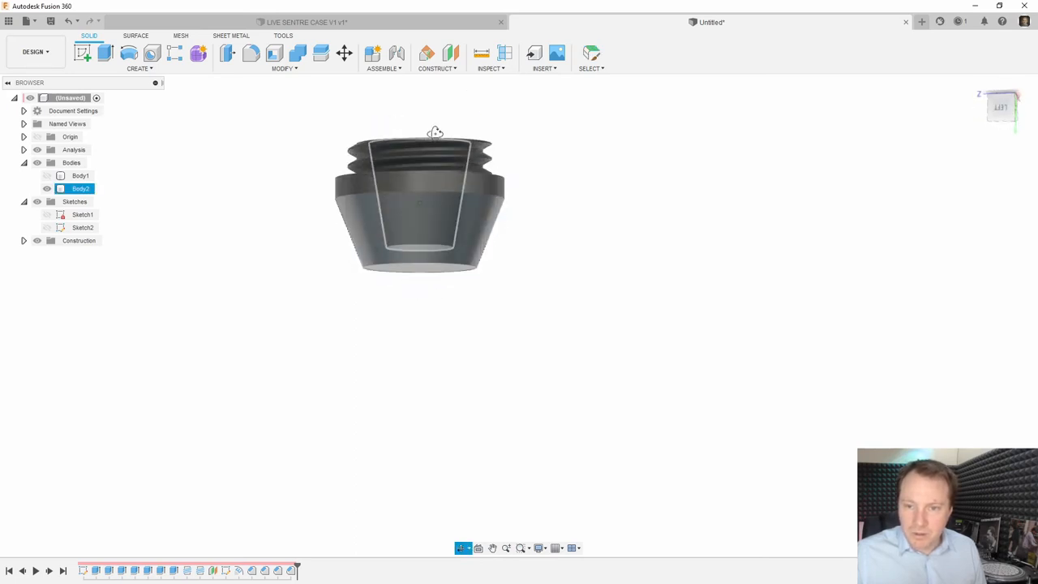
pyautogui.moveTo(436, 146); pyautogui.dragTo(441, 134)
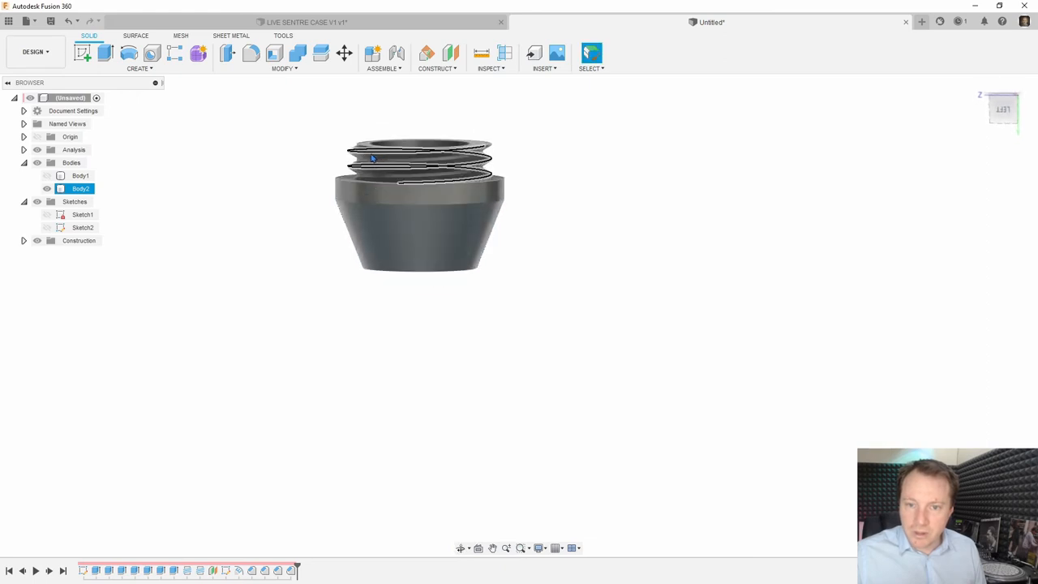
pyautogui.scroll(3)
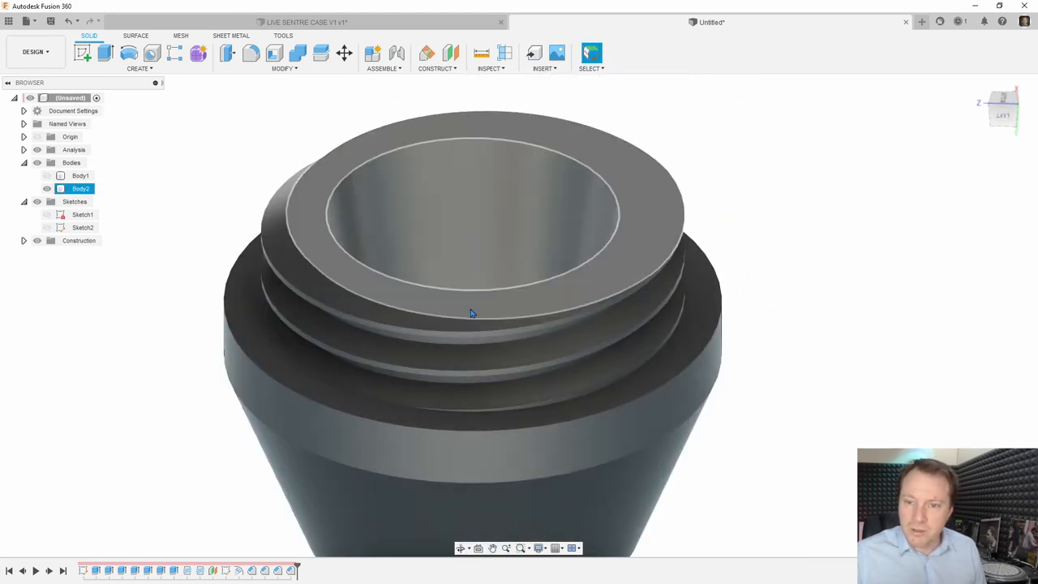
pyautogui.click(227, 53)
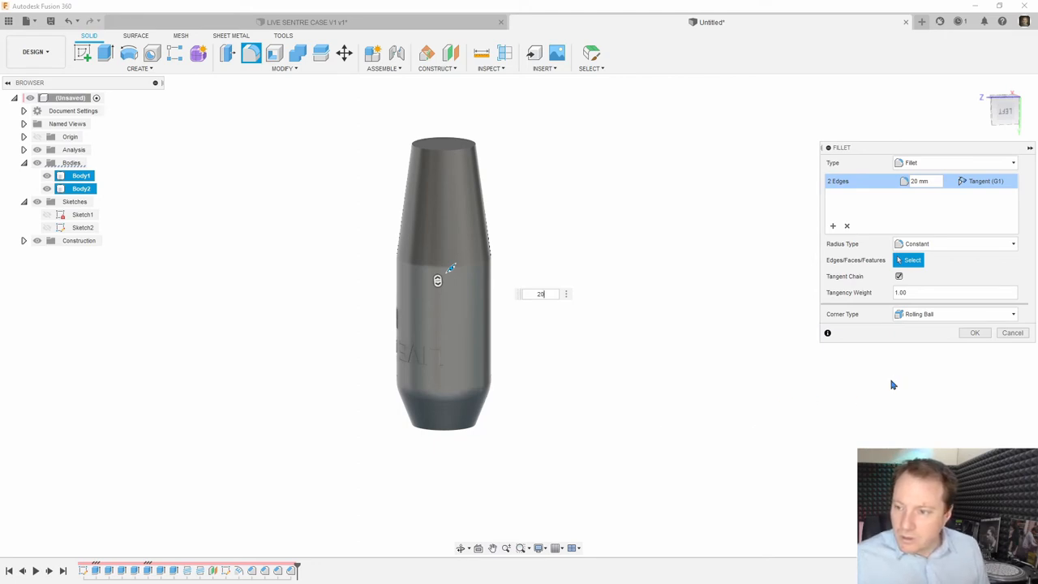
pyautogui.moveTo(965, 339)
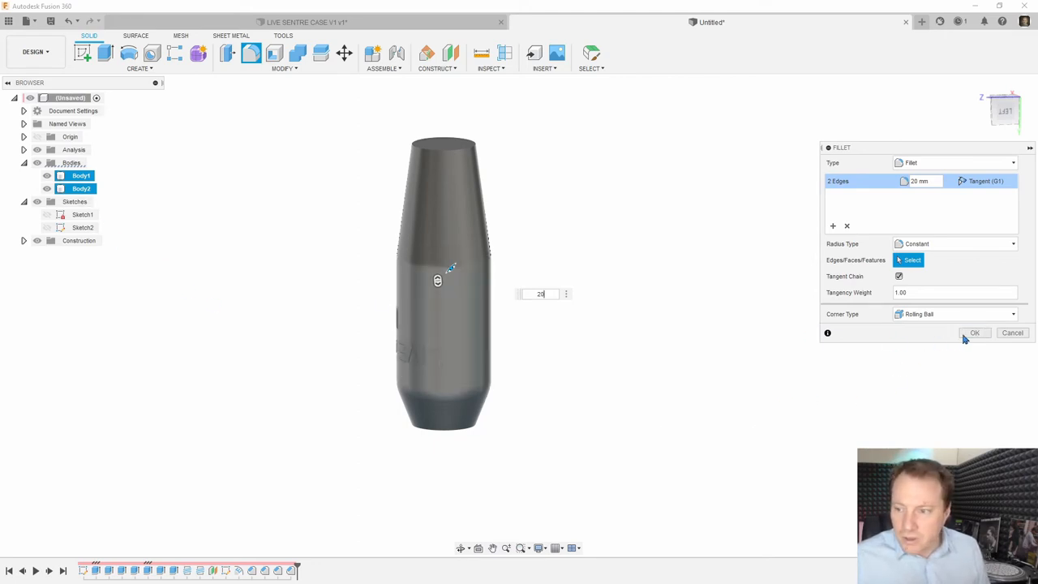
pyautogui.click(975, 332)
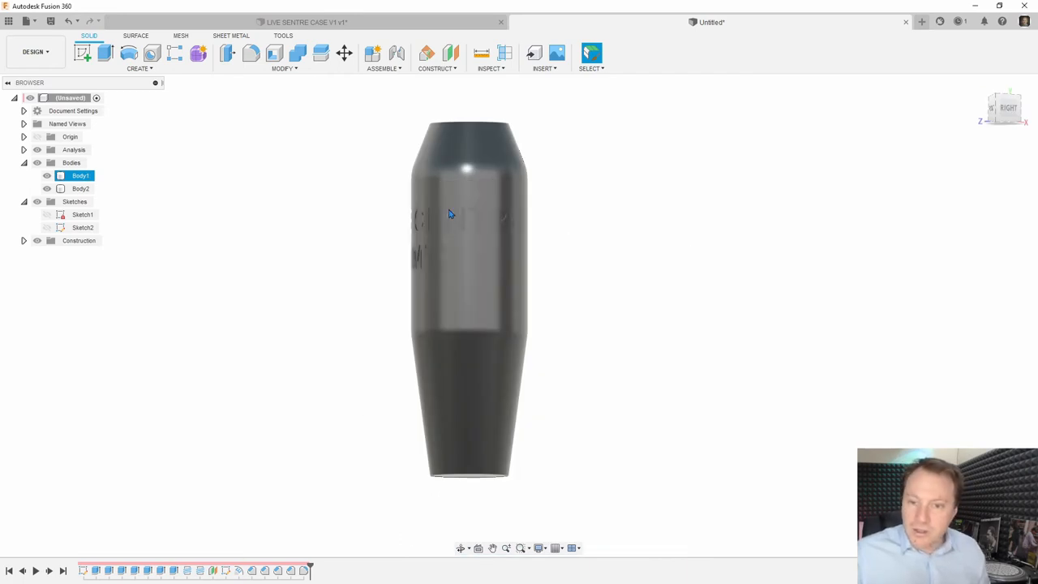
pyautogui.scroll(3)
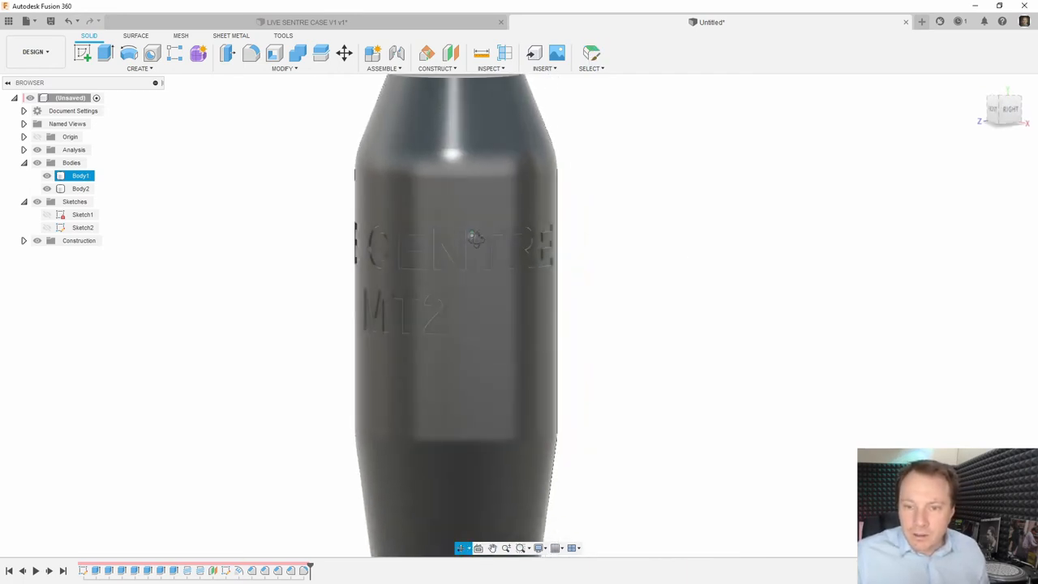
pyautogui.moveTo(470, 243); pyautogui.dragTo(421, 259)
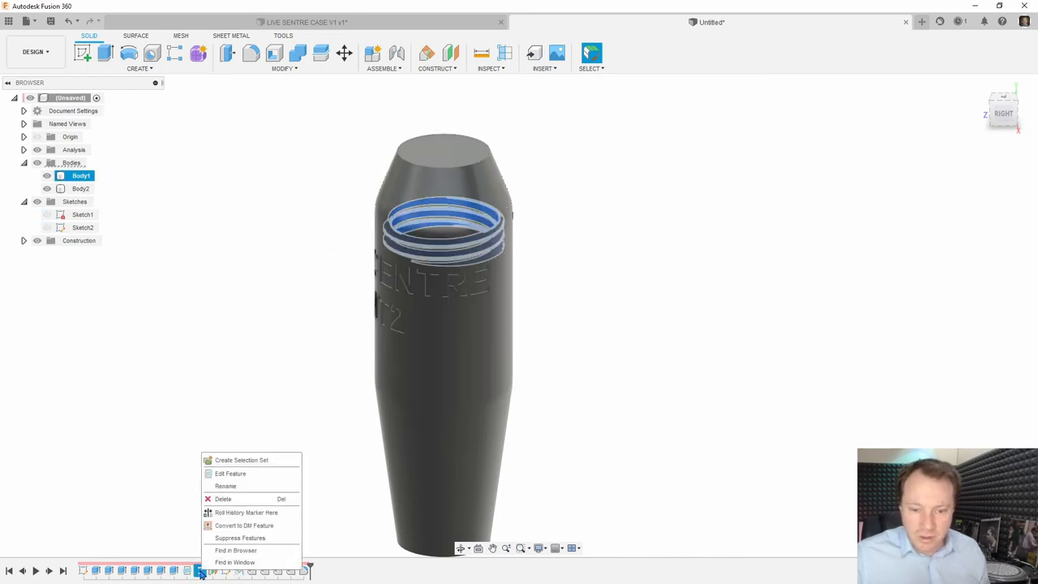
pyautogui.click(246, 512)
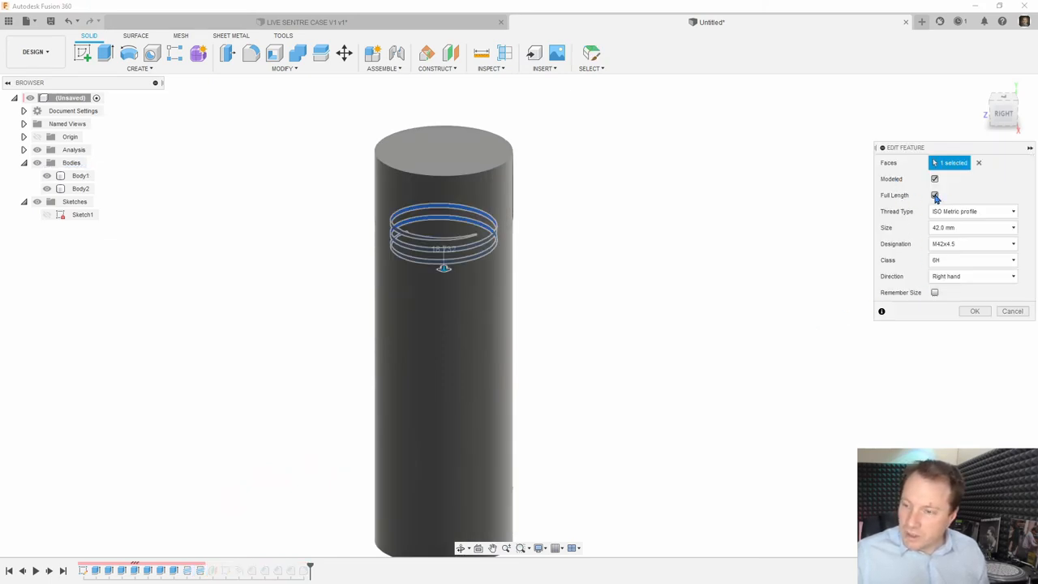
pyautogui.click(934, 195)
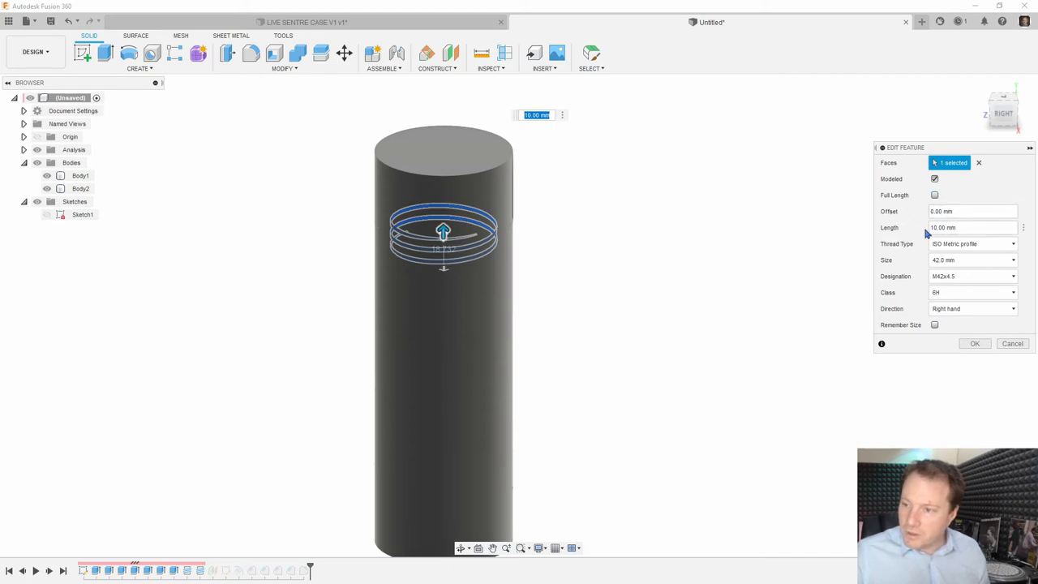
pyautogui.moveTo(545, 272)
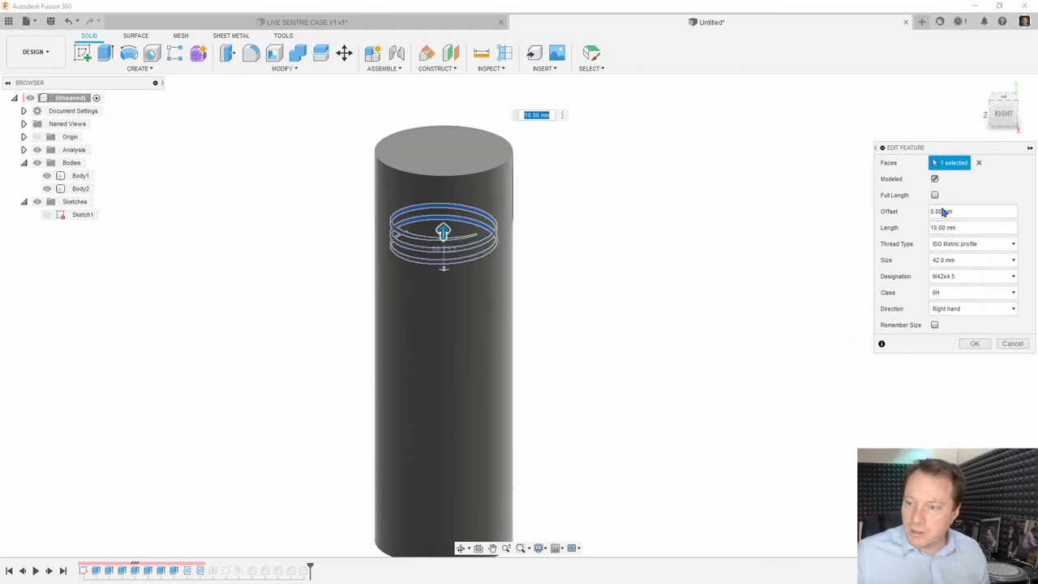
pyautogui.moveTo(519, 270)
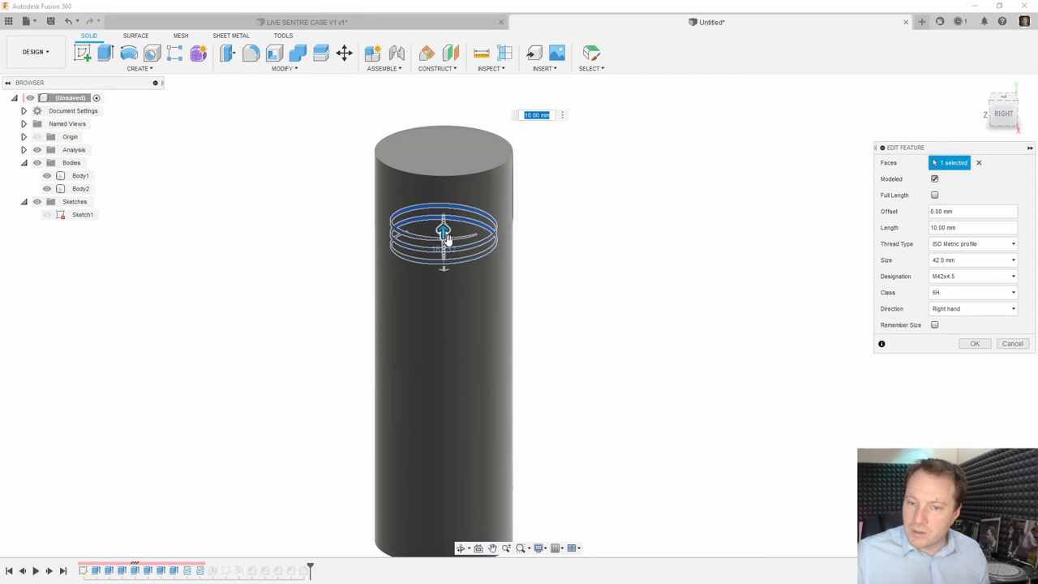
pyautogui.moveTo(444, 231)
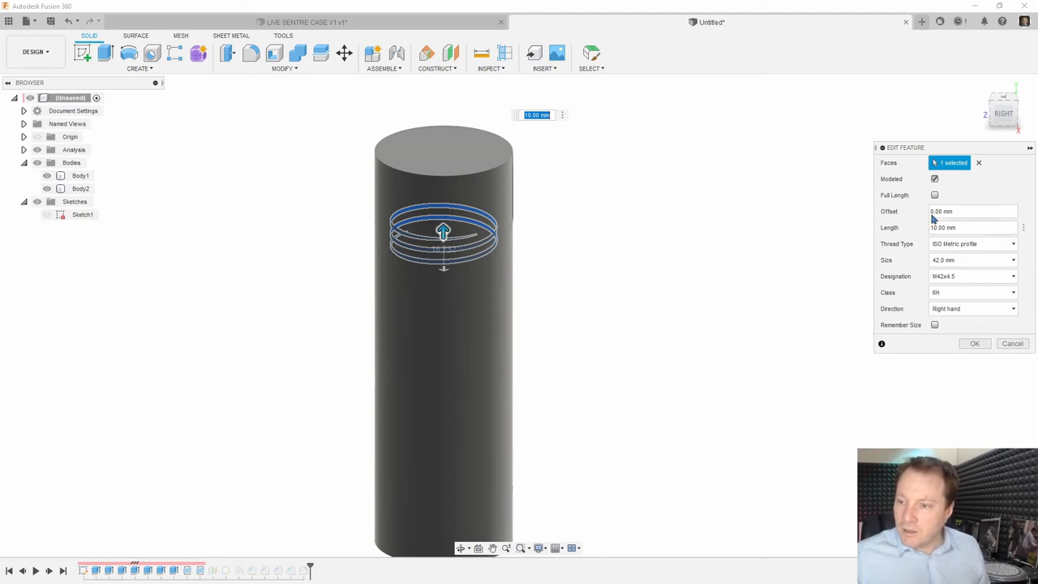
pyautogui.click(934, 194)
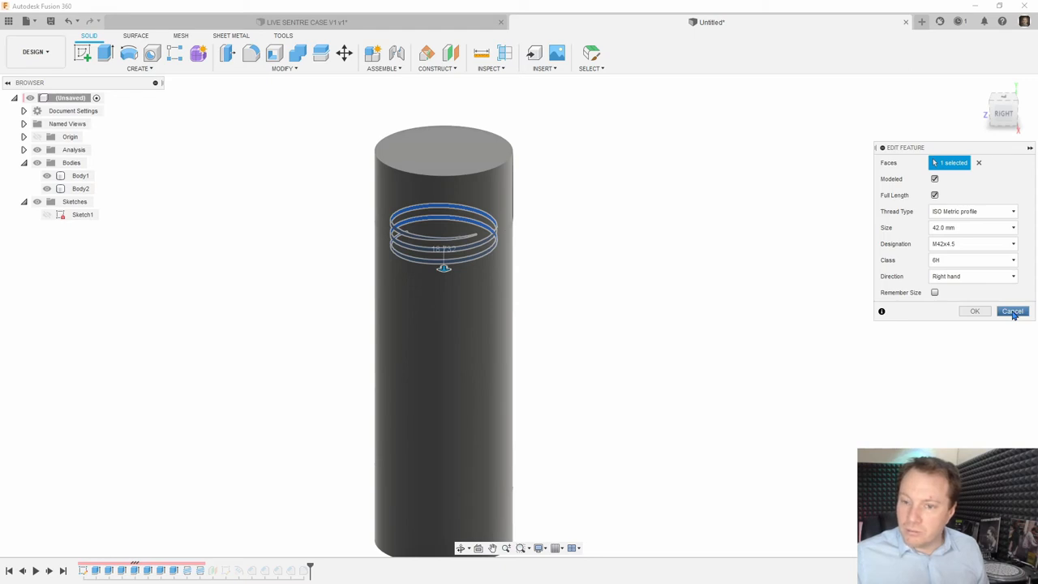
pyautogui.click(1012, 311)
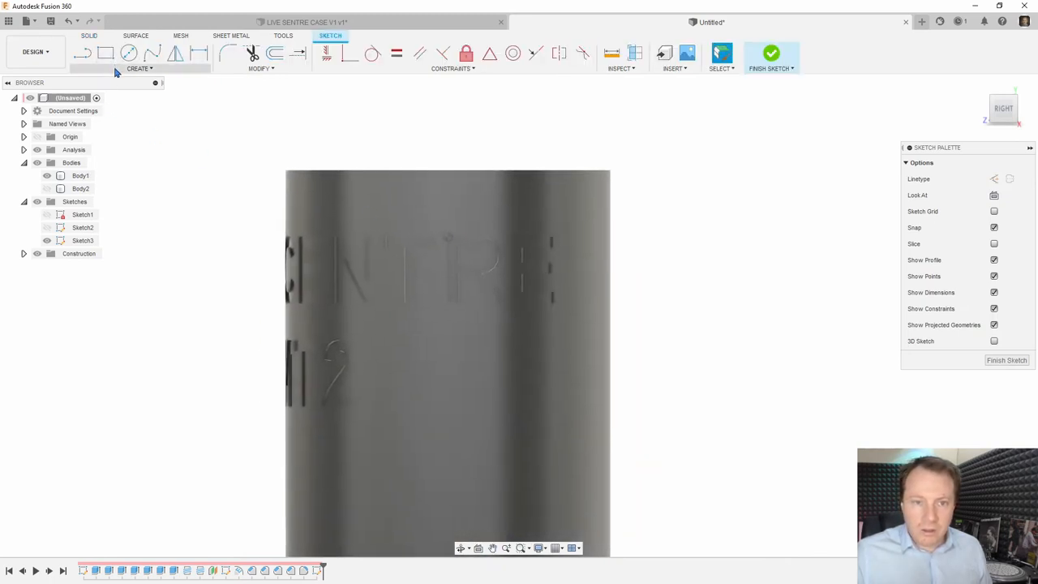
# Step: Intersect the case body into the centre-plane sketch and finish the 4 mm triangle profile
pyautogui.click(139, 68)
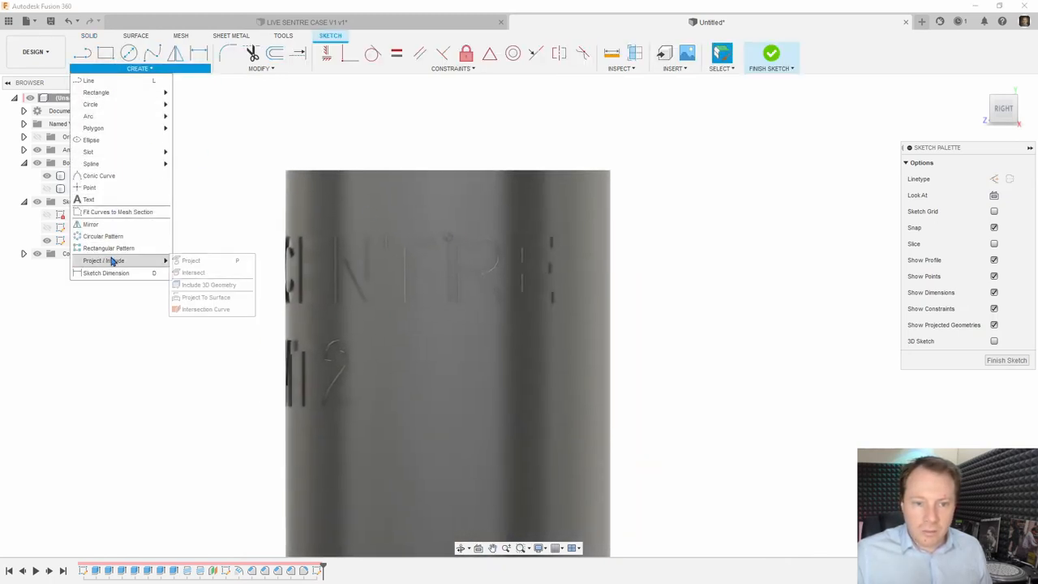
pyautogui.moveTo(193, 273)
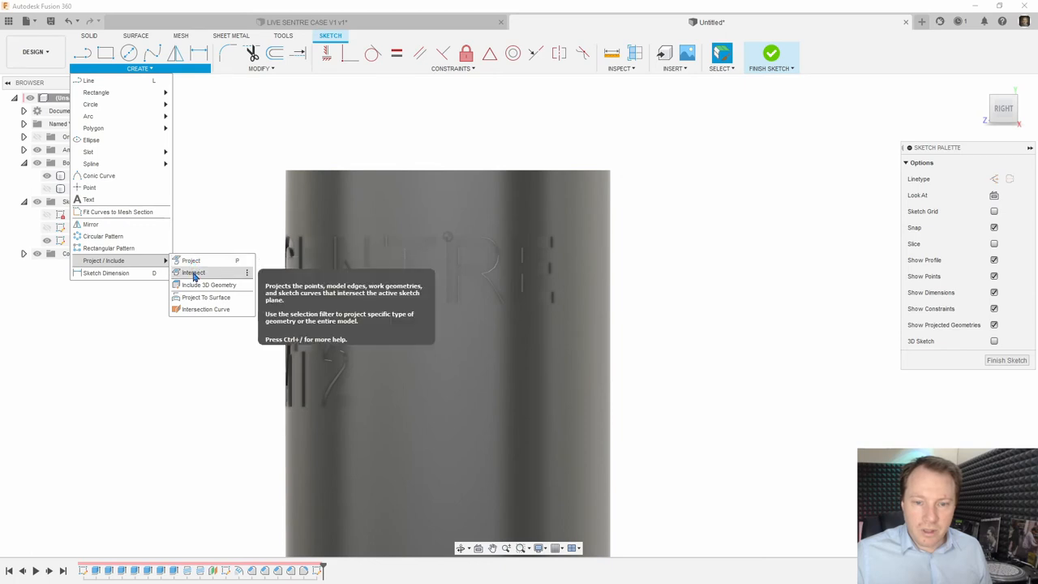
pyautogui.click(193, 271)
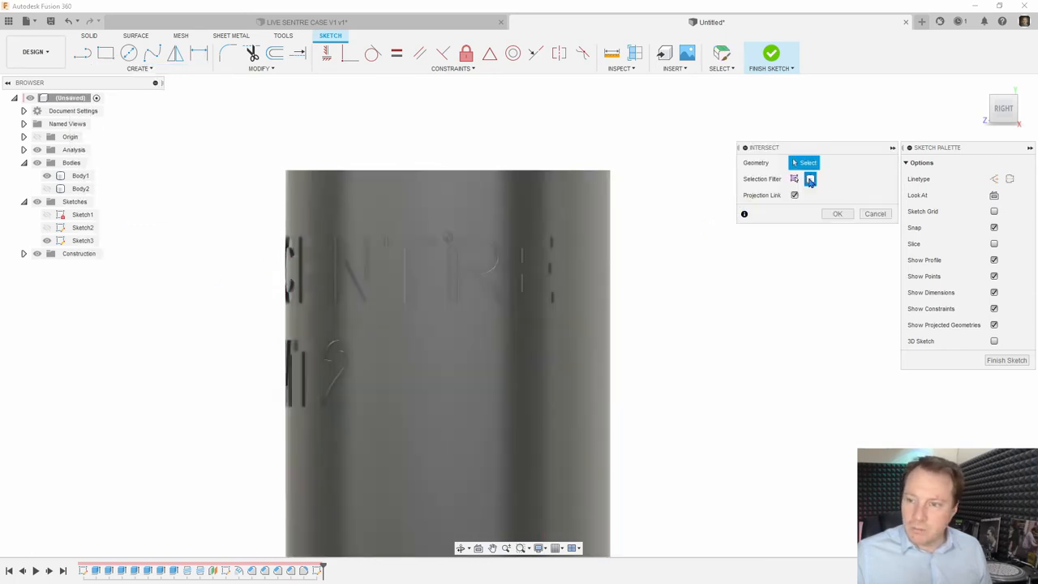
pyautogui.click(445, 365)
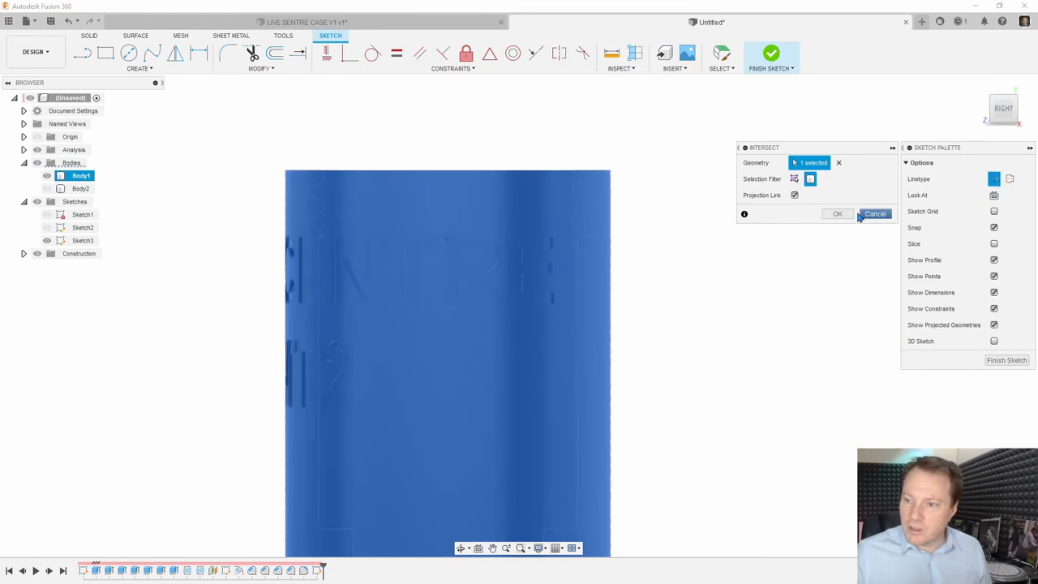
pyautogui.click(837, 213)
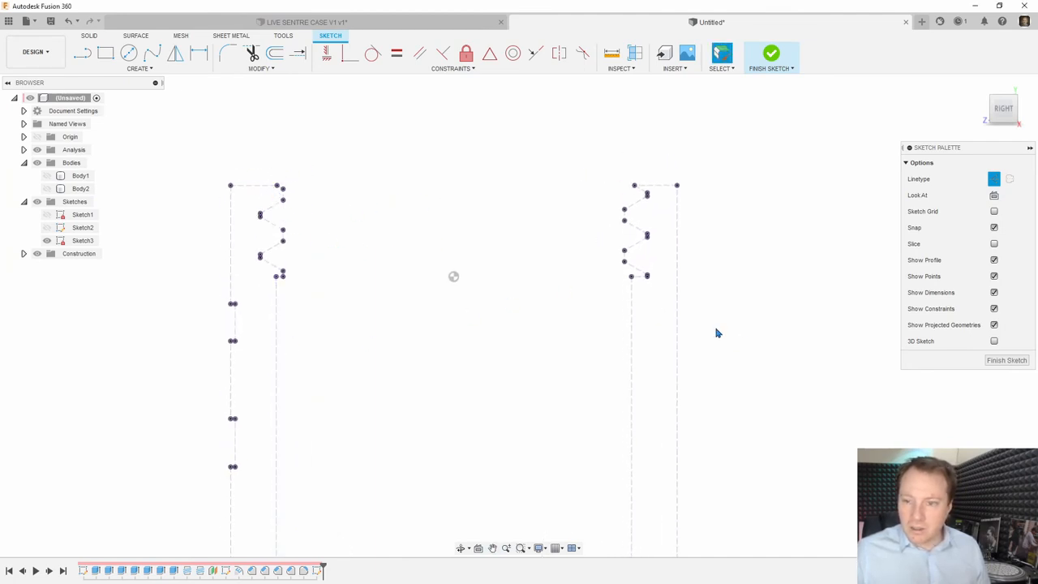
pyautogui.moveTo(292, 276)
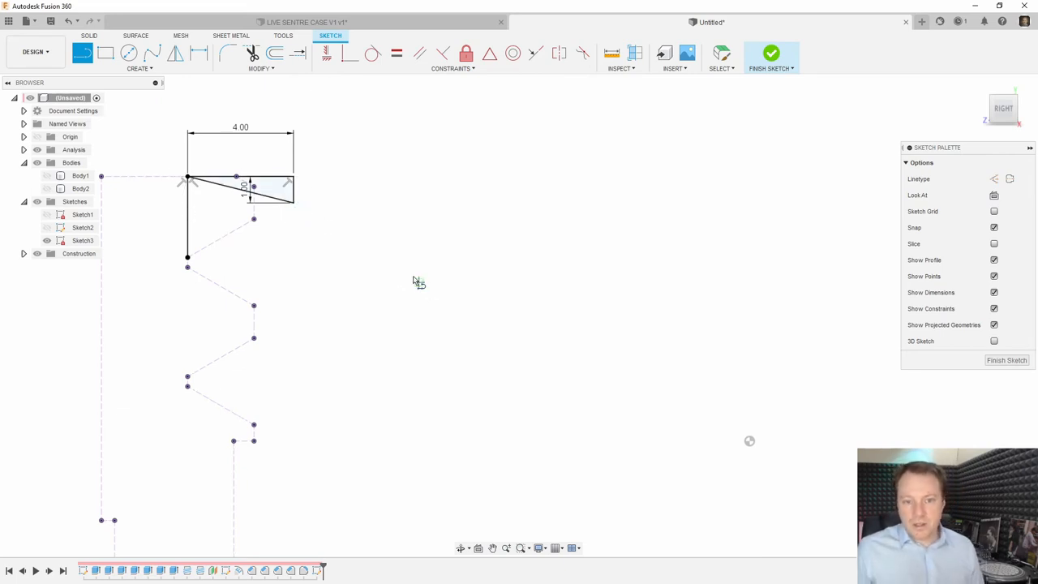
pyautogui.moveTo(1006, 360)
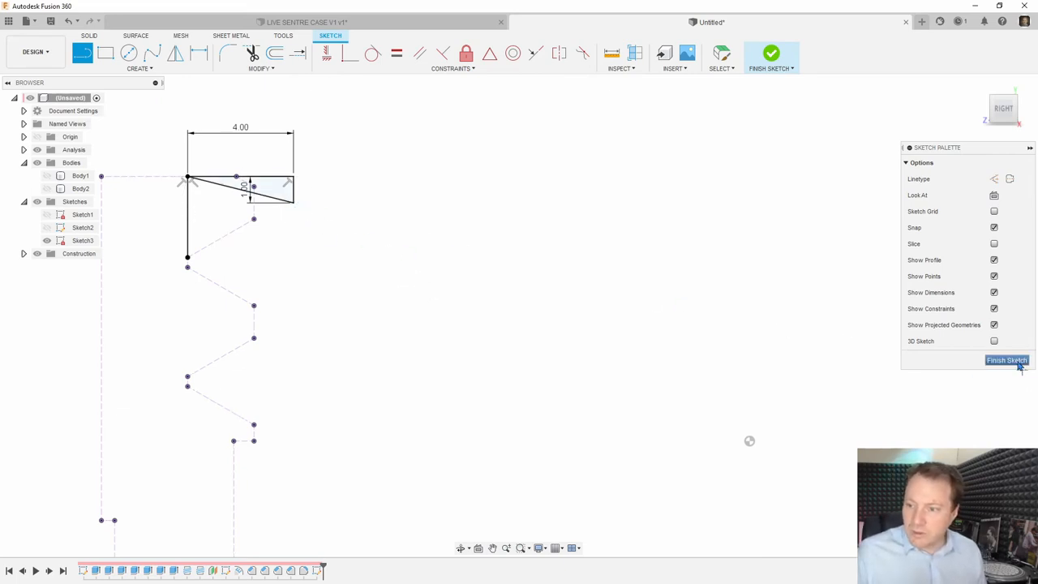
pyautogui.click(1006, 360)
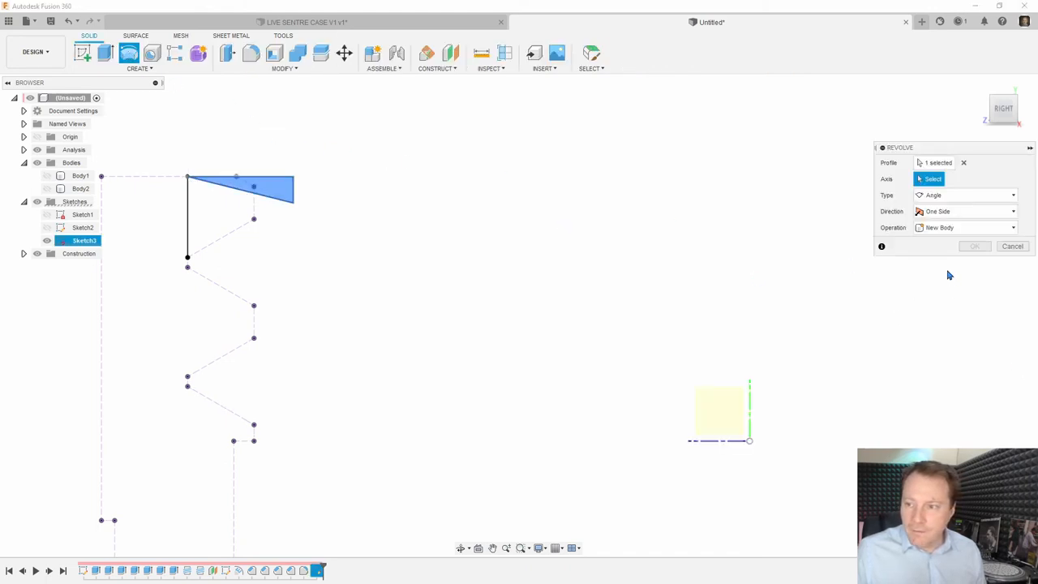
# Step: Revolve the triangle profile 360° as a Cut around the centre line
pyautogui.click(964, 227)
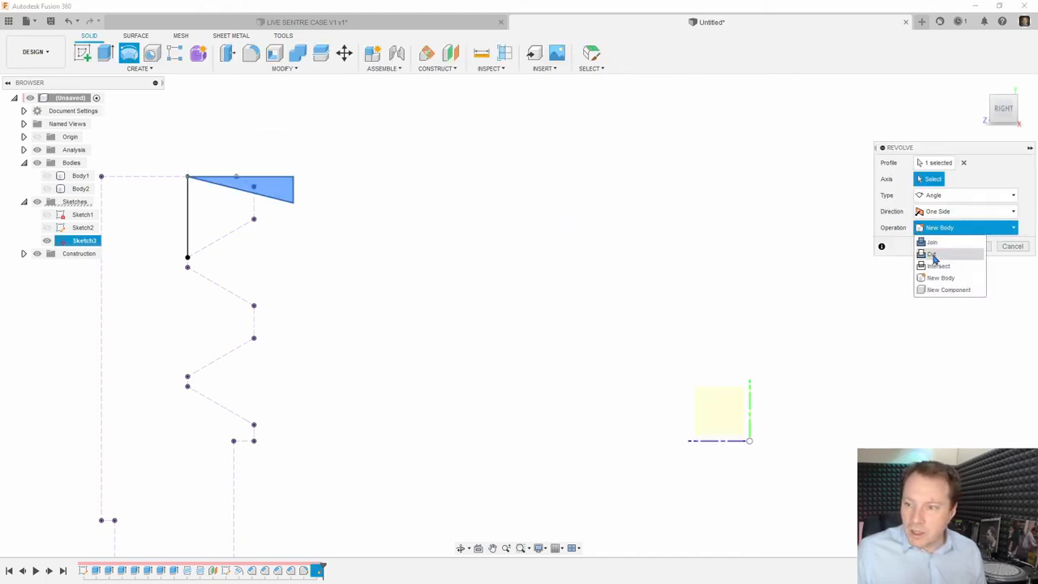
pyautogui.click(930, 253)
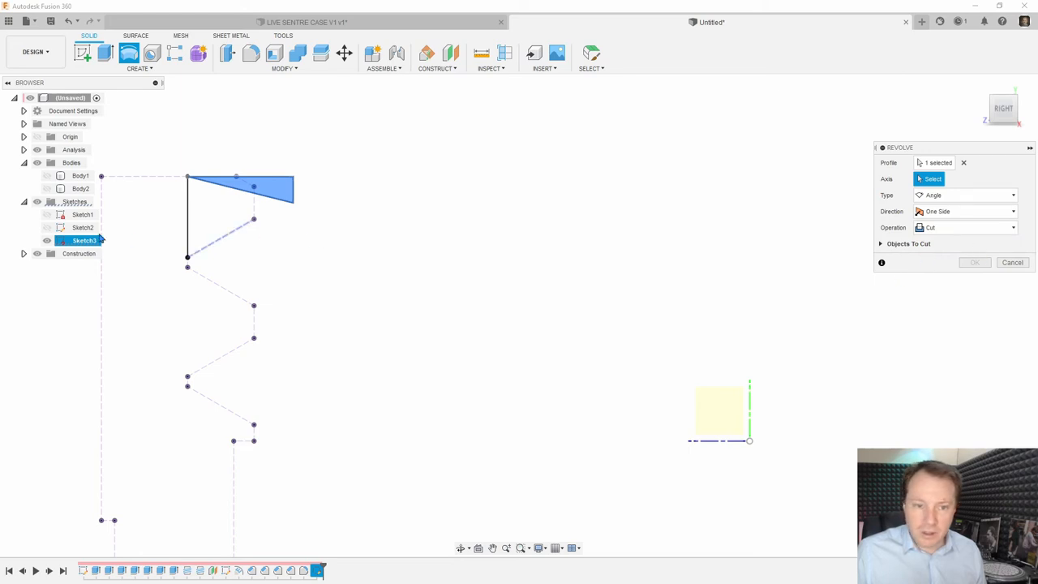
pyautogui.click(47, 188)
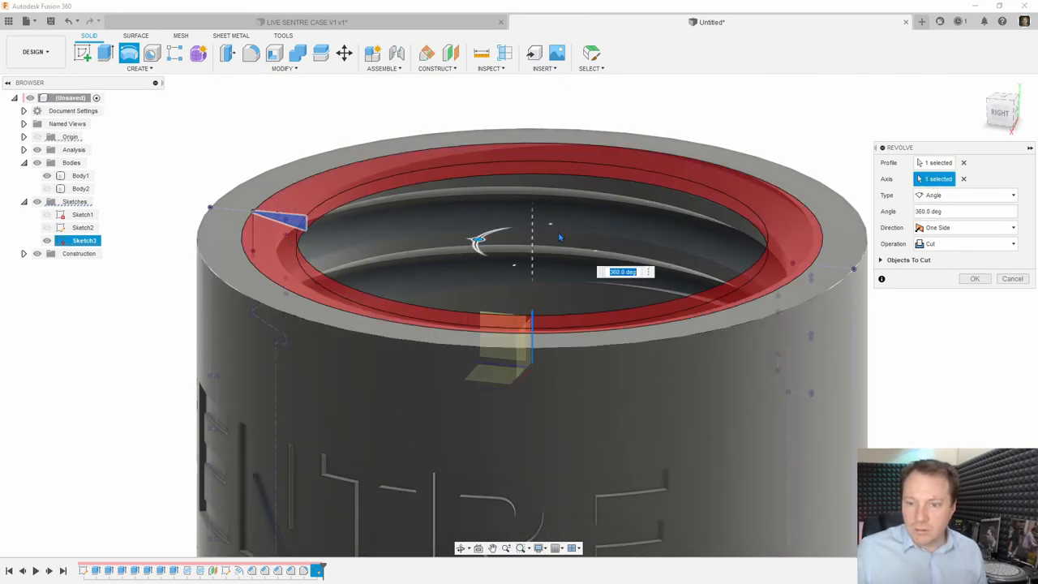
pyautogui.moveTo(974, 279)
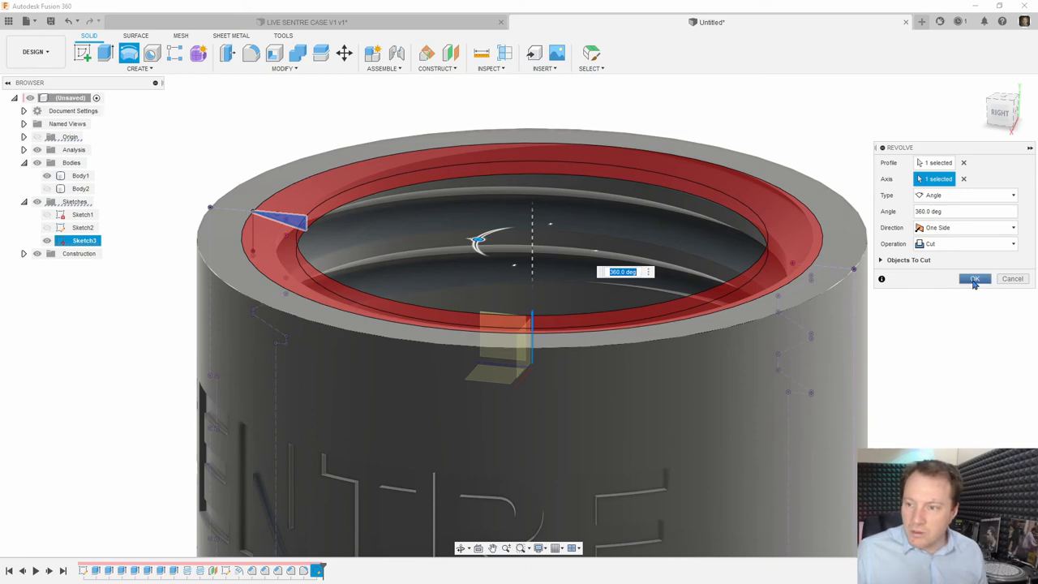
pyautogui.click(974, 278)
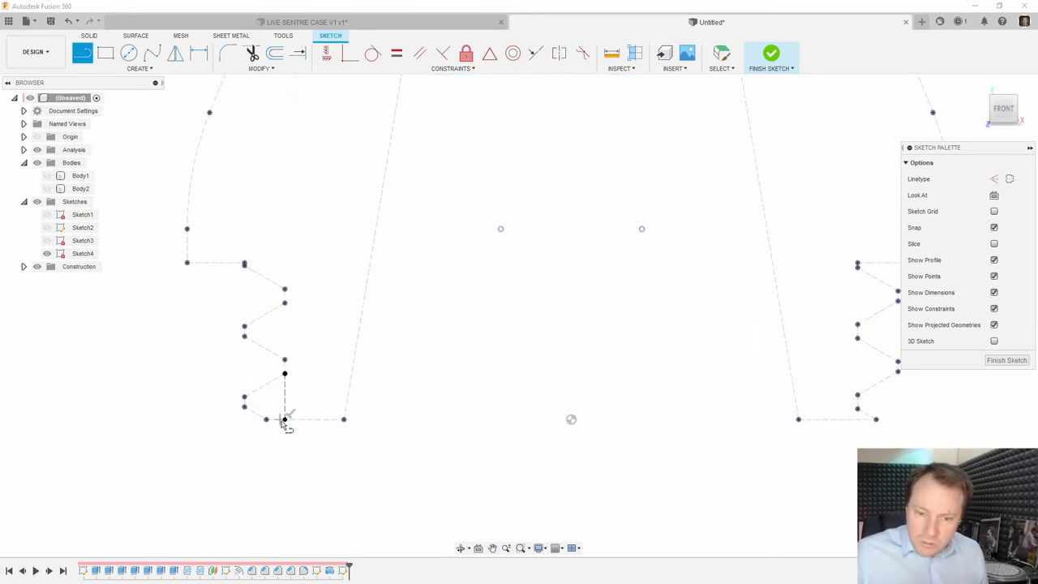
# Step: Draw the lead-in triangle profile at the start of the lid's thread
pyautogui.click(266, 419)
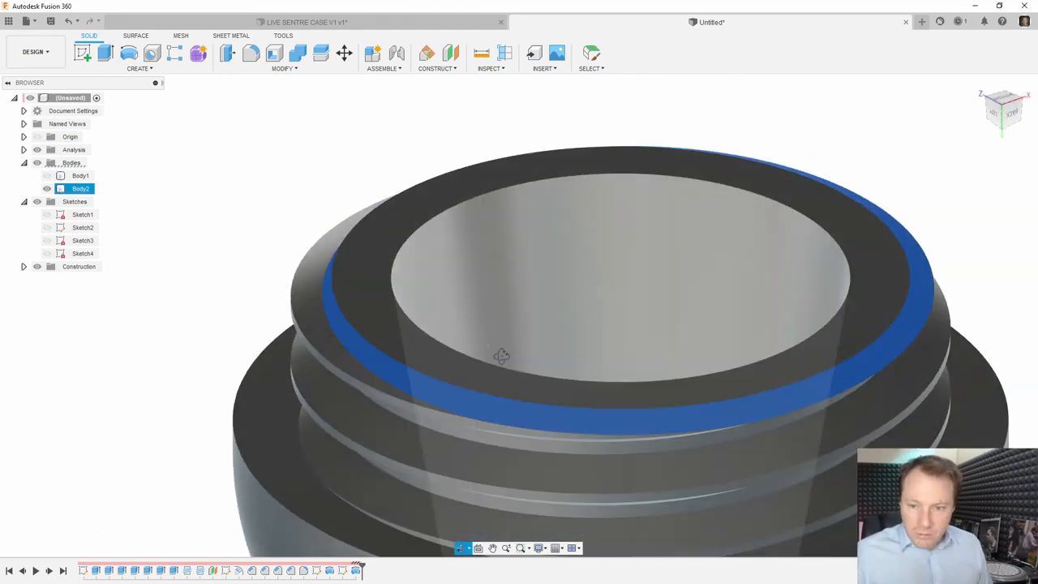
# Step: Orbit around the lid to inspect its new lead-in chamfer from below
pyautogui.moveTo(500, 355); pyautogui.dragTo(462, 398)
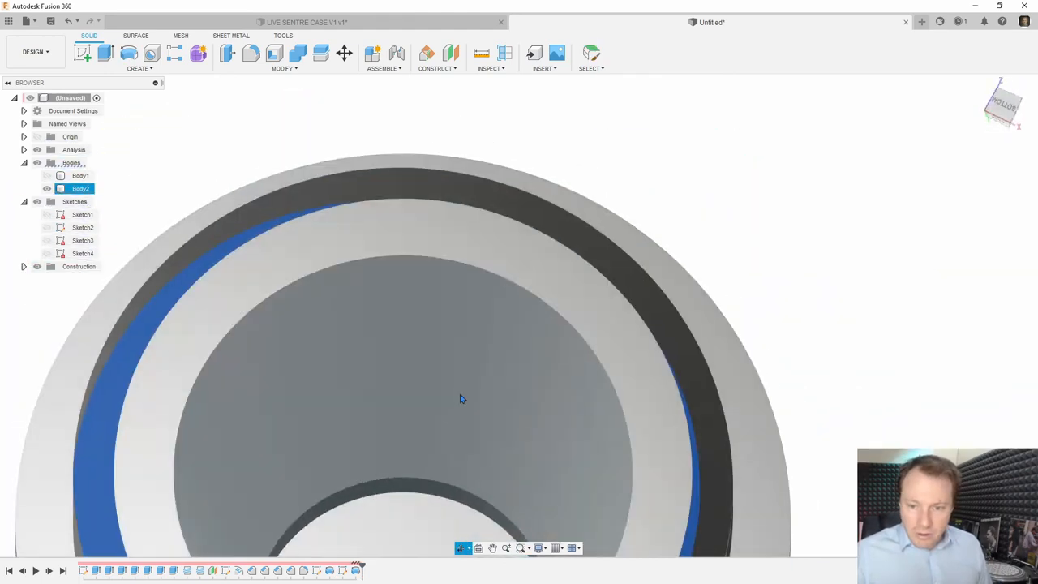
pyautogui.moveTo(462, 397); pyautogui.dragTo(535, 349)
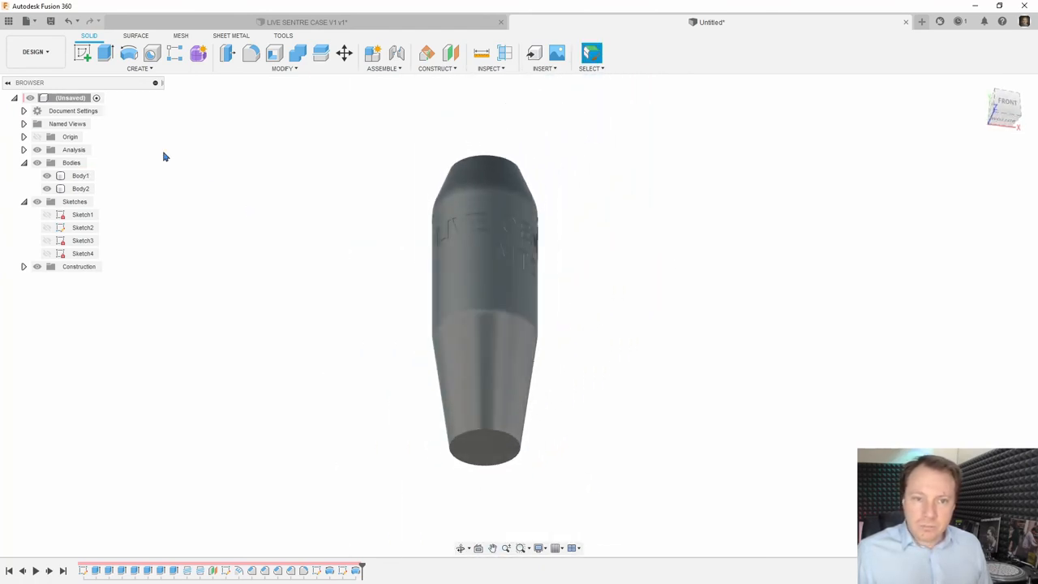
# Step: Start a 3D Print export from the Tools tab with the case body (Body1) selected
pyautogui.click(283, 36)
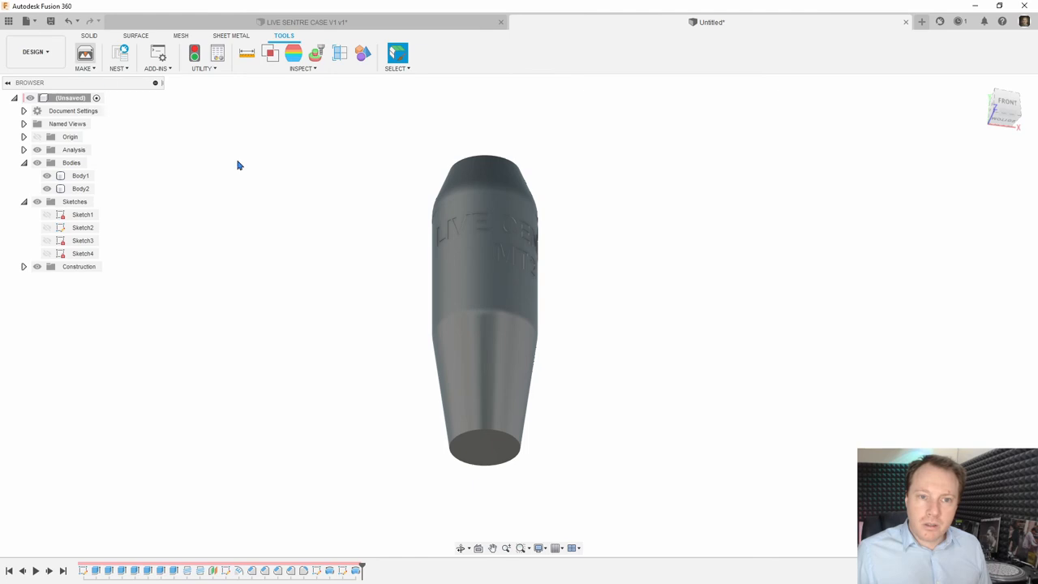
pyautogui.click(85, 53)
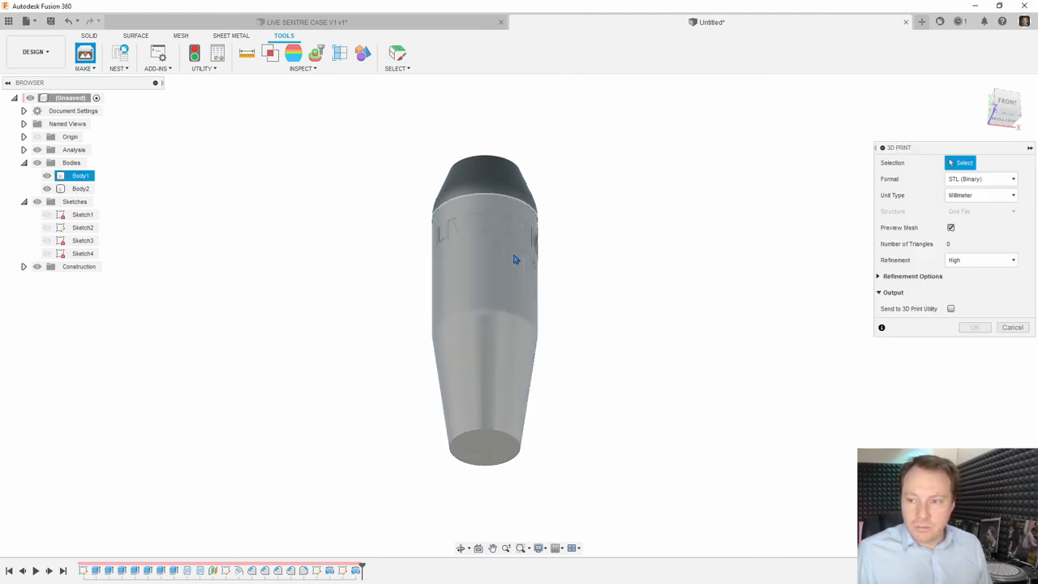
pyautogui.click(484, 324)
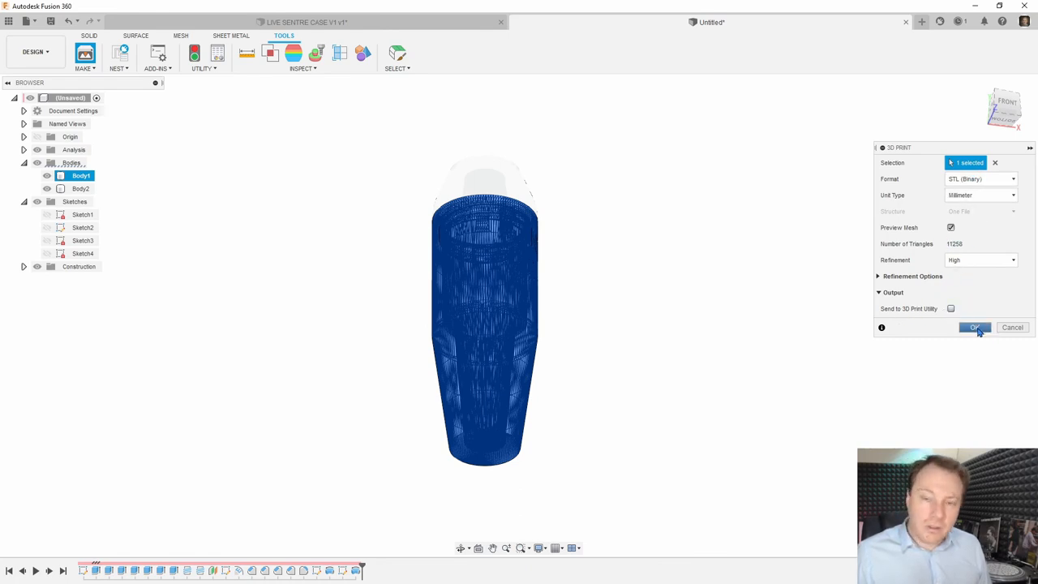
pyautogui.moveTo(684, 211)
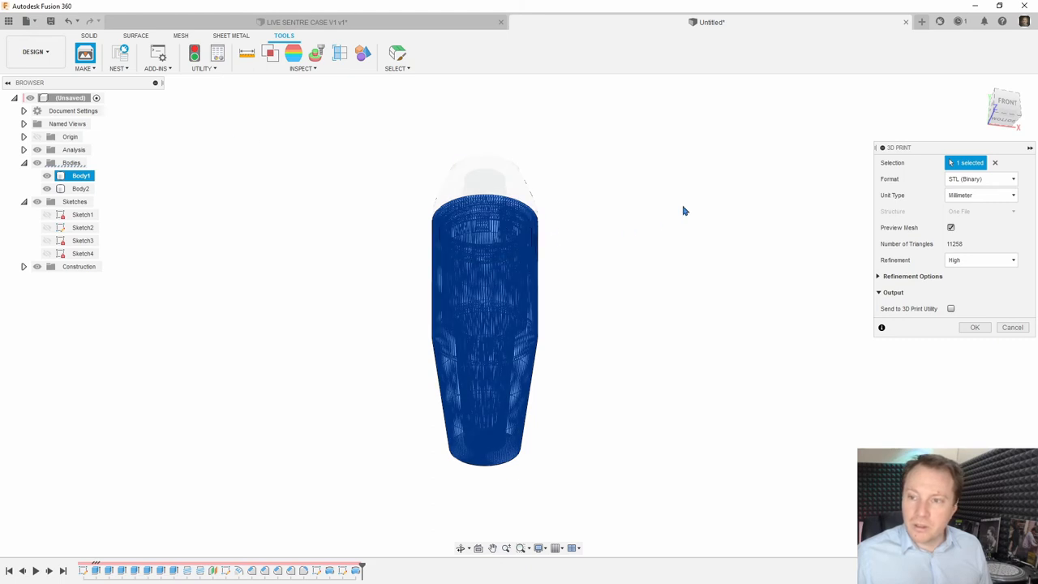
pyautogui.moveTo(664, 285)
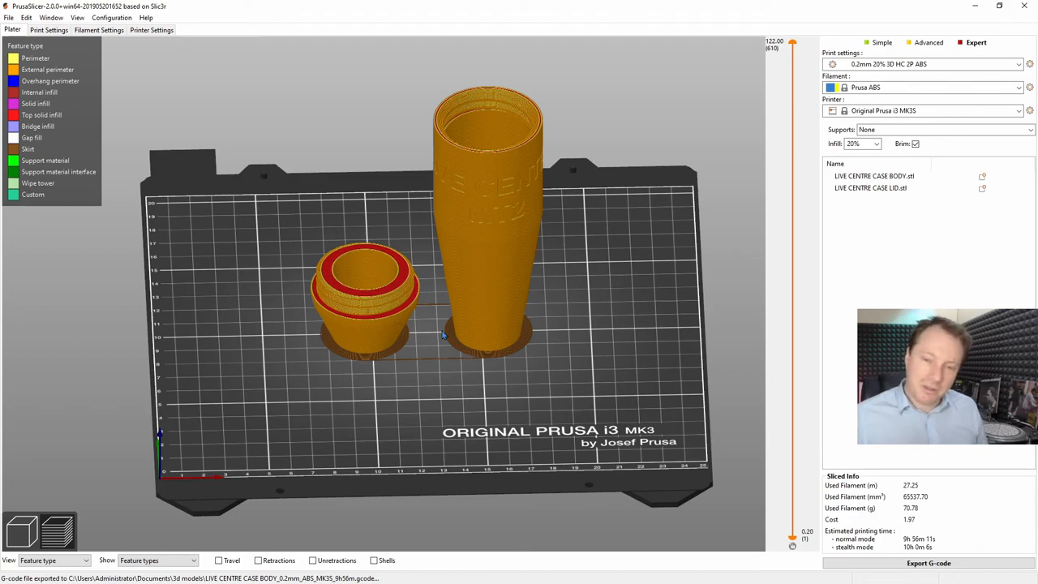
pyautogui.moveTo(593, 304)
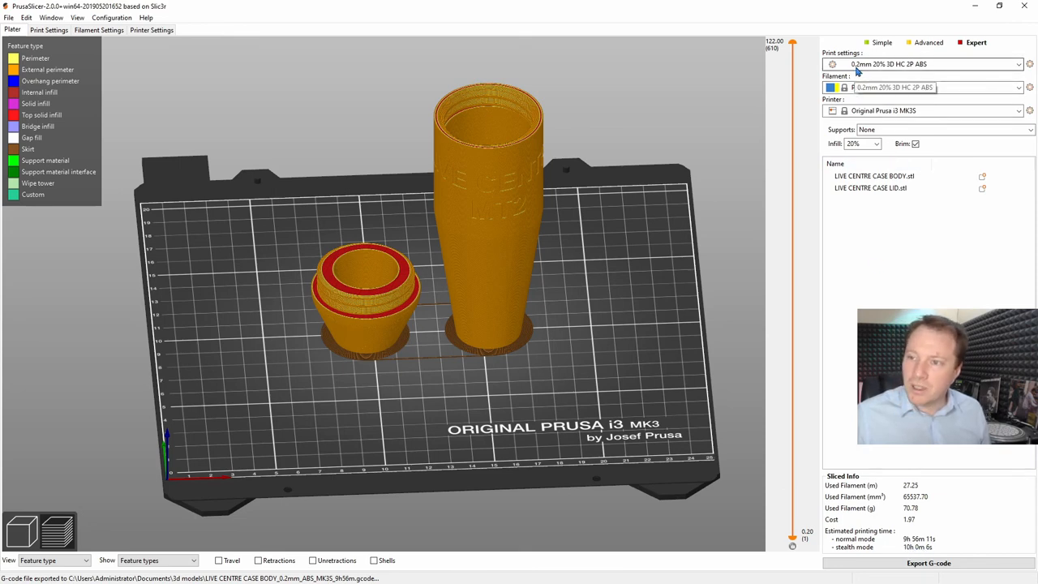
pyautogui.moveTo(882, 69)
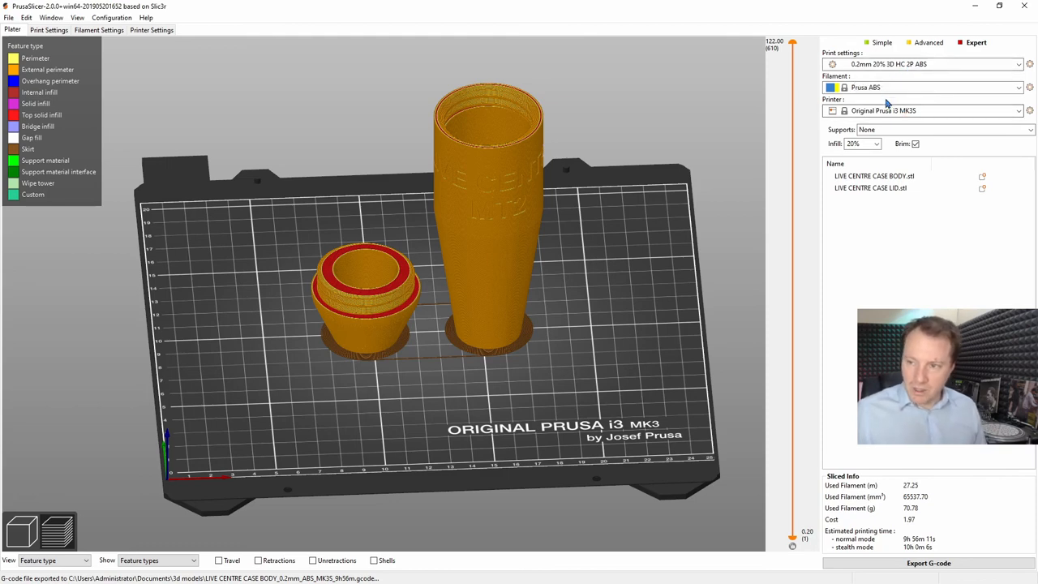
pyautogui.moveTo(902, 261)
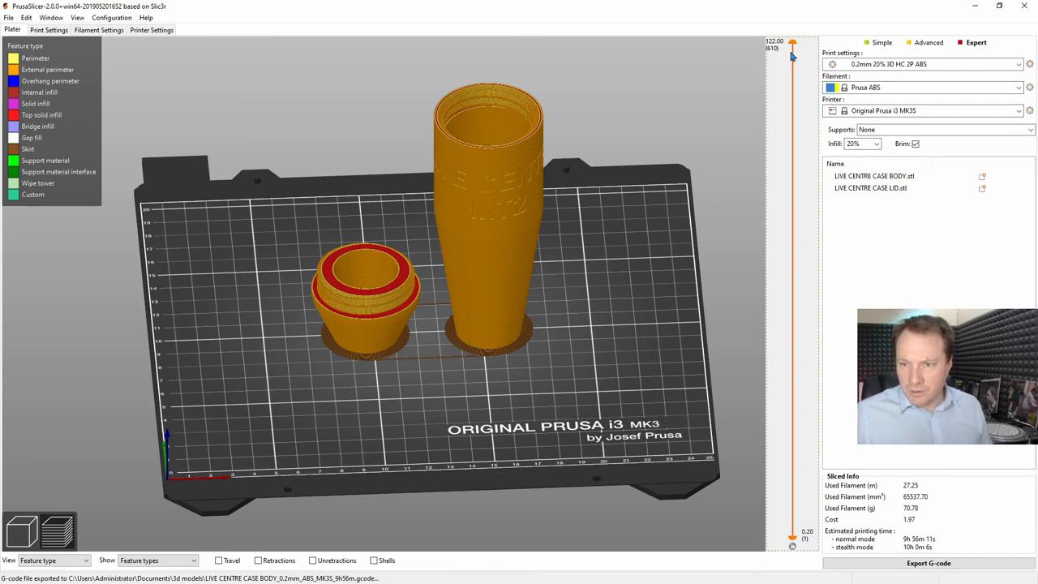
# Step: Lower the preview's top layer from about 115 mm to about 79 mm and tilt the view
pyautogui.moveTo(792, 46); pyautogui.dragTo(792, 71)
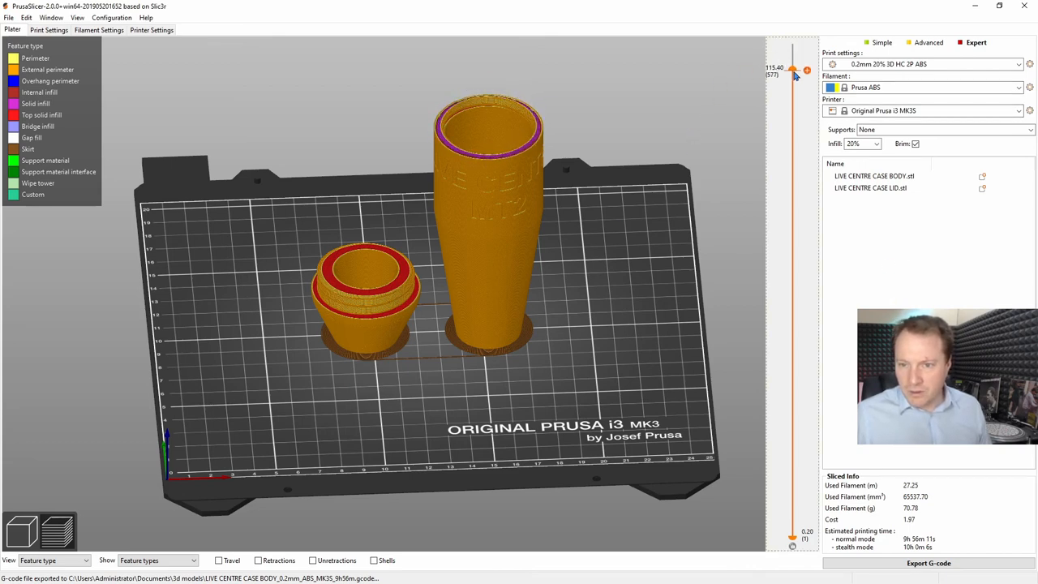
pyautogui.moveTo(792, 70); pyautogui.dragTo(792, 90)
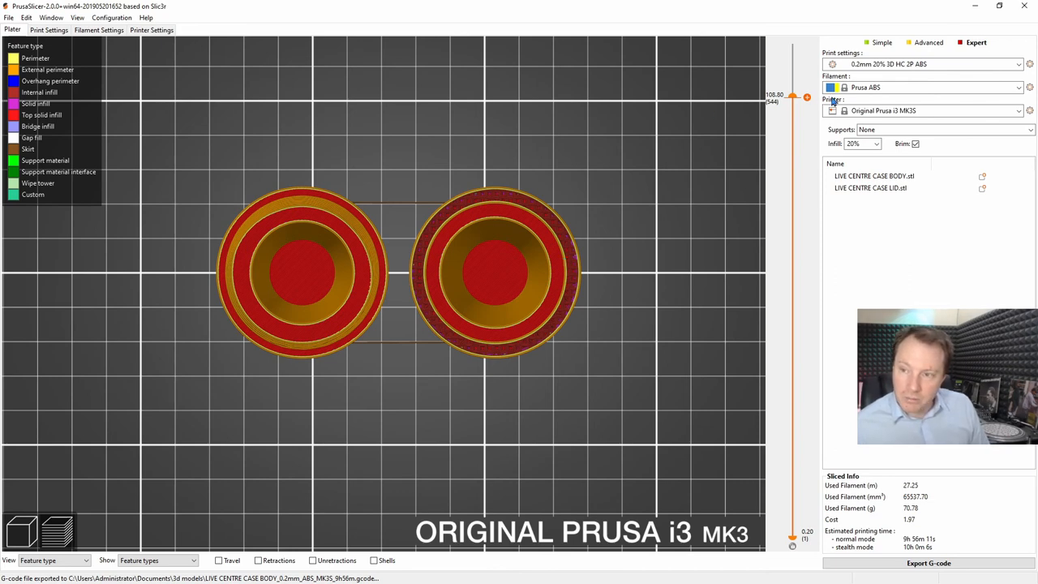
pyautogui.moveTo(792, 96); pyautogui.dragTo(792, 57)
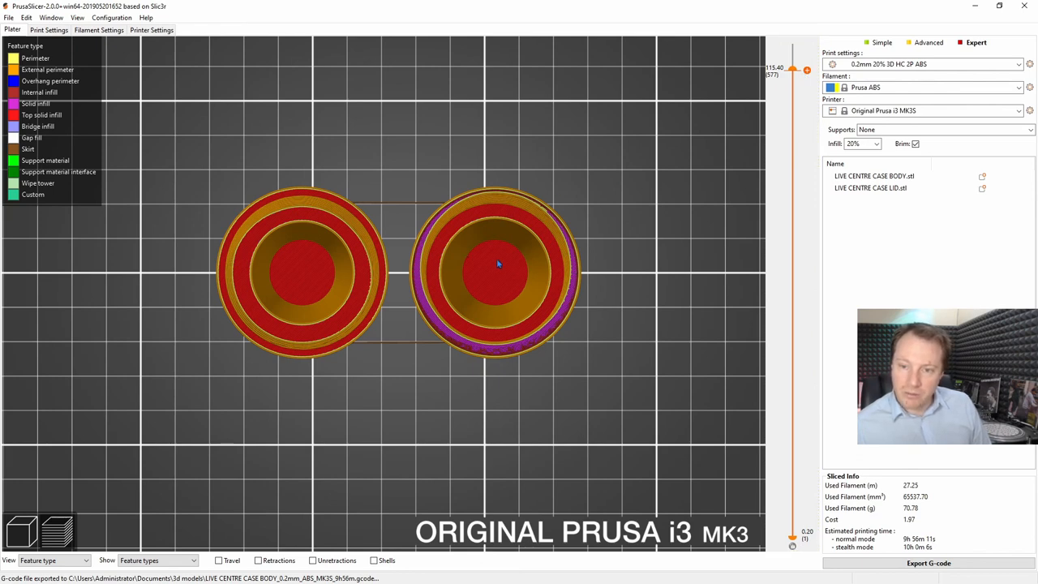
pyautogui.moveTo(491, 276)
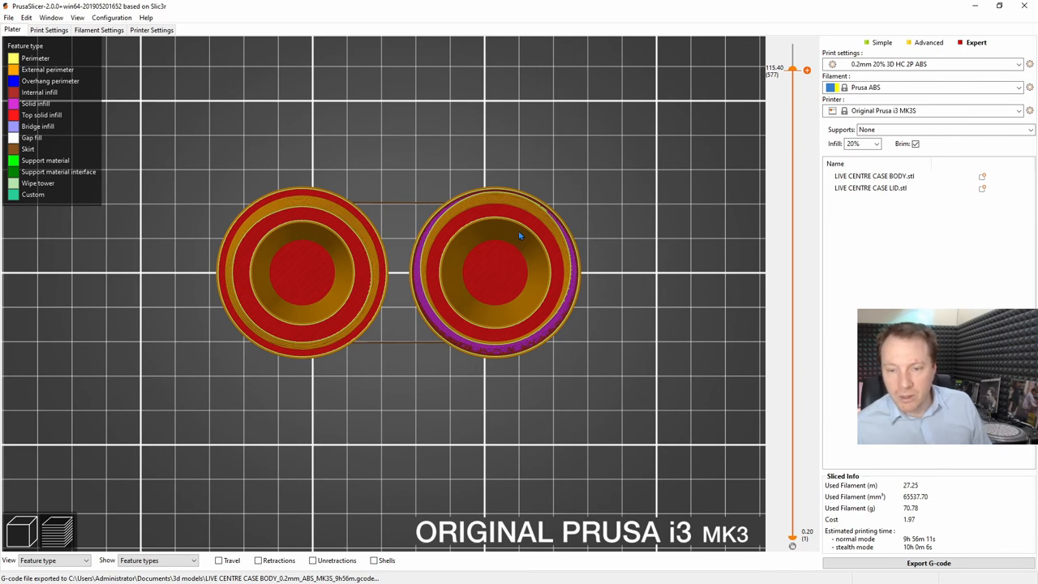
pyautogui.moveTo(518, 236)
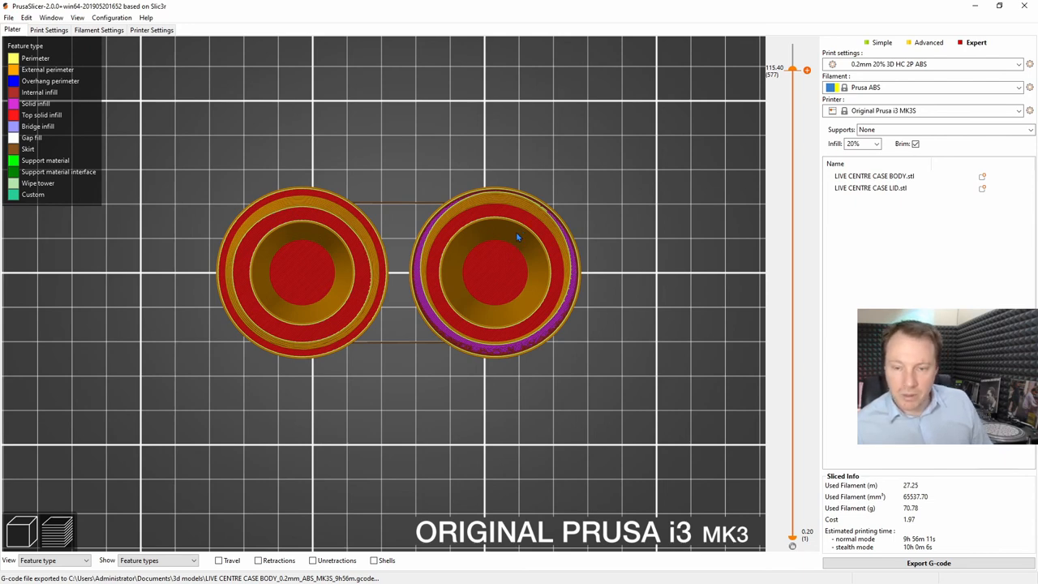
pyautogui.moveTo(596, 219)
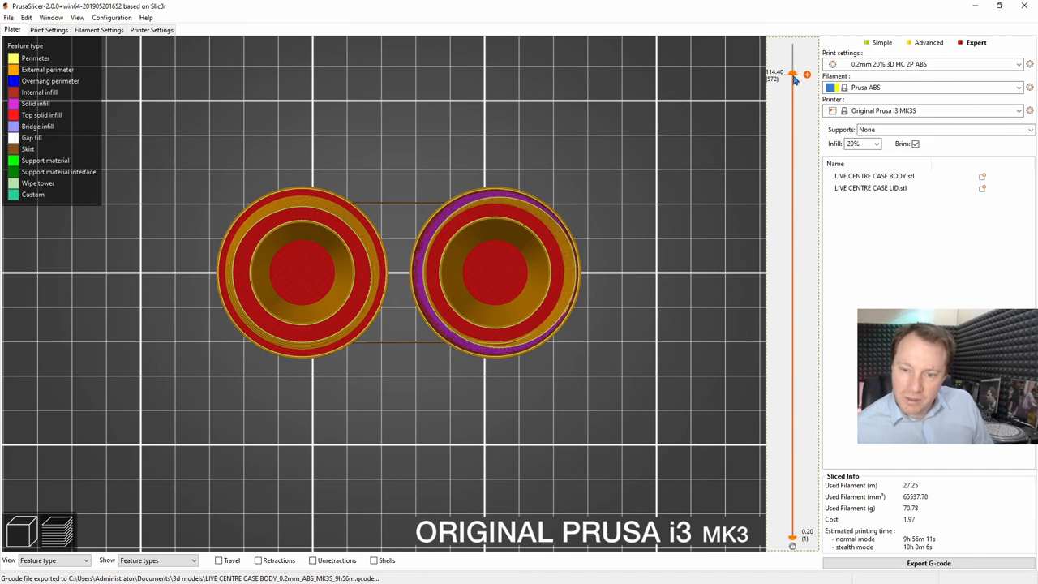
pyautogui.moveTo(792, 73); pyautogui.dragTo(792, 99)
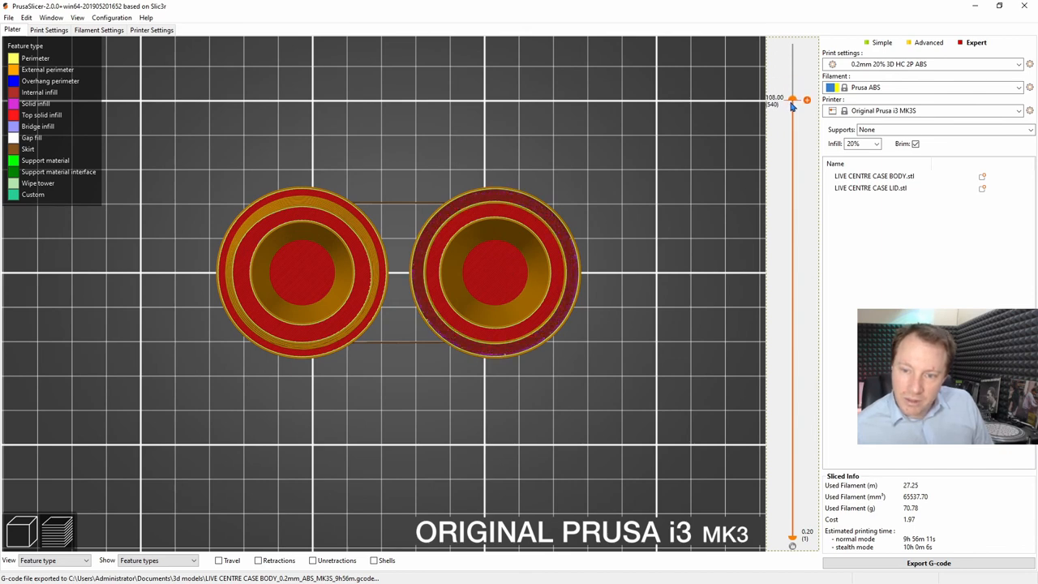
pyautogui.moveTo(792, 100); pyautogui.dragTo(792, 217)
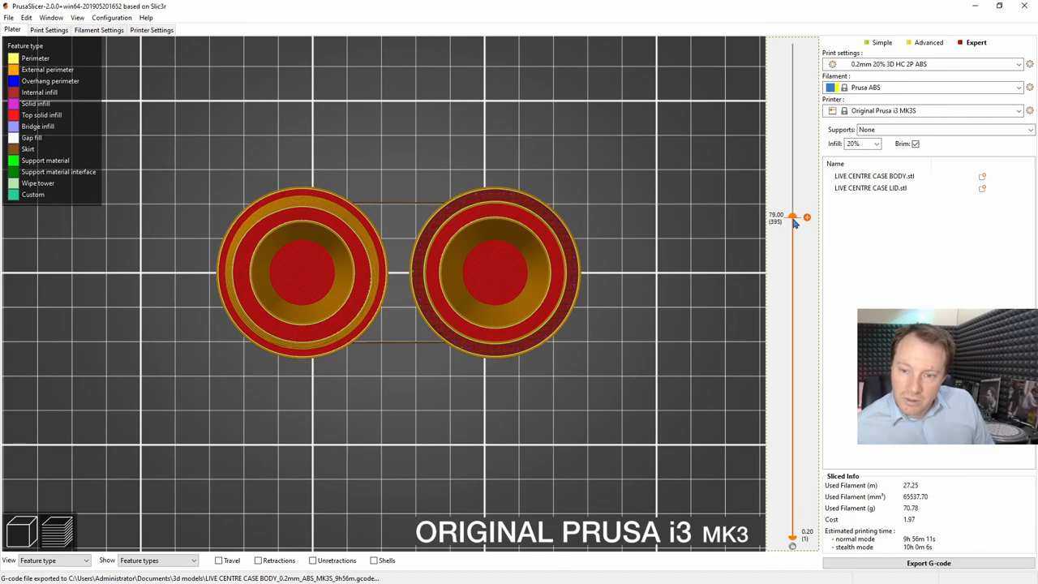
pyautogui.moveTo(805, 217); pyautogui.dragTo(806, 239)
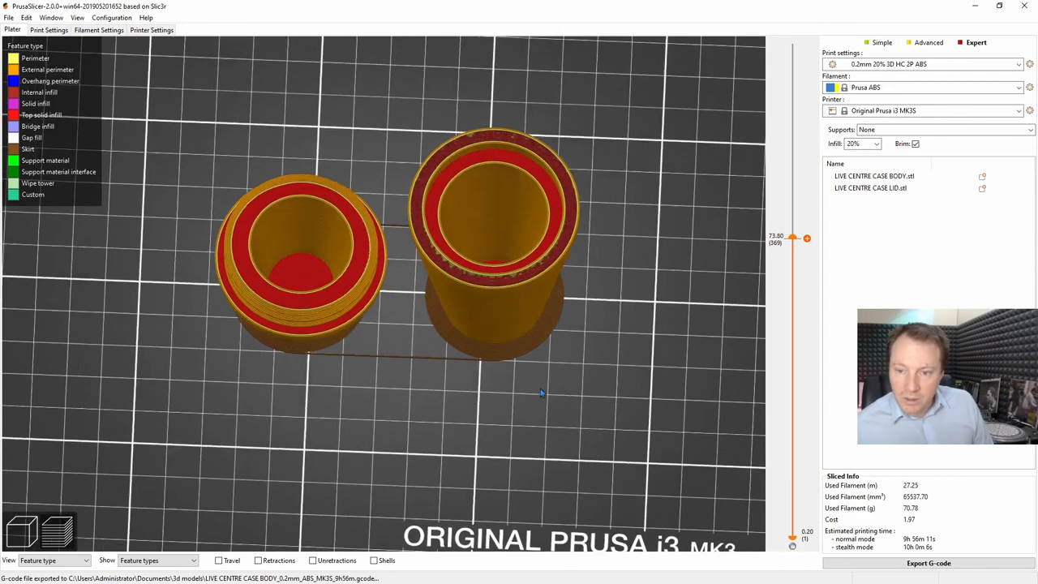
# Step: Raise the layer preview to about 108 mm, cut at 101 mm, then drop to 33 mm
pyautogui.moveTo(792, 238); pyautogui.dragTo(792, 226)
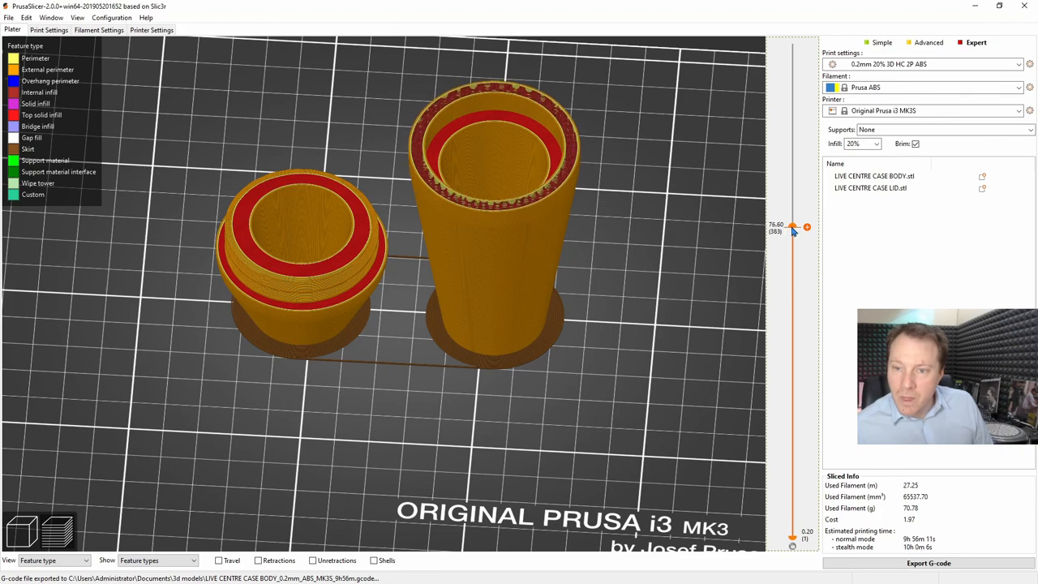
pyautogui.moveTo(792, 226); pyautogui.dragTo(791, 97)
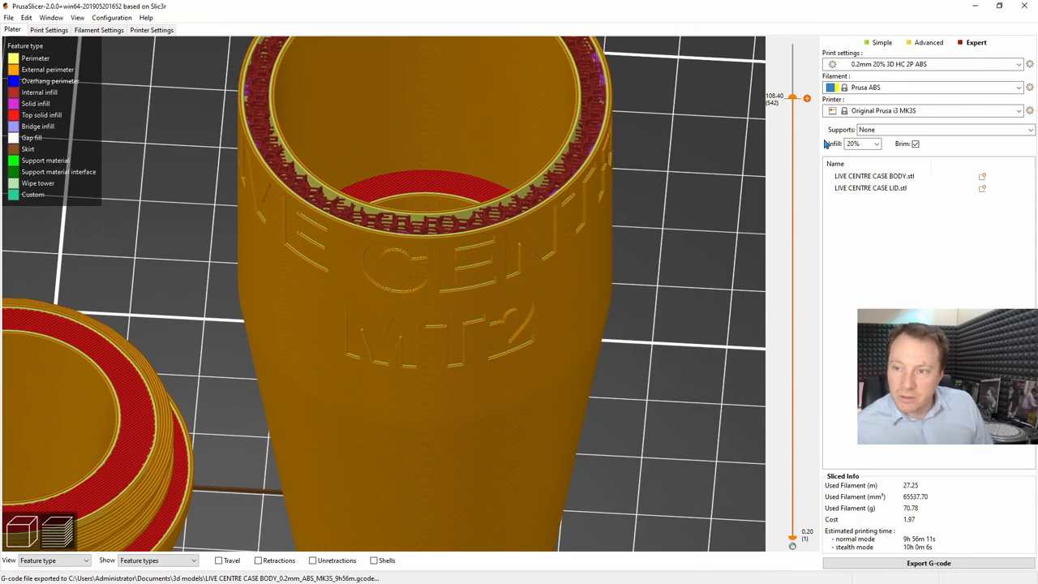
pyautogui.moveTo(792, 96); pyautogui.dragTo(792, 127)
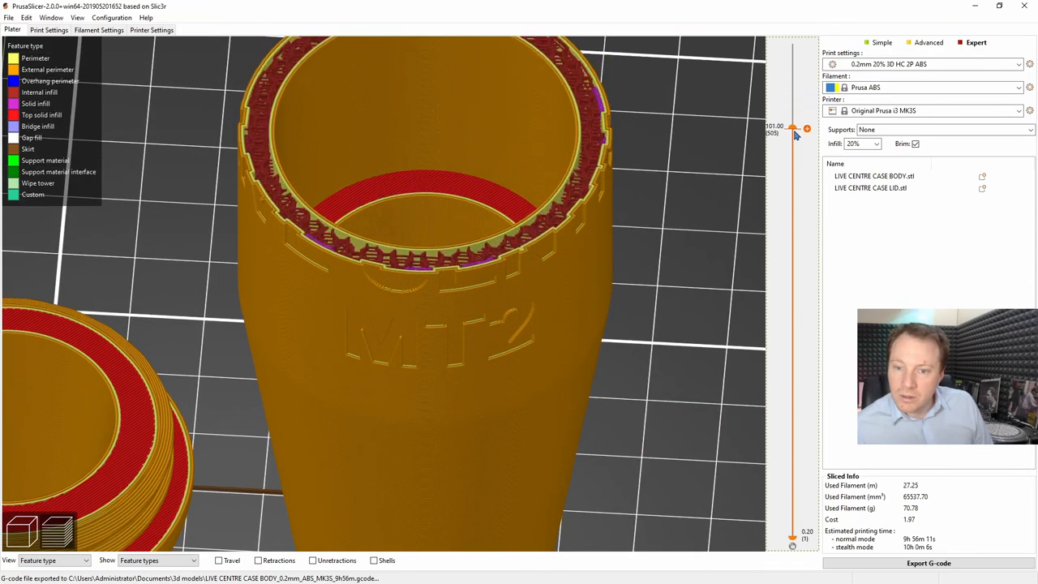
pyautogui.moveTo(792, 128); pyautogui.dragTo(792, 171)
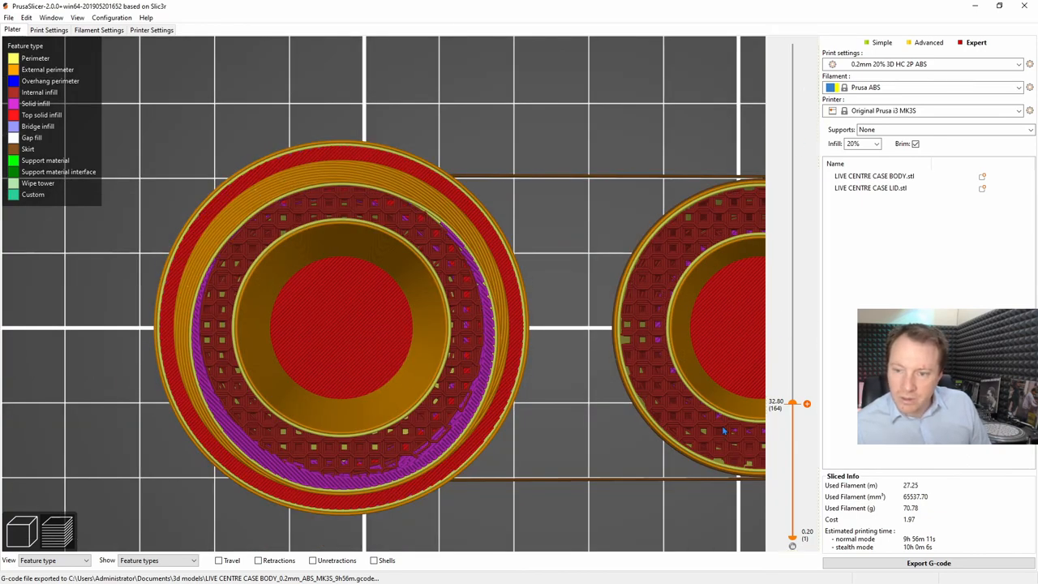
# Step: Scan the low layers between about 15 mm and 39 mm
pyautogui.moveTo(792, 403); pyautogui.dragTo(792, 414)
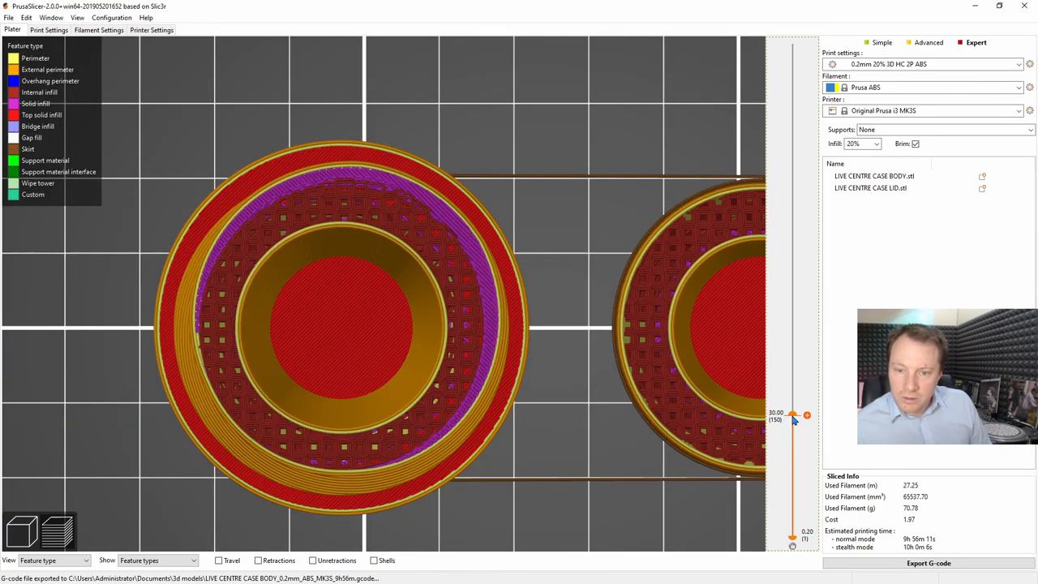
pyautogui.moveTo(792, 413); pyautogui.dragTo(792, 477)
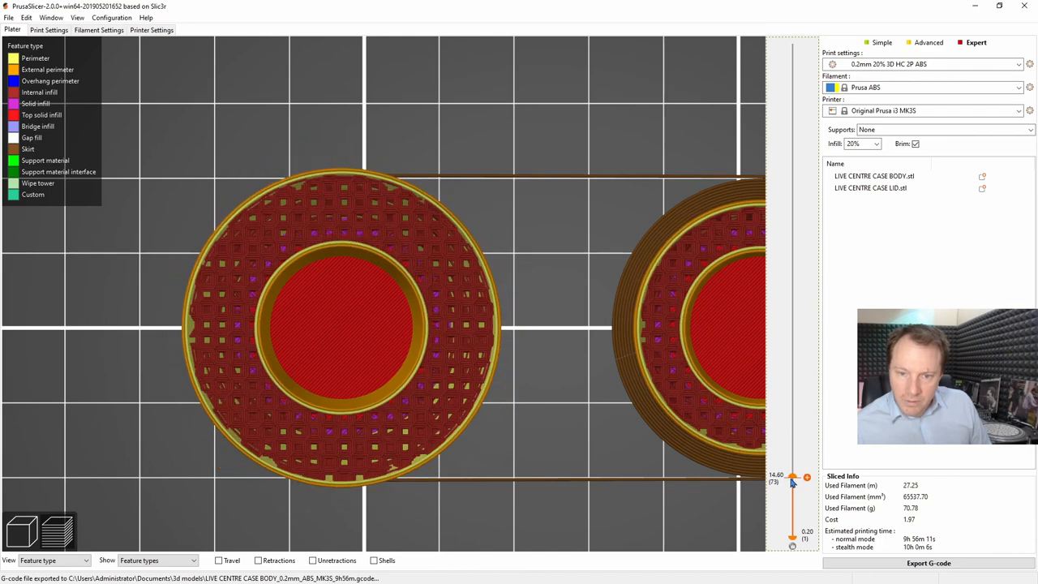
pyautogui.moveTo(792, 477); pyautogui.dragTo(792, 405)
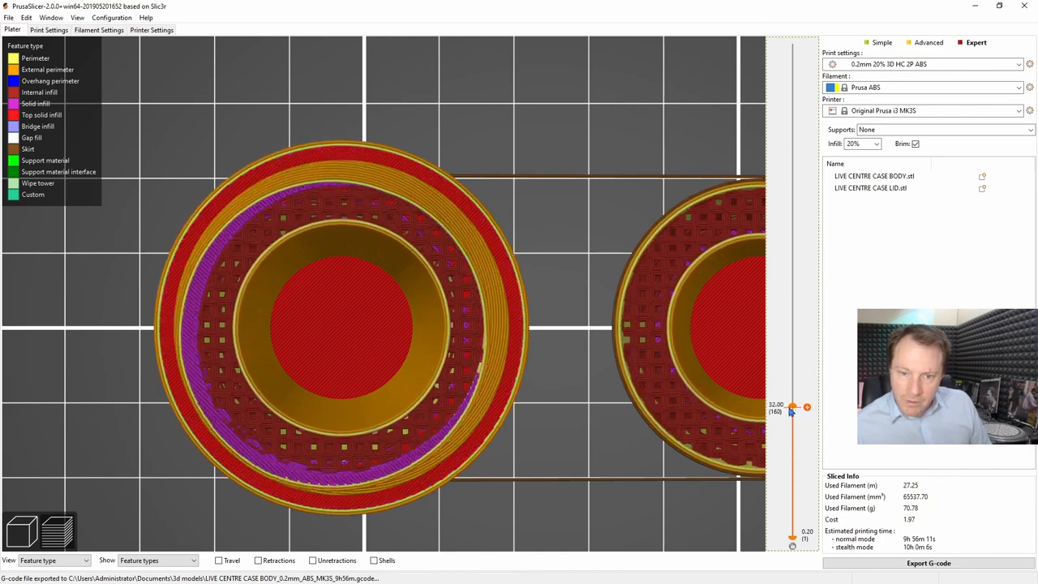
pyautogui.moveTo(792, 406); pyautogui.dragTo(792, 379)
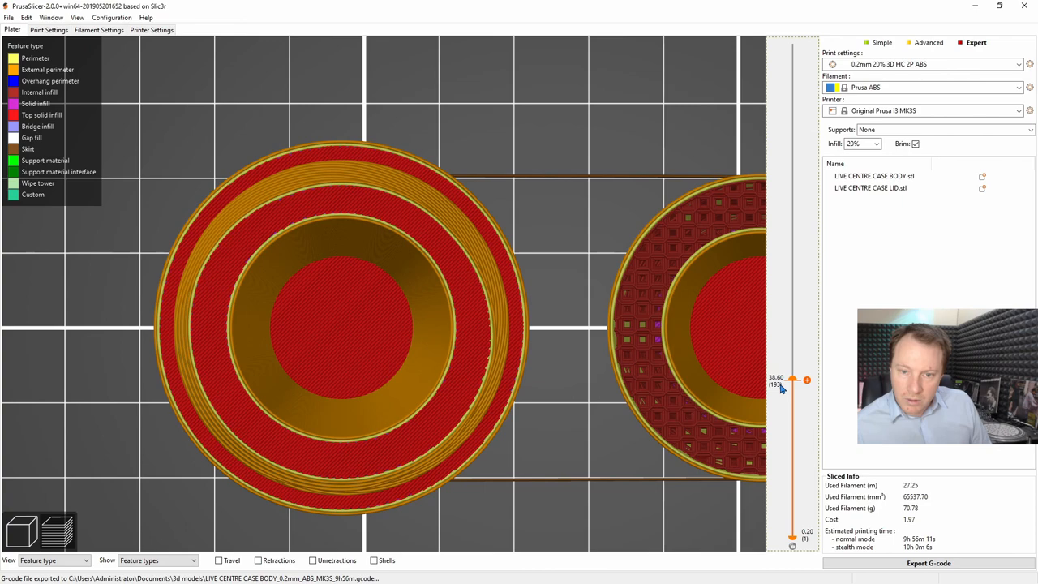
# Step: Bring the preview down to the first layer, then up to 3 mm
pyautogui.moveTo(791, 379); pyautogui.dragTo(791, 505)
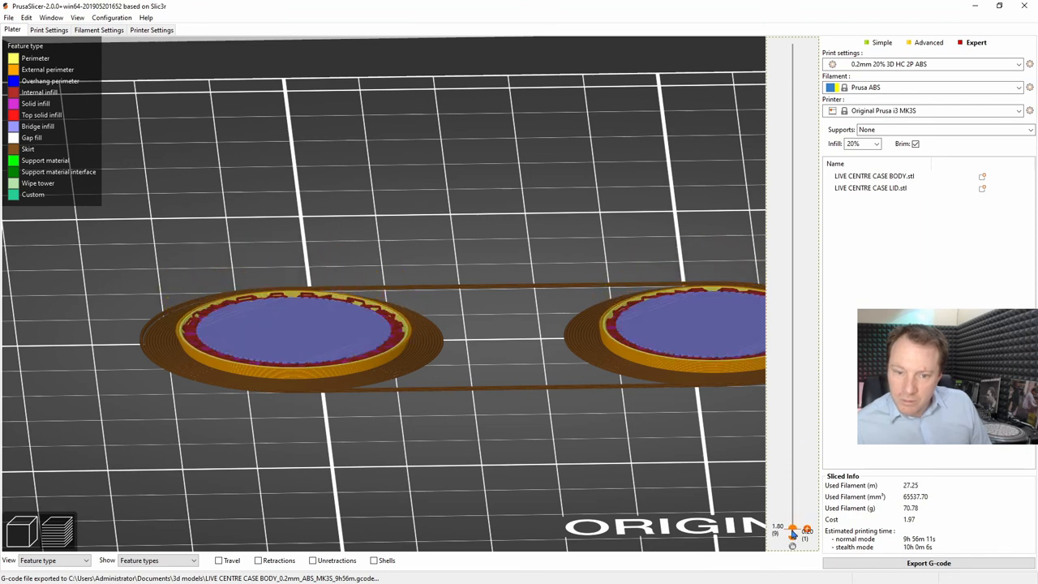
pyautogui.moveTo(792, 533); pyautogui.dragTo(792, 535)
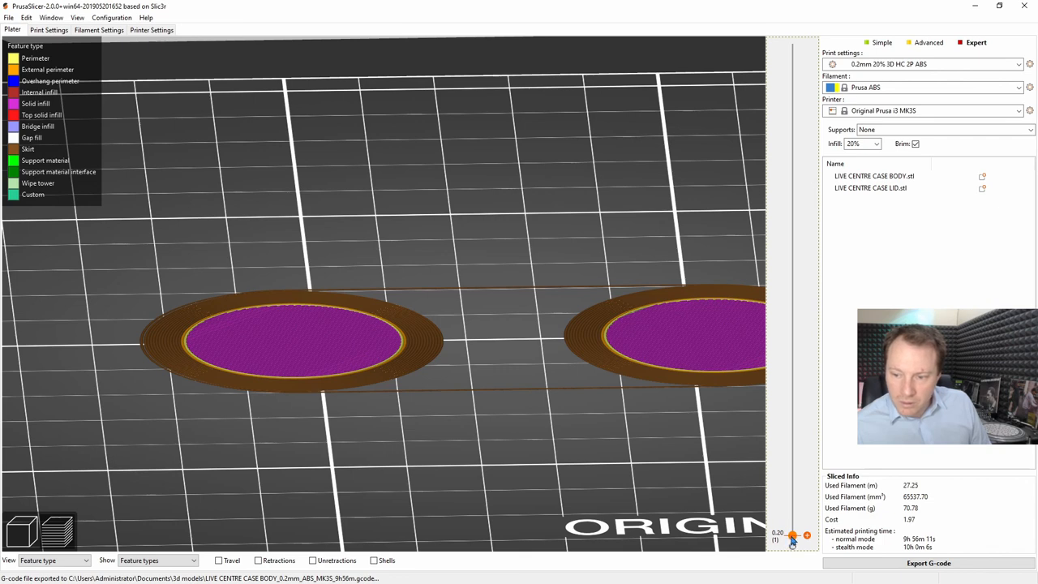
pyautogui.moveTo(792, 544); pyautogui.dragTo(792, 523)
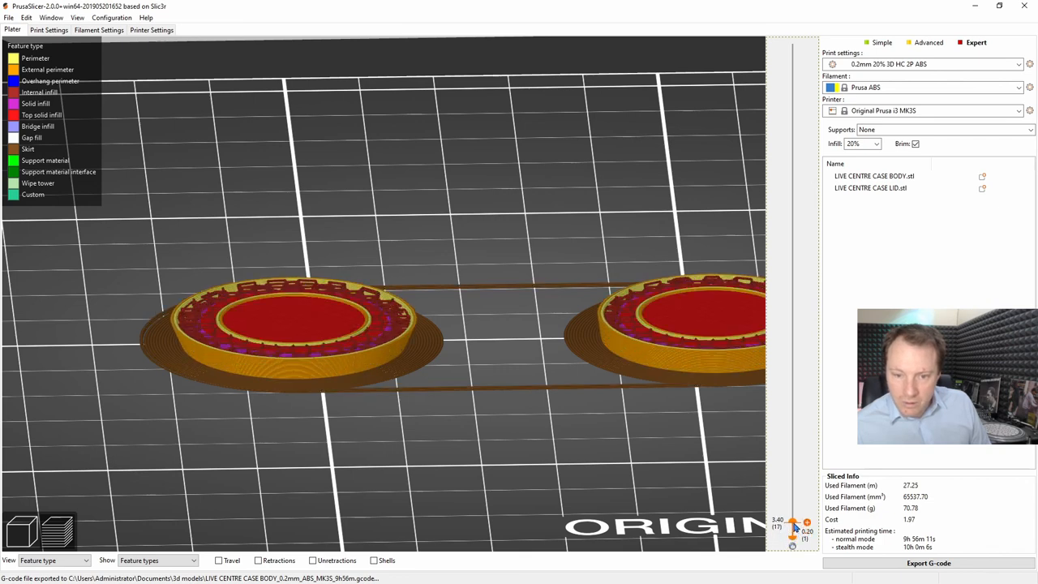
pyautogui.moveTo(792, 521); pyautogui.dragTo(792, 527)
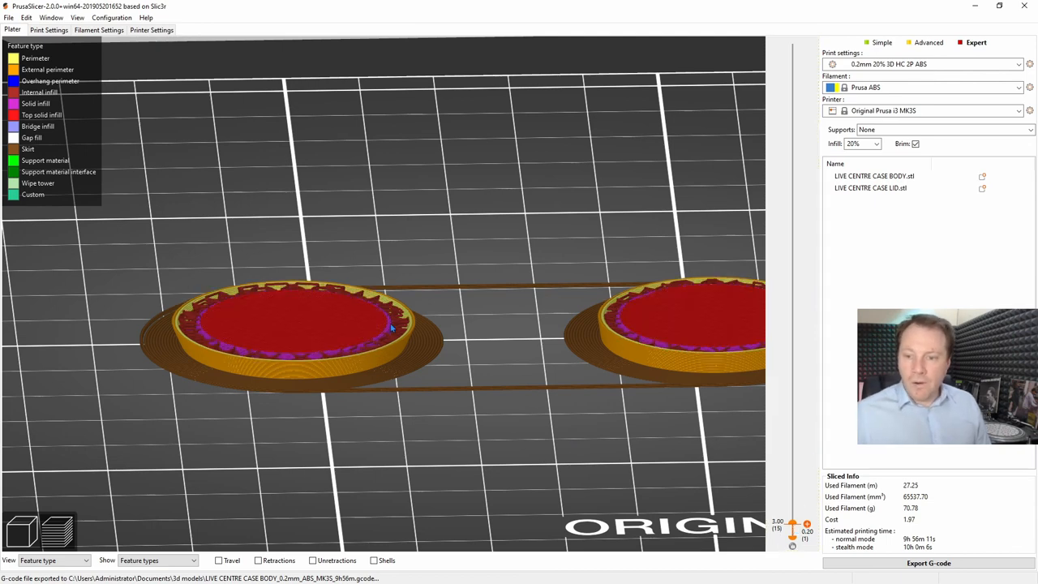
pyautogui.moveTo(695, 482)
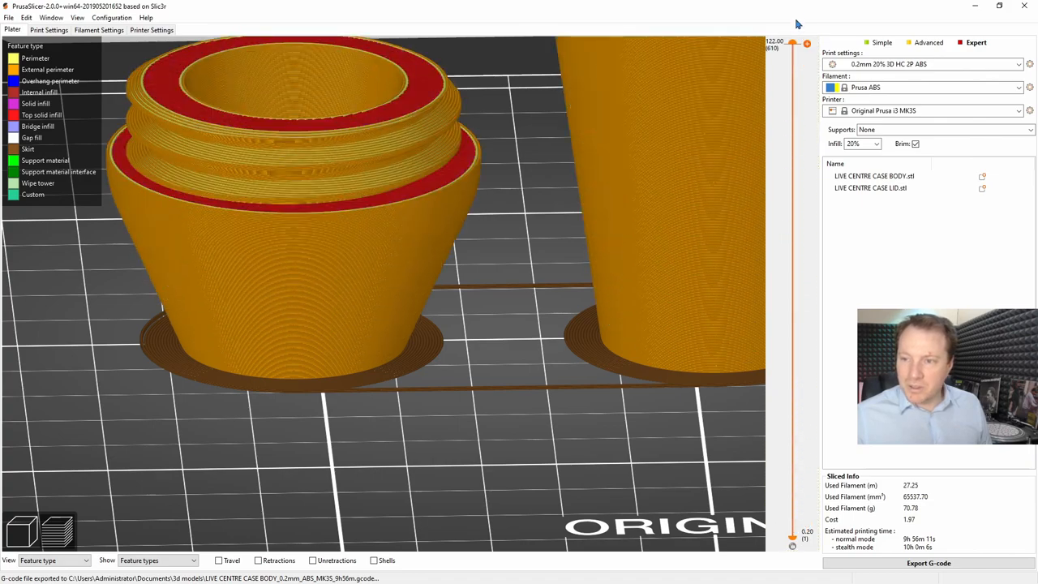
# Step: Orbit down into the lid, then swing to an overview of both full-height parts
pyautogui.moveTo(405, 244); pyautogui.dragTo(490, 316)
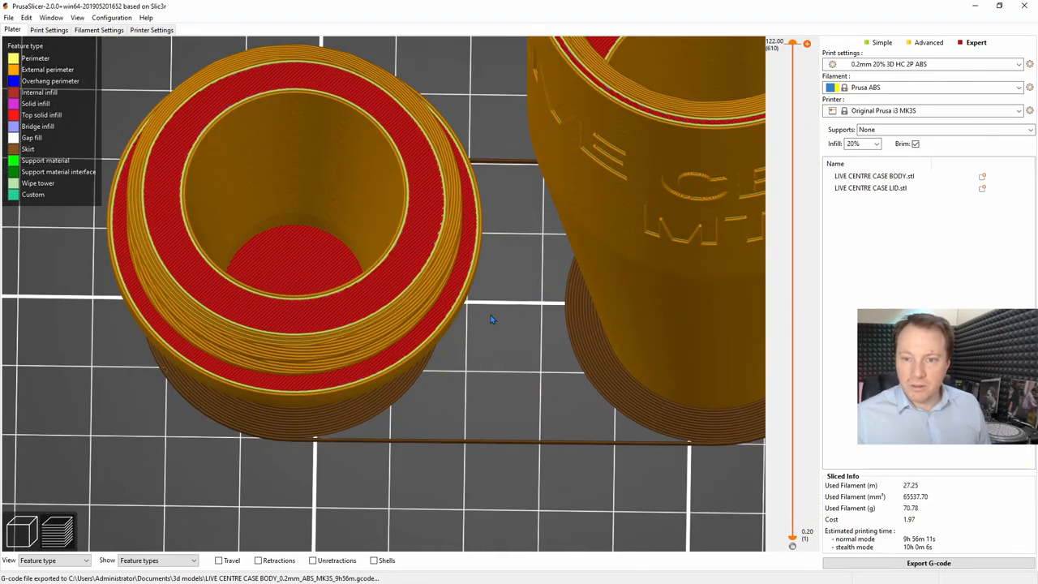
pyautogui.moveTo(490, 319); pyautogui.dragTo(434, 420)
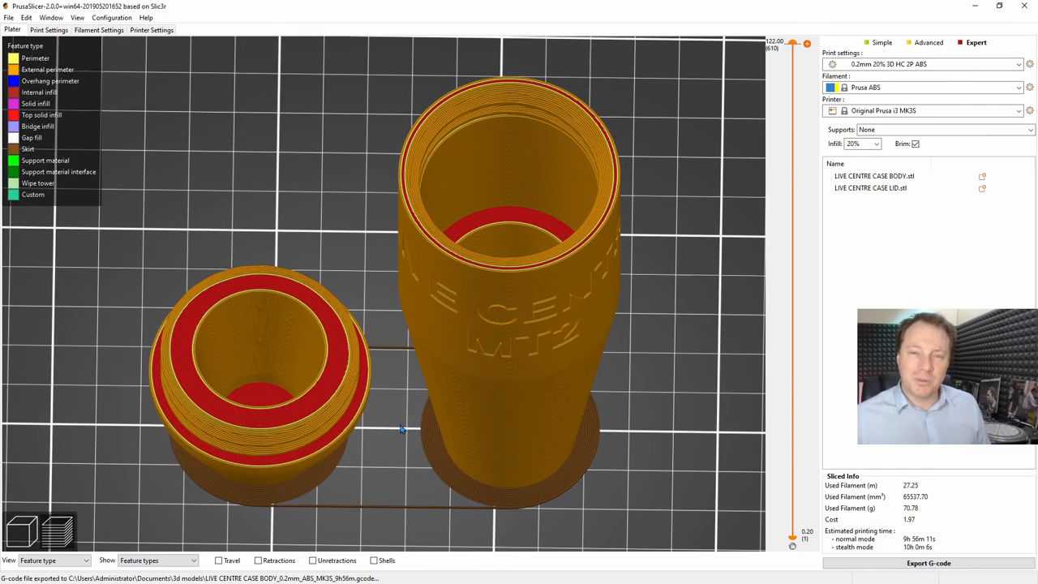
pyautogui.moveTo(429, 396)
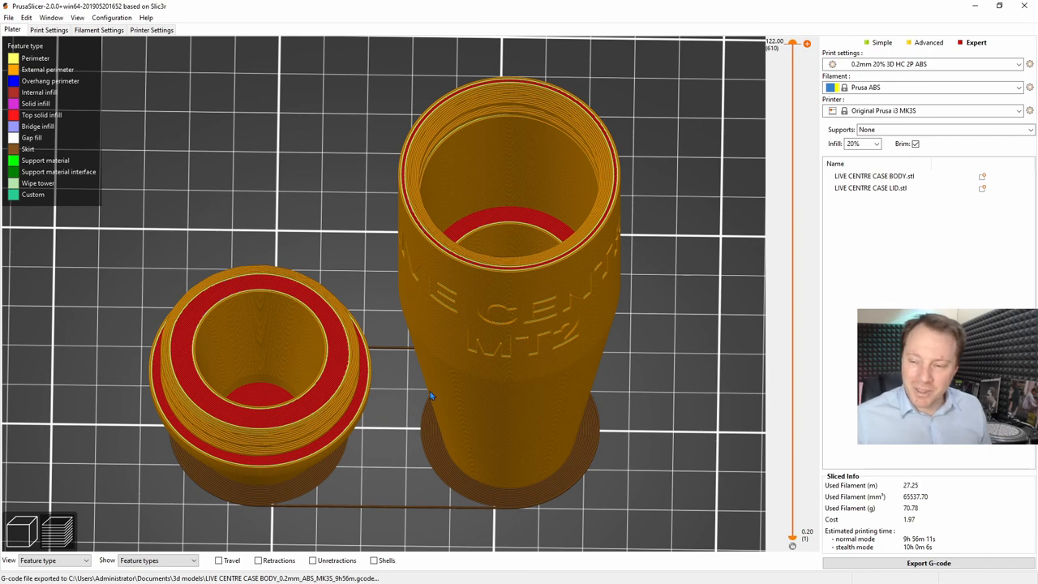